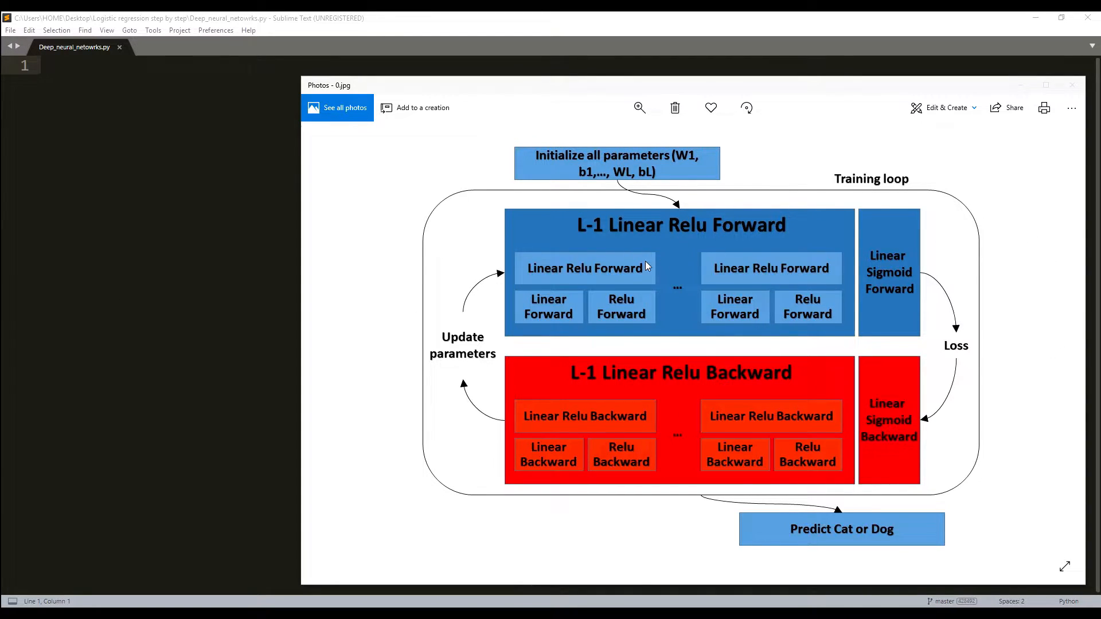
{"action": "mouse_move", "coordinate": [859, 186]}
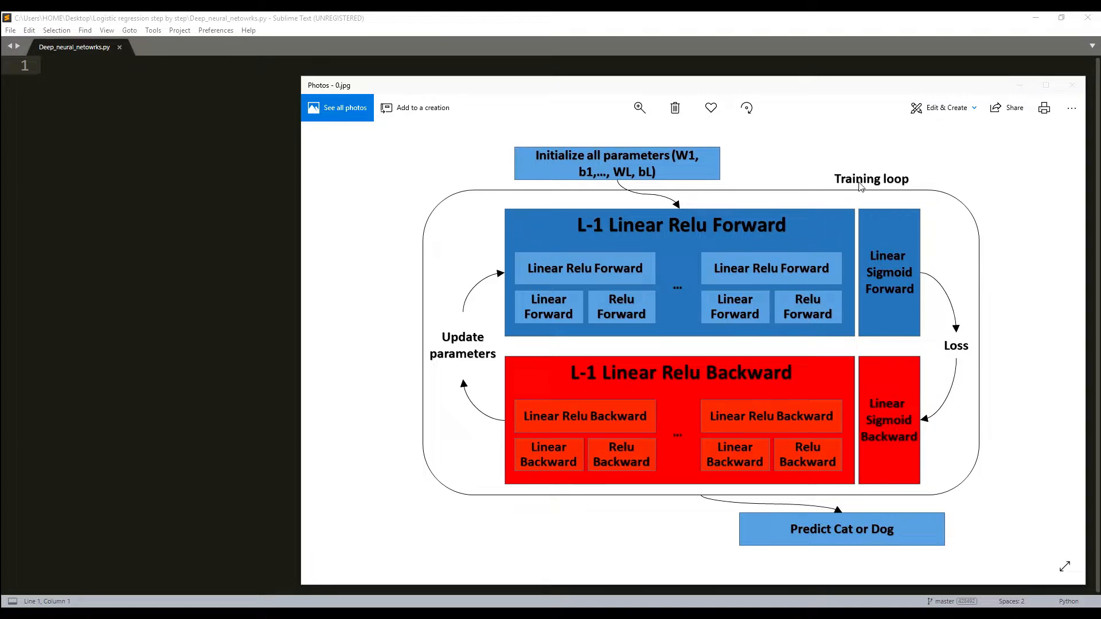
{"action": "mouse_move", "coordinate": [569, 294]}
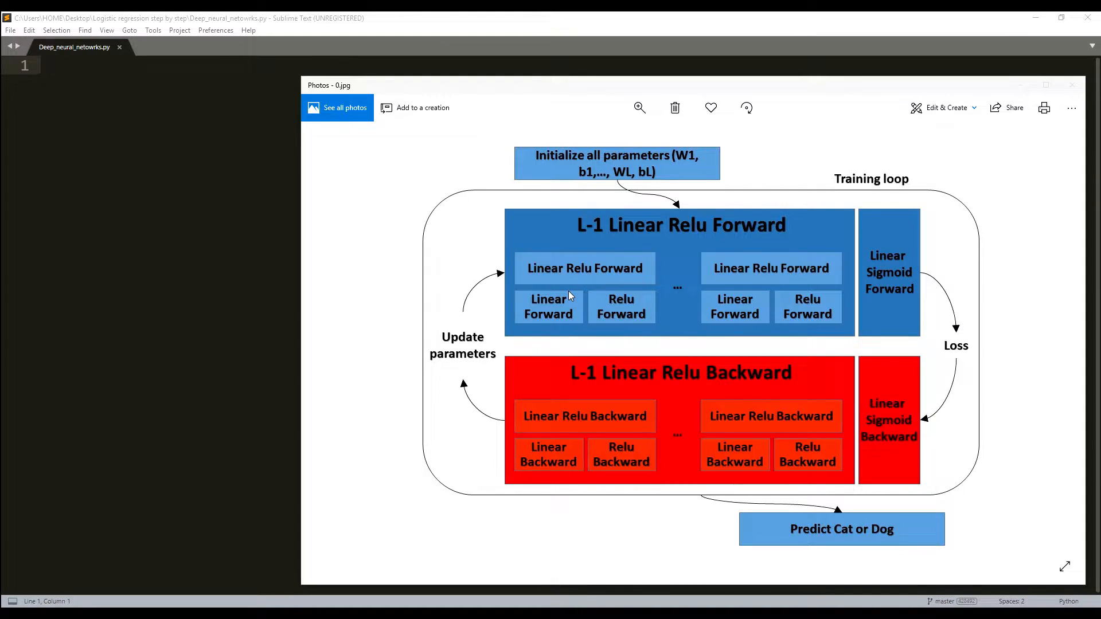
{"action": "mouse_move", "coordinate": [606, 330]}
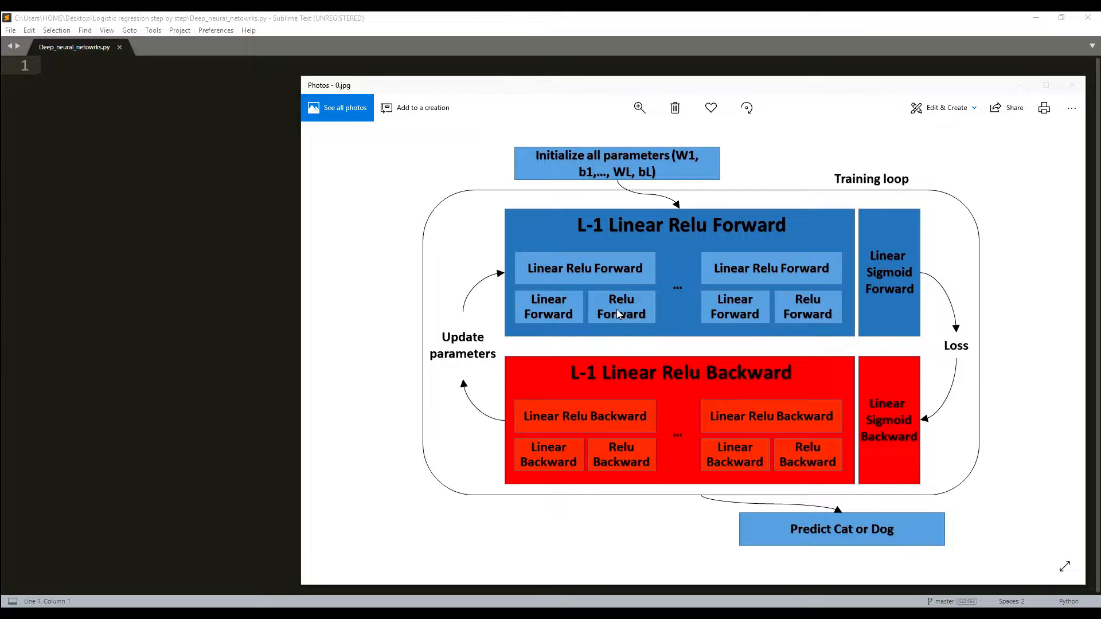
{"action": "mouse_move", "coordinate": [546, 207]}
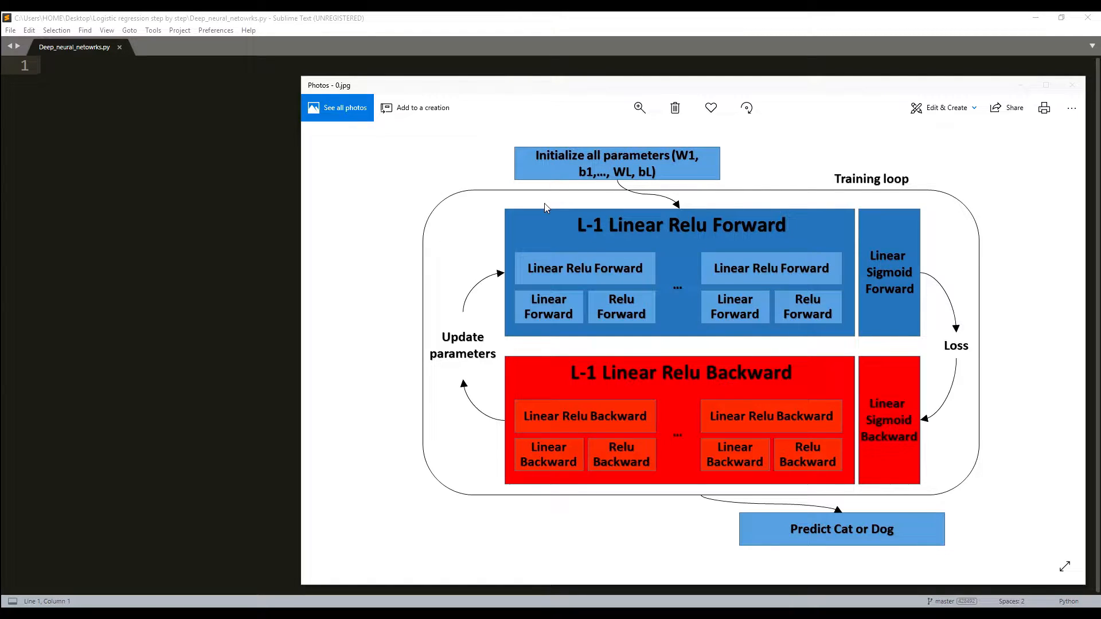
{"action": "mouse_move", "coordinate": [587, 257]}
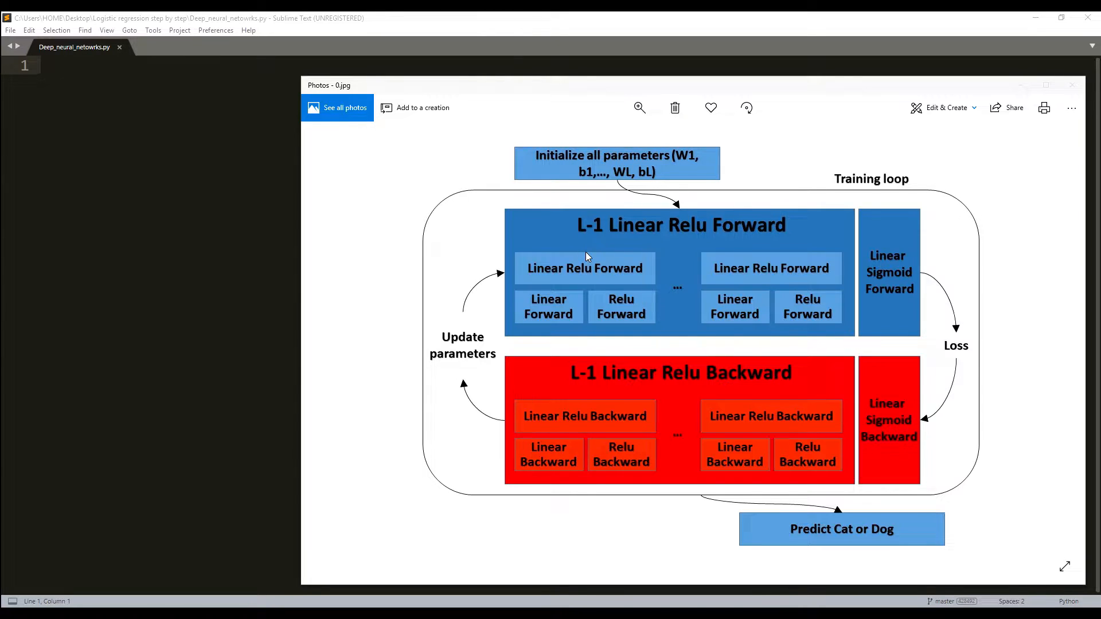
{"action": "mouse_move", "coordinate": [811, 310]}
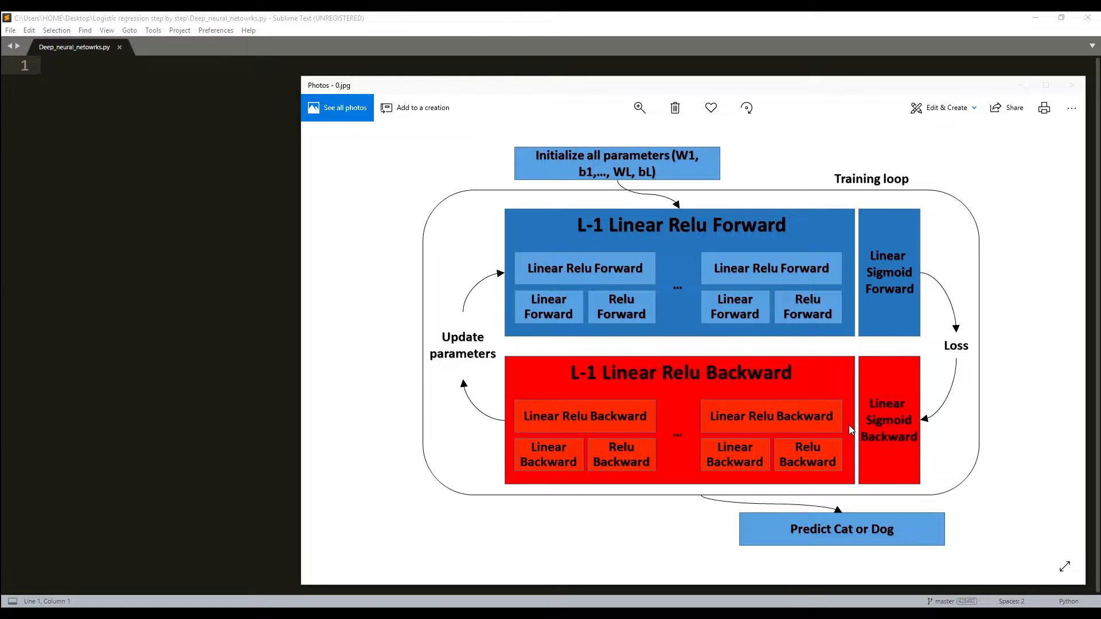
{"action": "mouse_move", "coordinate": [837, 473]}
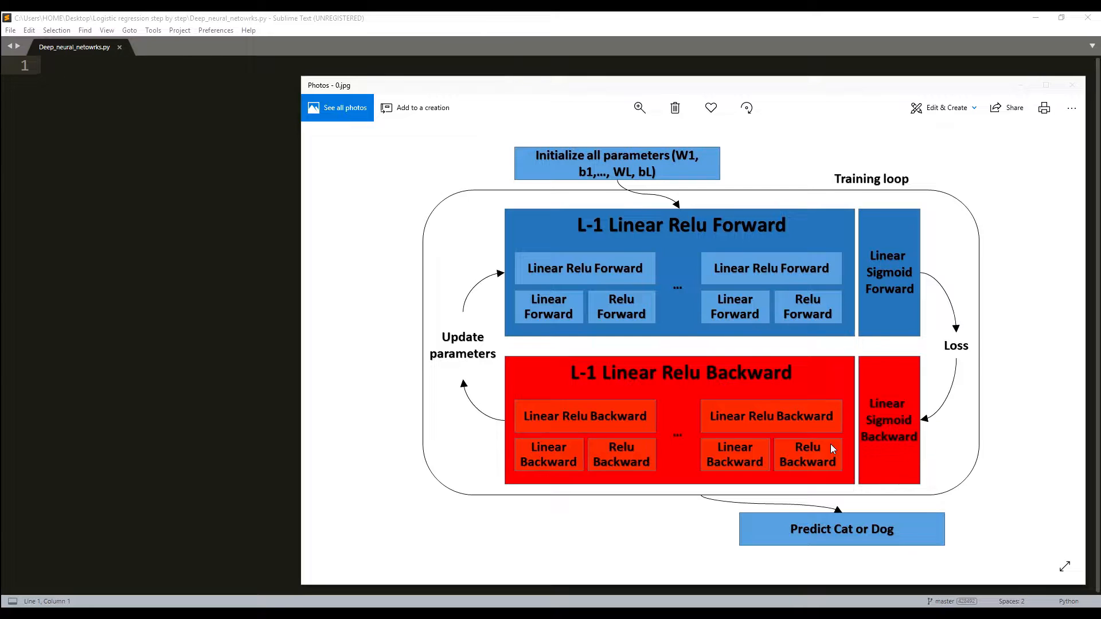
{"action": "mouse_move", "coordinate": [906, 410]}
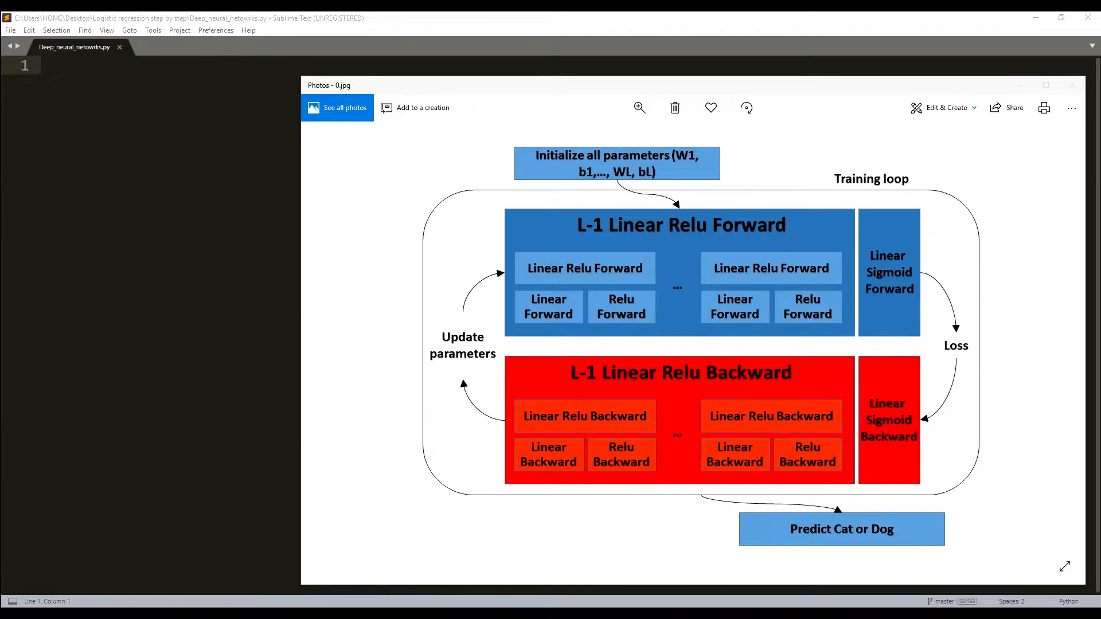
{"action": "mouse_move", "coordinate": [317, 383]}
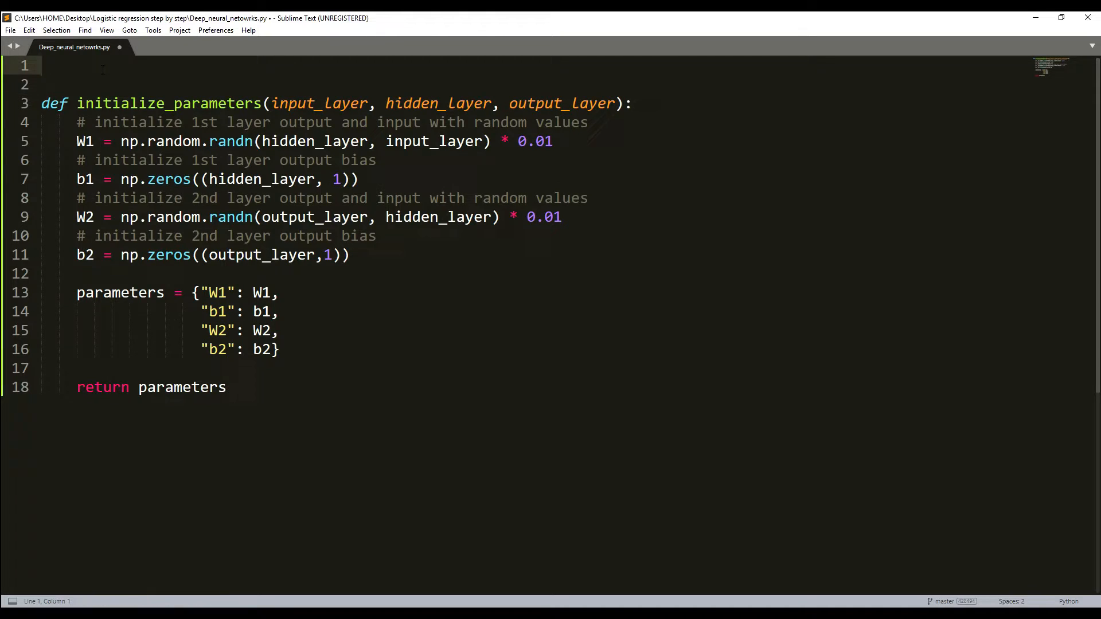
- Add 'import numpy as np' as the first line of Deep_neural_netowrks.py
{"action": "type", "text": "i"}
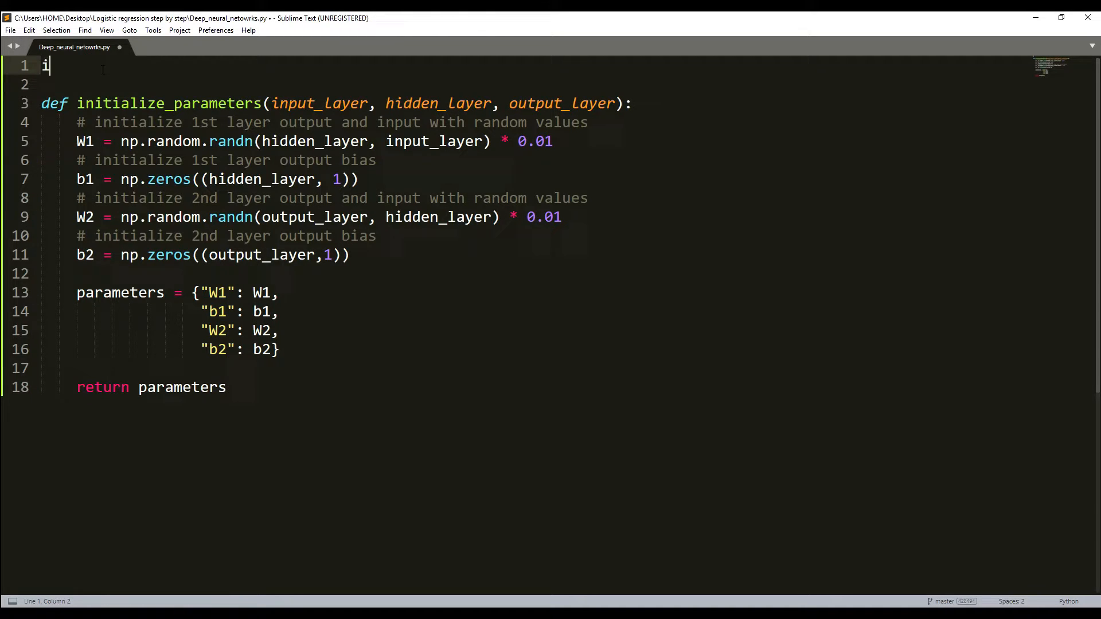
{"action": "type", "text": "mport numpy"}
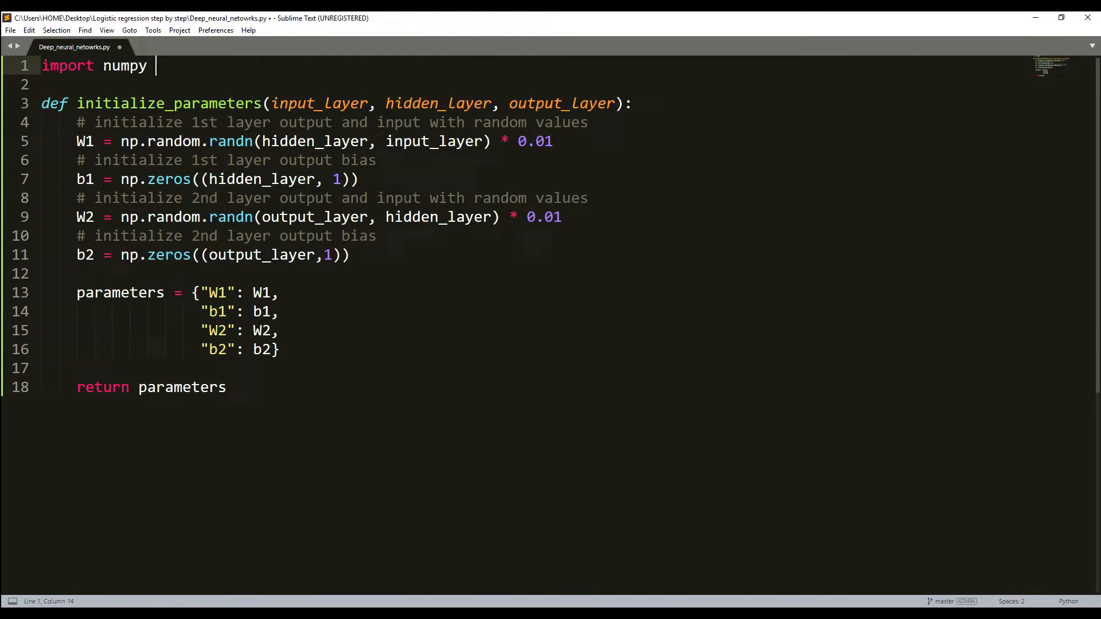
{"action": "type", "text": "as np"}
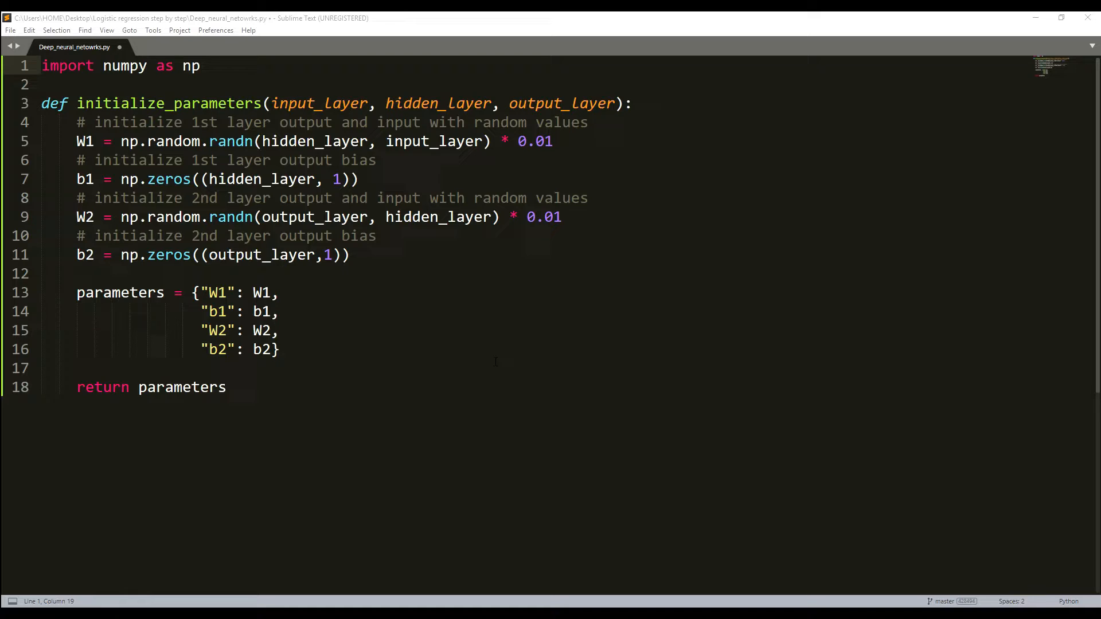
{"action": "left_click", "coordinate": [78, 368]}
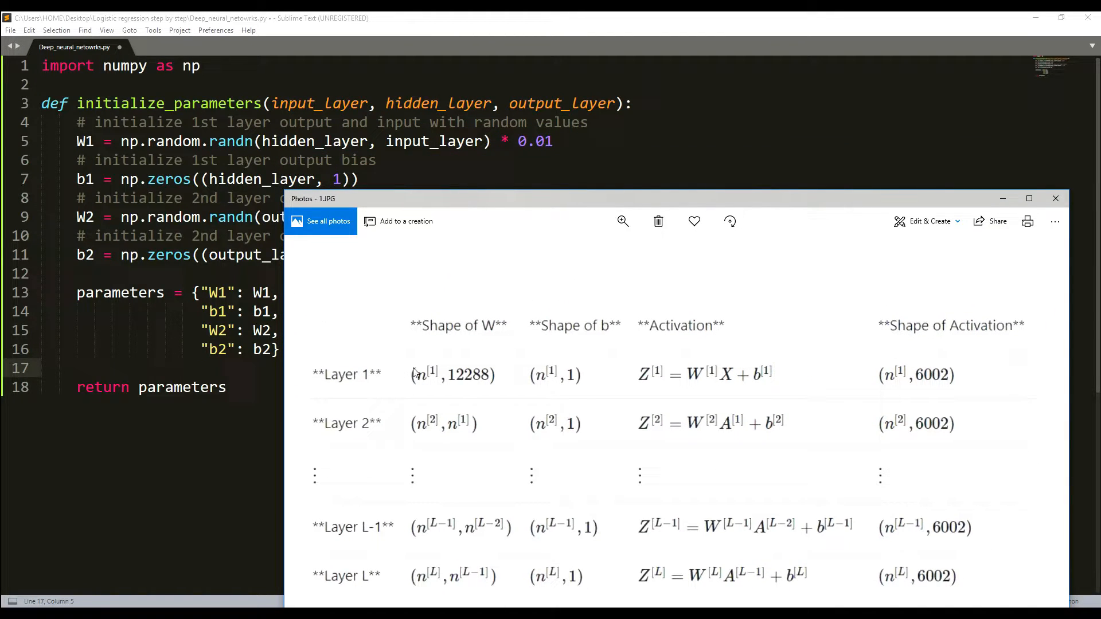
{"action": "mouse_move", "coordinate": [370, 413]}
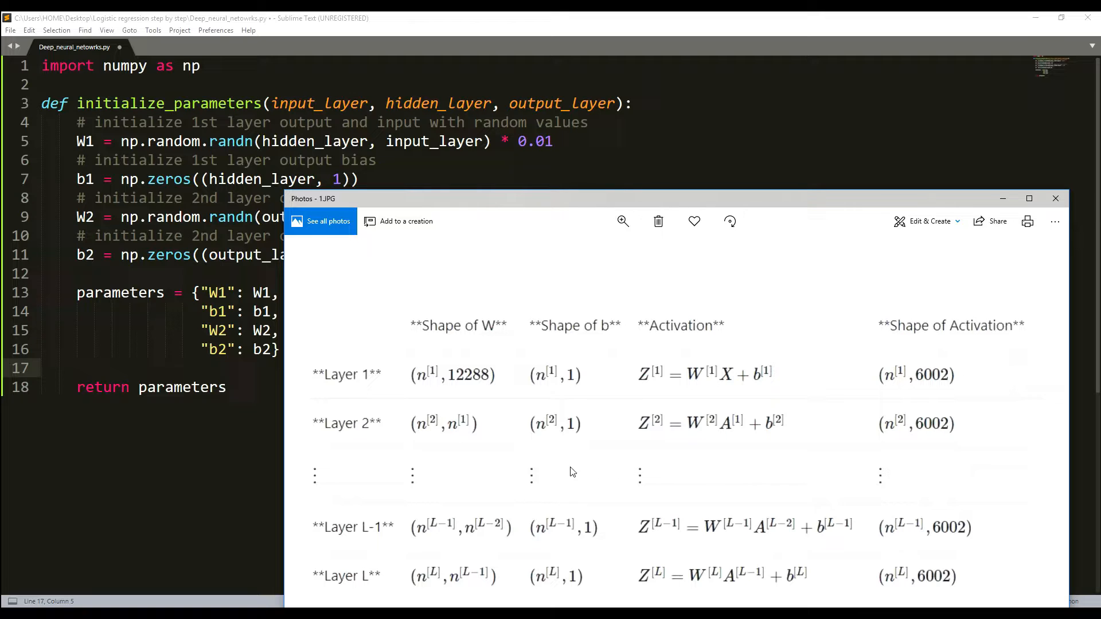
{"action": "mouse_move", "coordinate": [358, 292]}
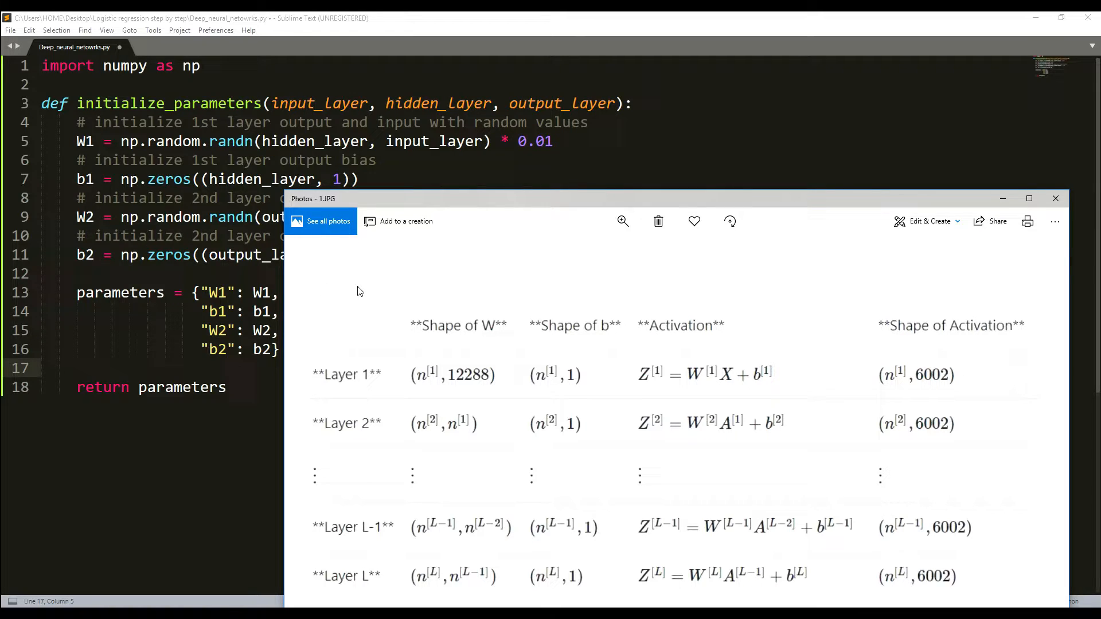
{"action": "mouse_move", "coordinate": [471, 391]}
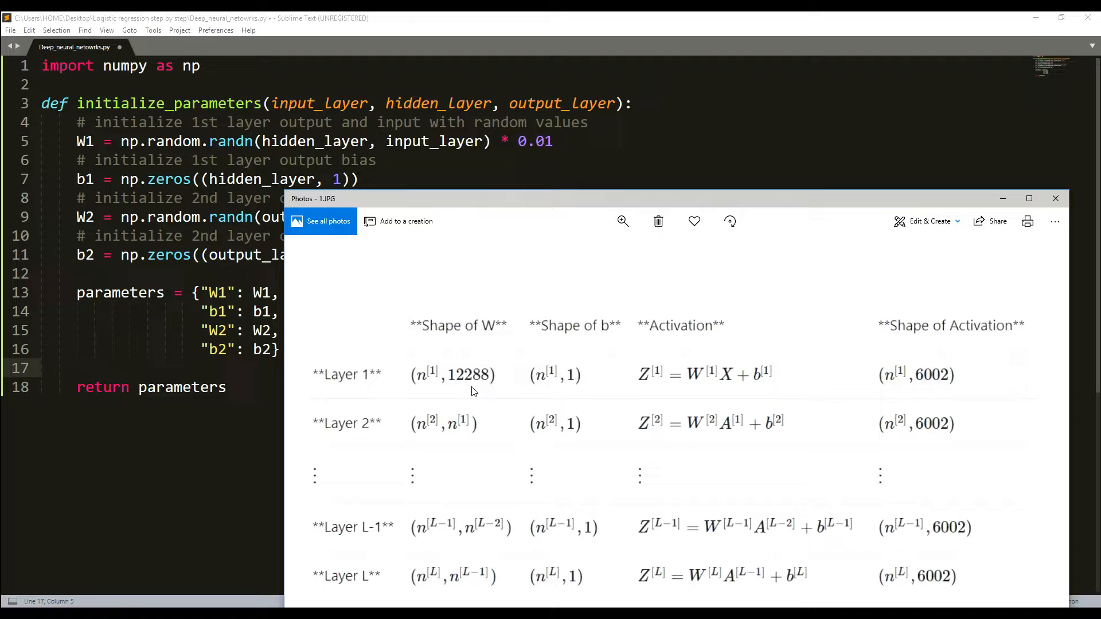
{"action": "mouse_move", "coordinate": [441, 391]}
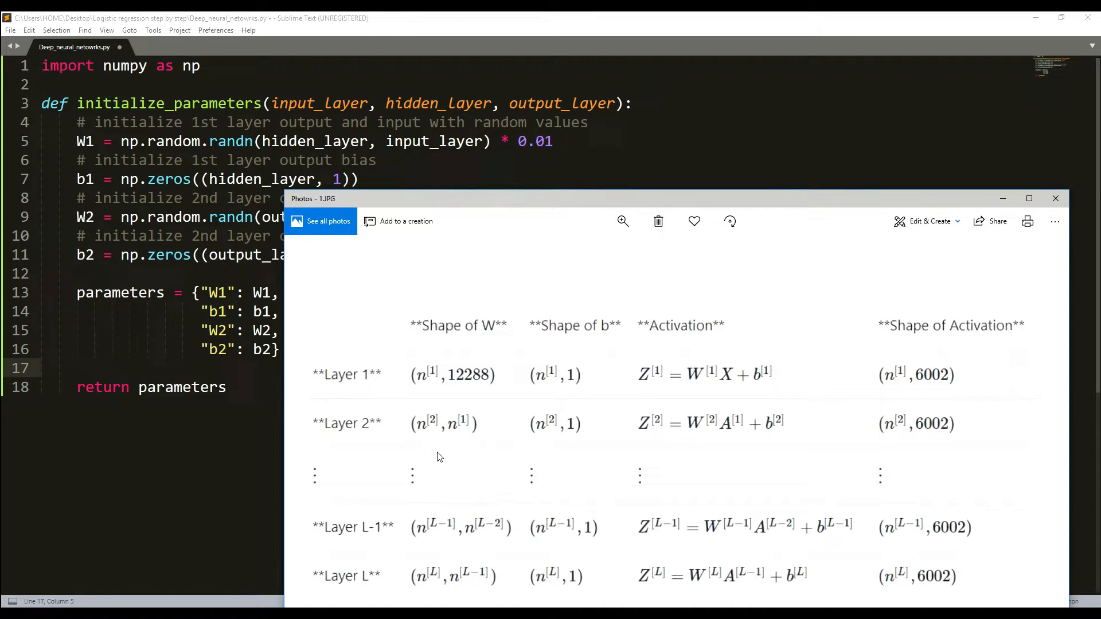
{"action": "mouse_move", "coordinate": [434, 426]}
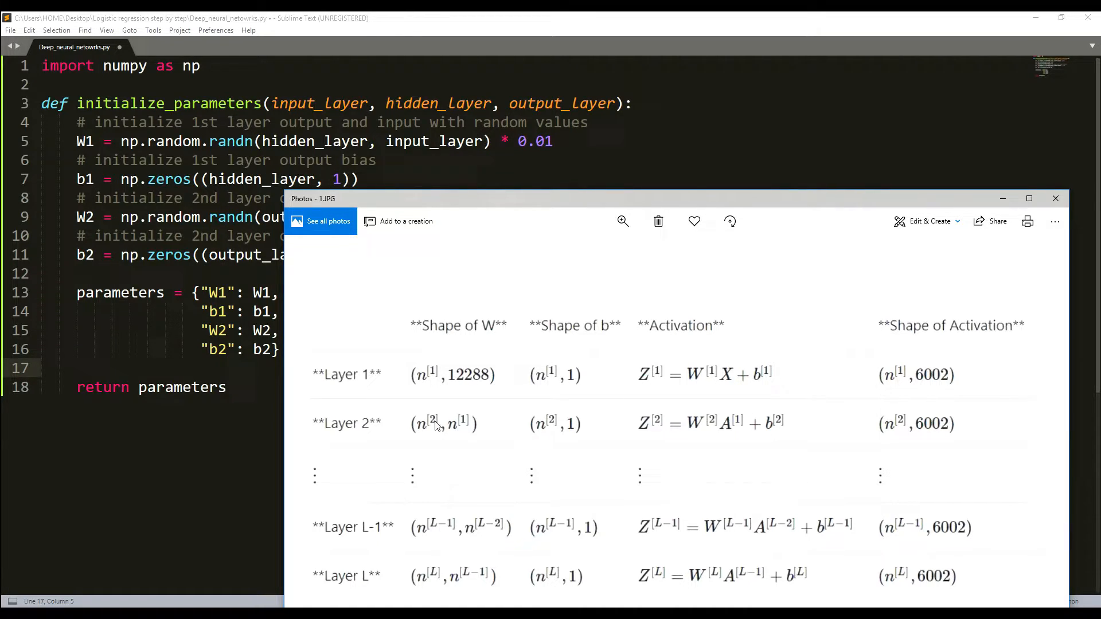
{"action": "mouse_move", "coordinate": [413, 453]}
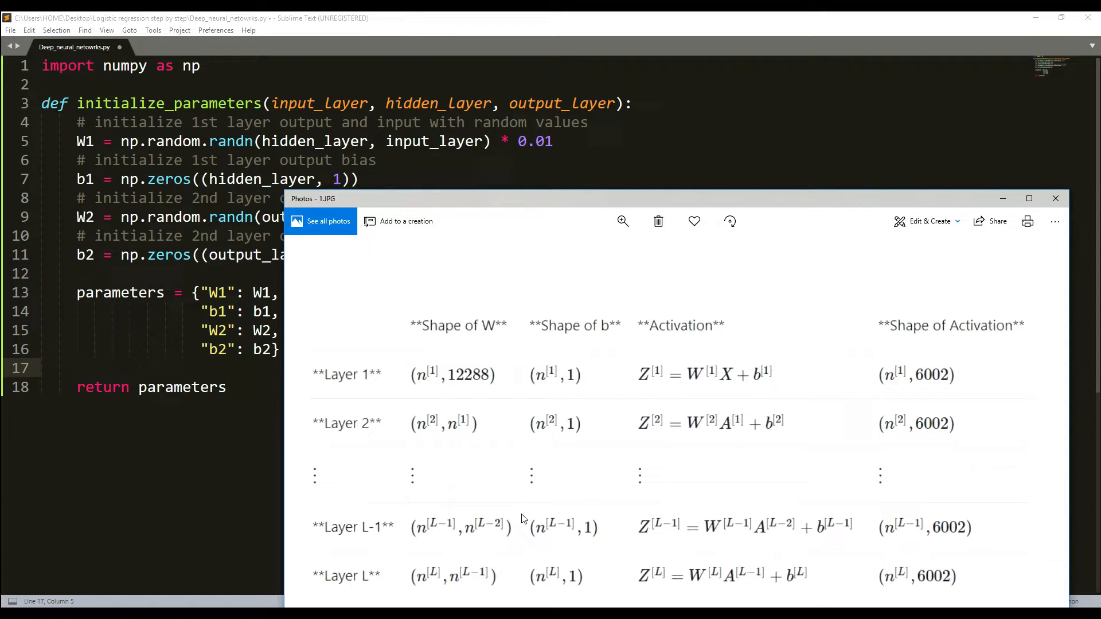
{"action": "mouse_move", "coordinate": [709, 394]}
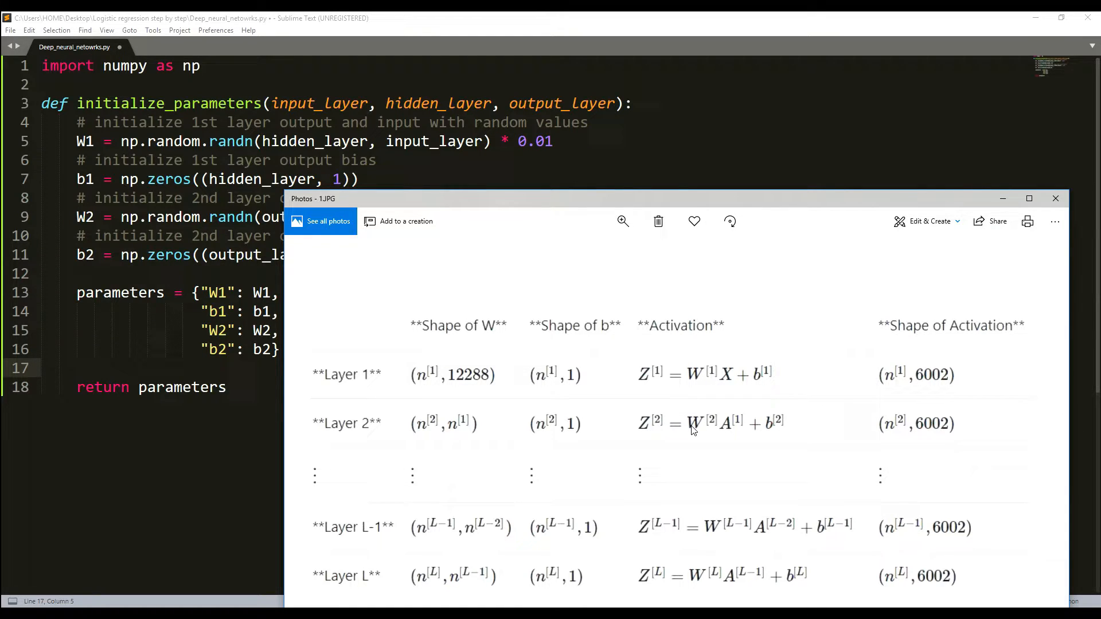
{"action": "mouse_move", "coordinate": [637, 409]}
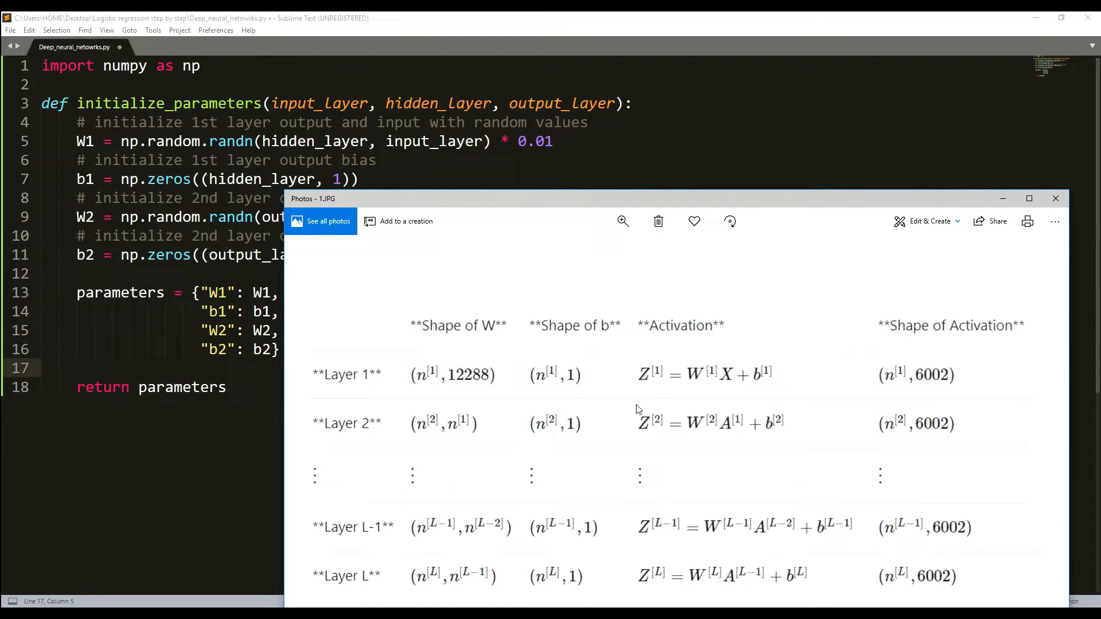
{"action": "mouse_move", "coordinate": [477, 524]}
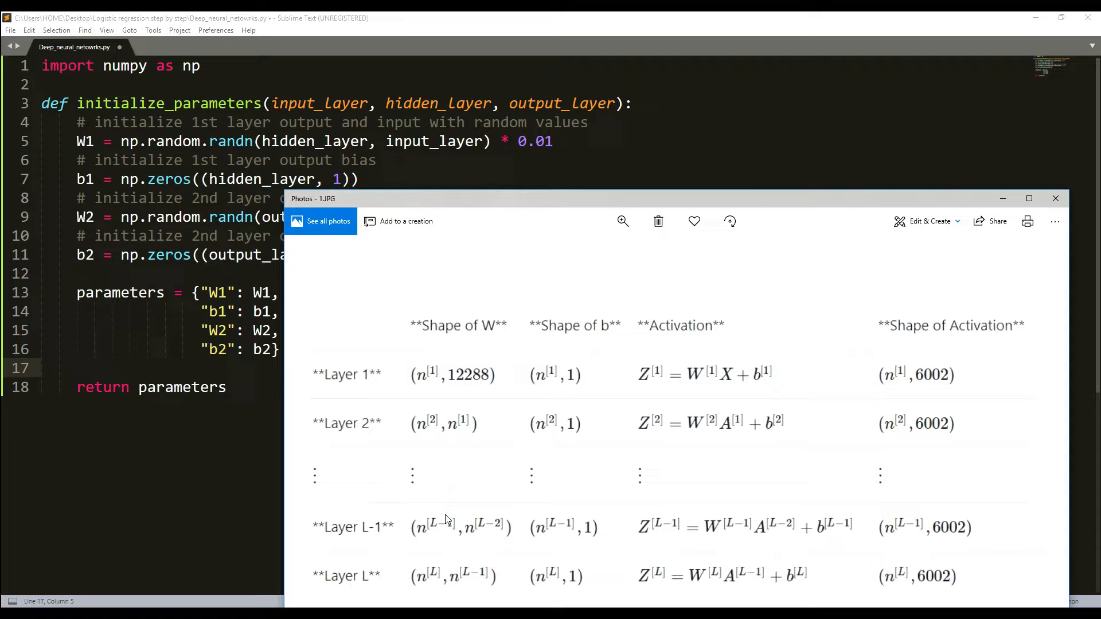
{"action": "mouse_move", "coordinate": [474, 579]}
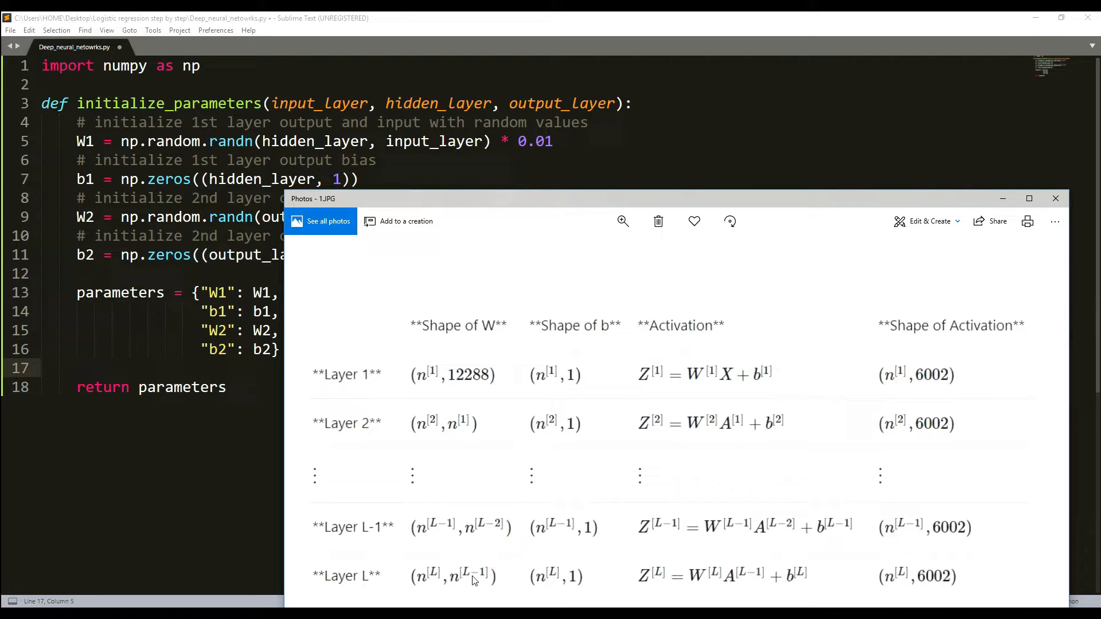
{"action": "mouse_move", "coordinate": [489, 528]}
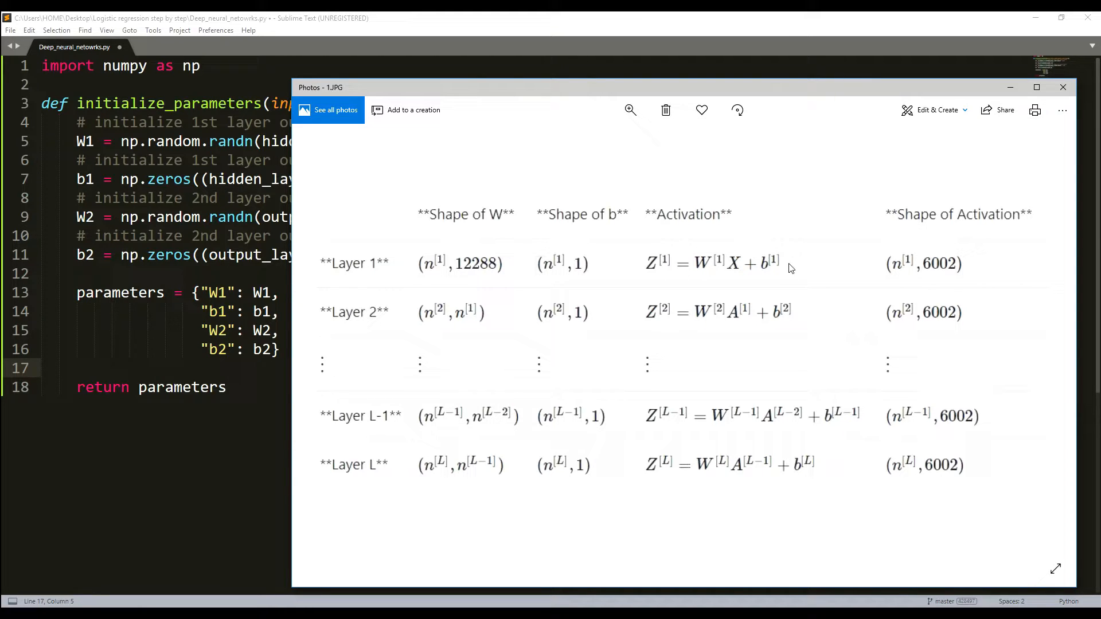
{"action": "mouse_move", "coordinate": [822, 313]}
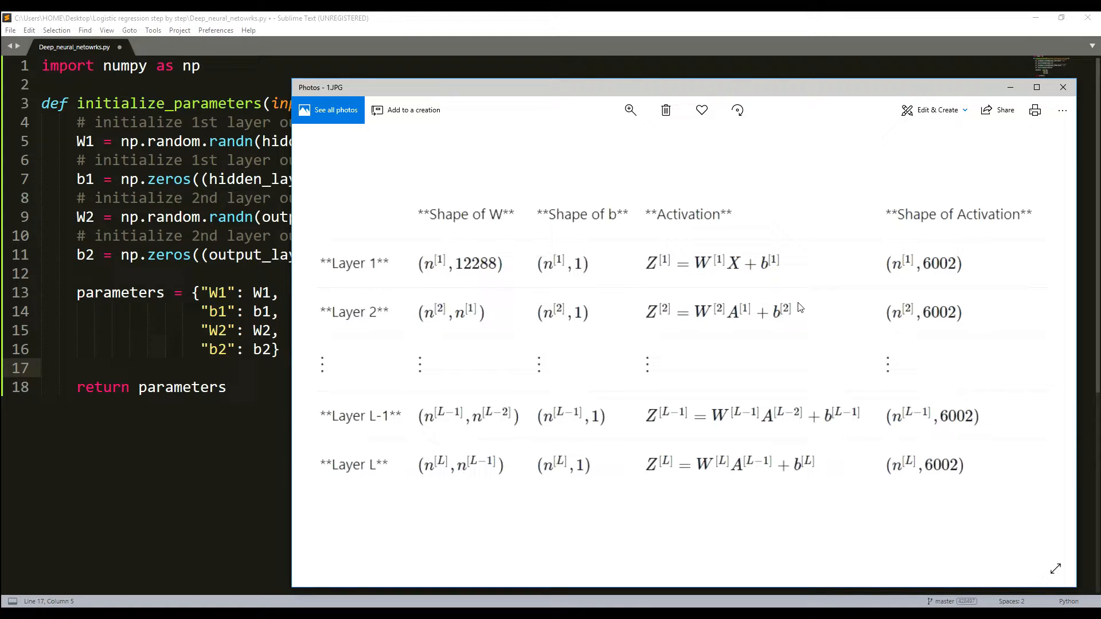
{"action": "mouse_move", "coordinate": [730, 300]}
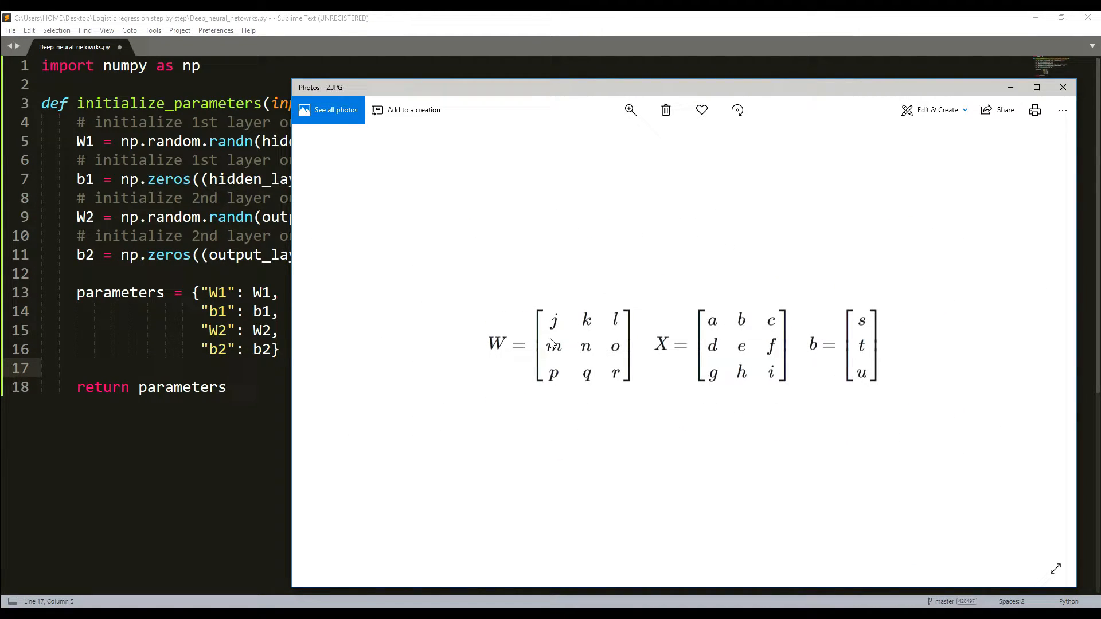
{"action": "mouse_move", "coordinate": [857, 359]}
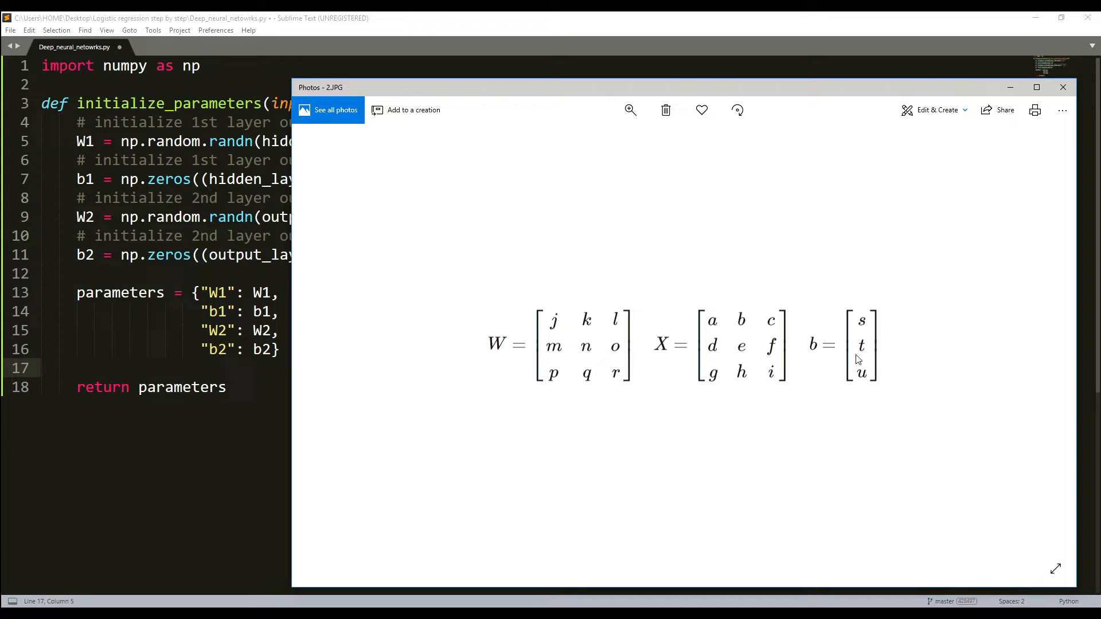
{"action": "mouse_move", "coordinate": [636, 354]}
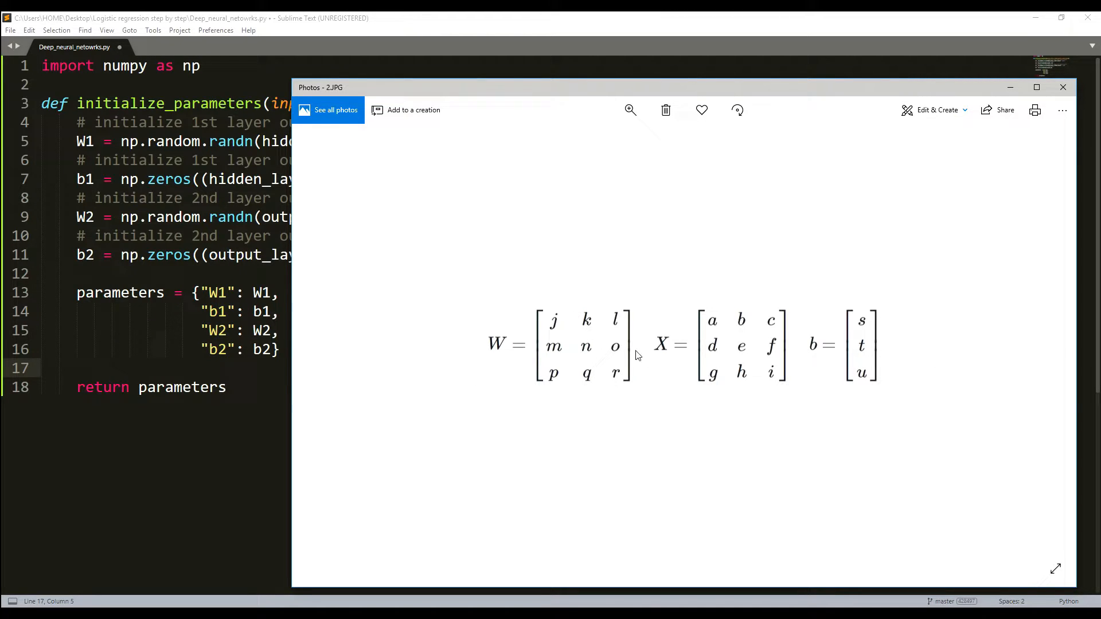
{"action": "mouse_move", "coordinate": [800, 376]}
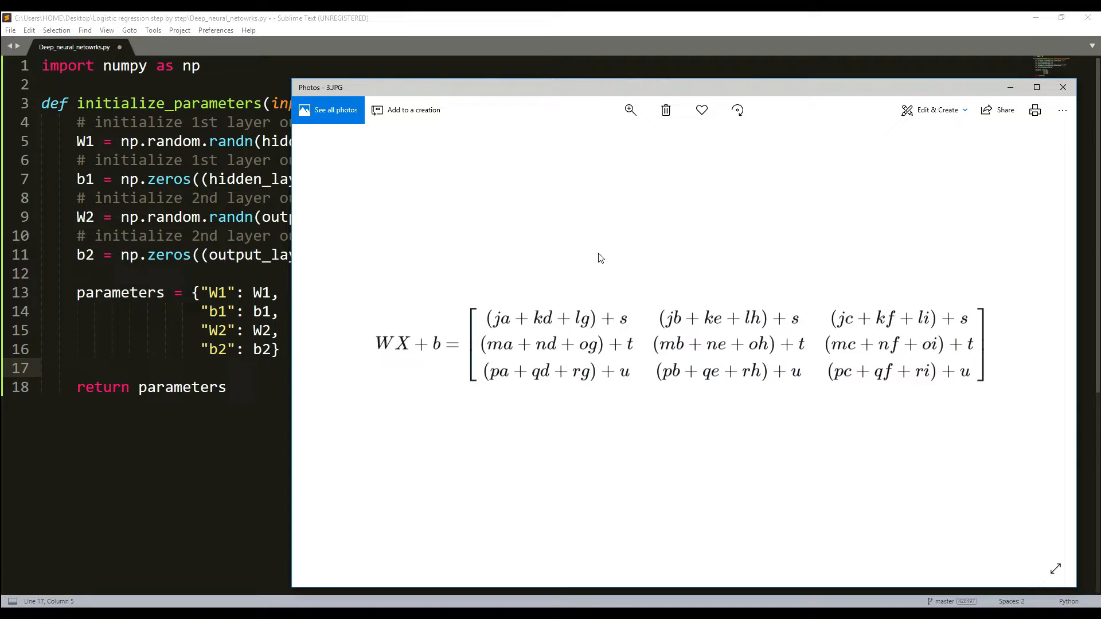
{"action": "mouse_move", "coordinate": [597, 255]}
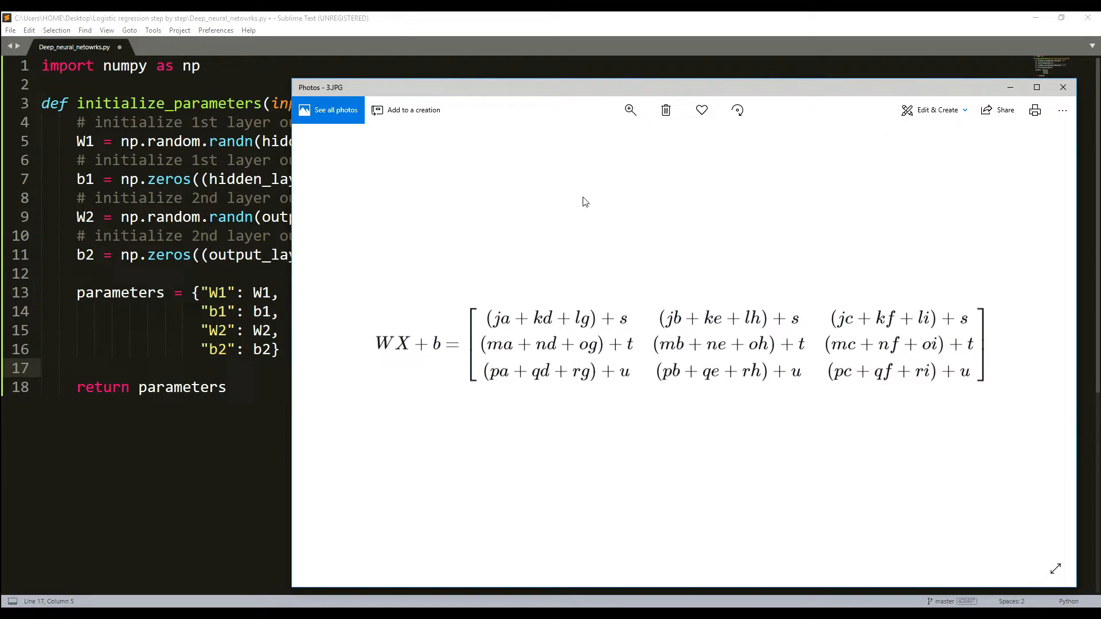
{"action": "mouse_move", "coordinate": [827, 325]}
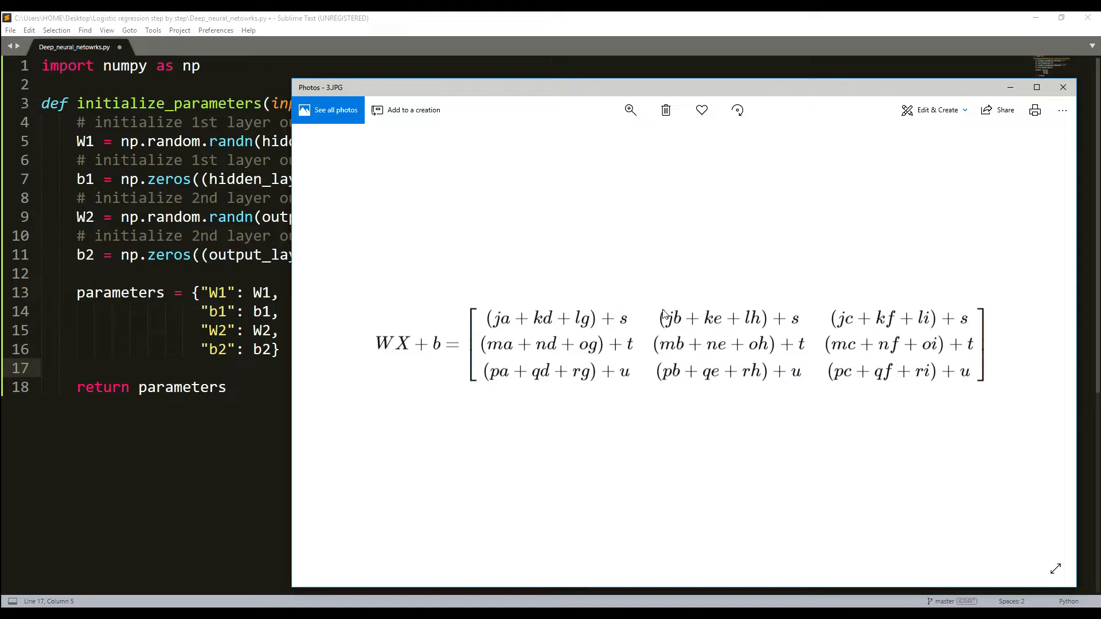
{"action": "mouse_move", "coordinate": [664, 313]}
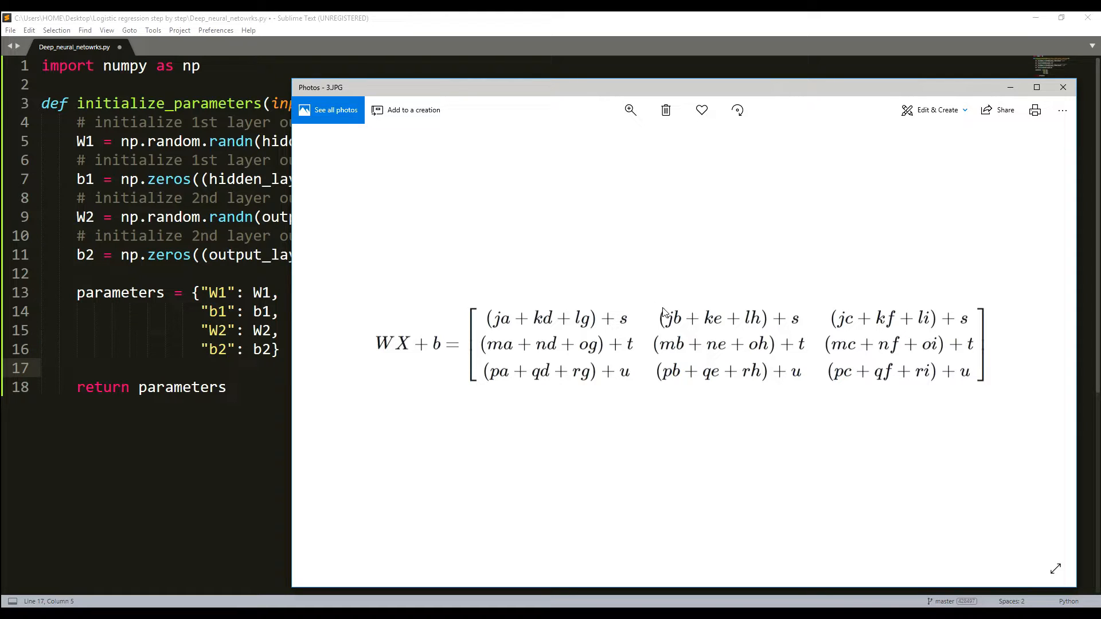
- Bring the Sublime Text editor back in front of the Photos viewer
{"action": "left_click", "coordinate": [1062, 87]}
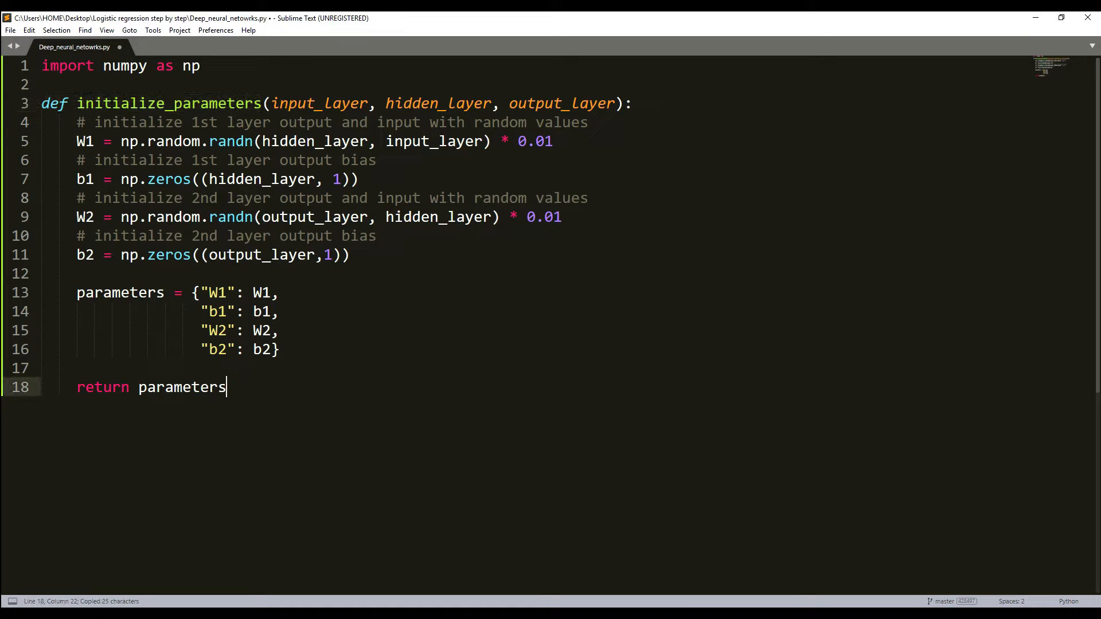
- Add the header def initialize_parameters_deep(layer_dimension): below the original function
{"action": "key", "text": "enter"}
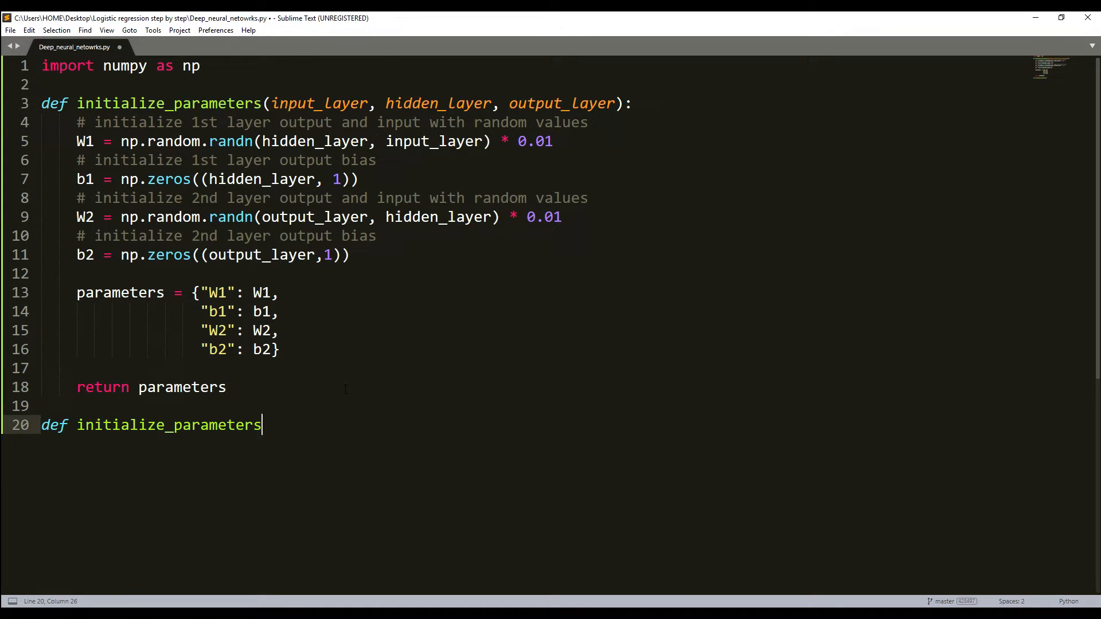
{"action": "type", "text": "_d"}
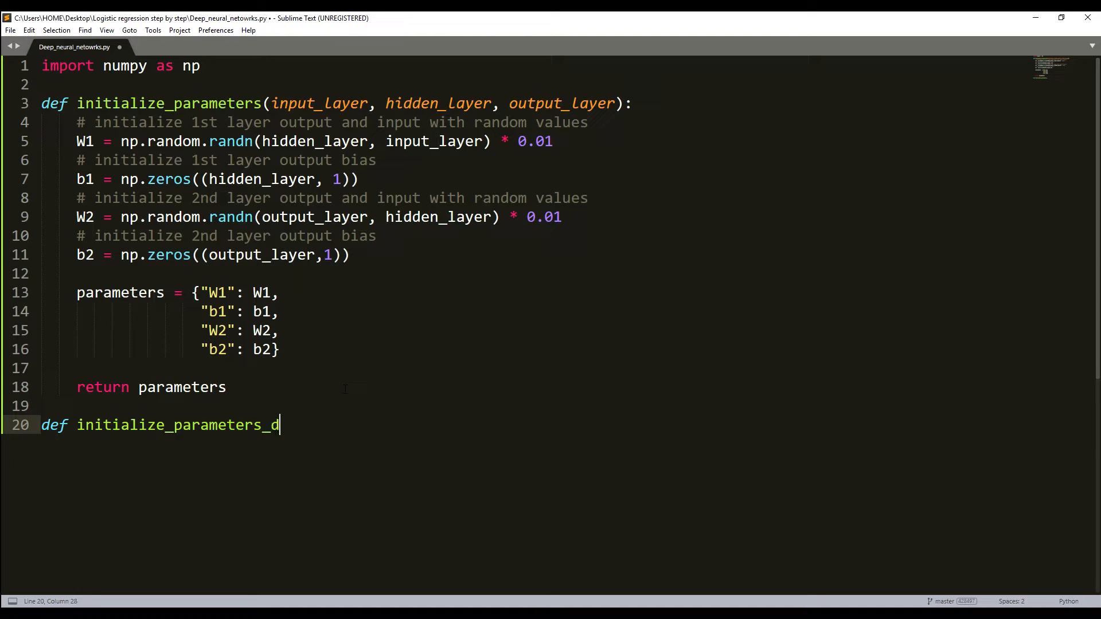
{"action": "type", "text": "eep()"}
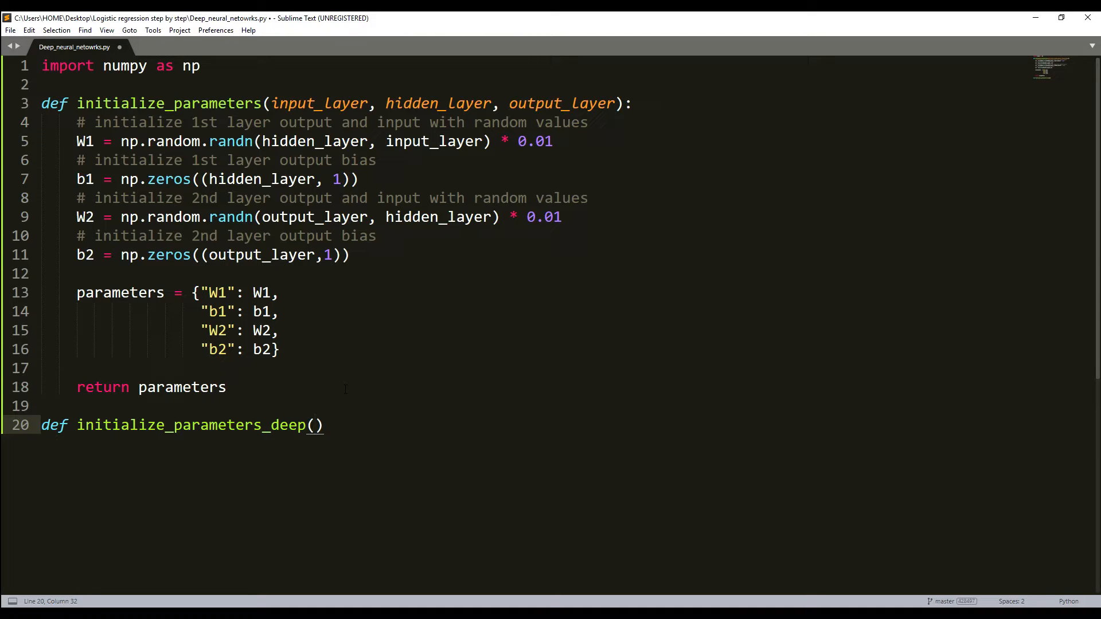
{"action": "type", "text": "L"}
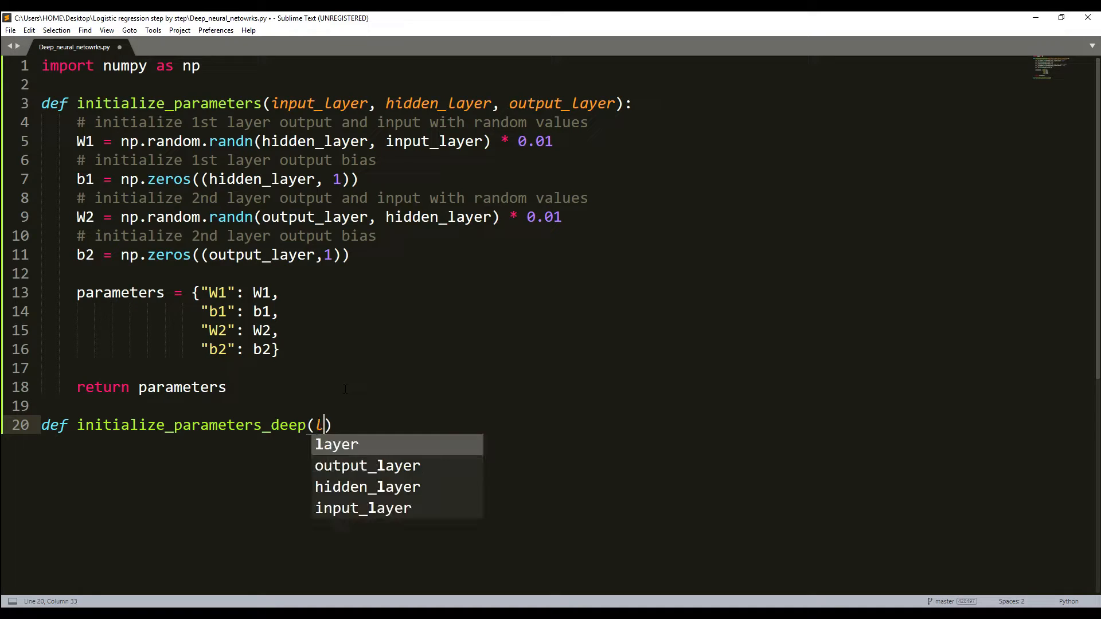
{"action": "type", "text": "ayer_d"}
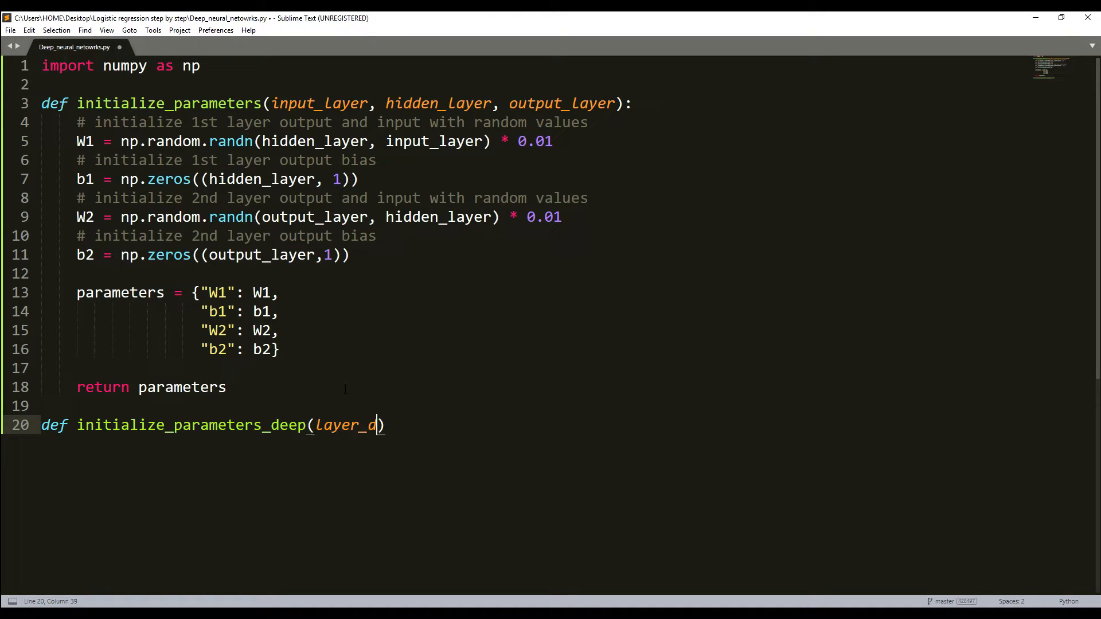
{"action": "type", "text": "imension"}
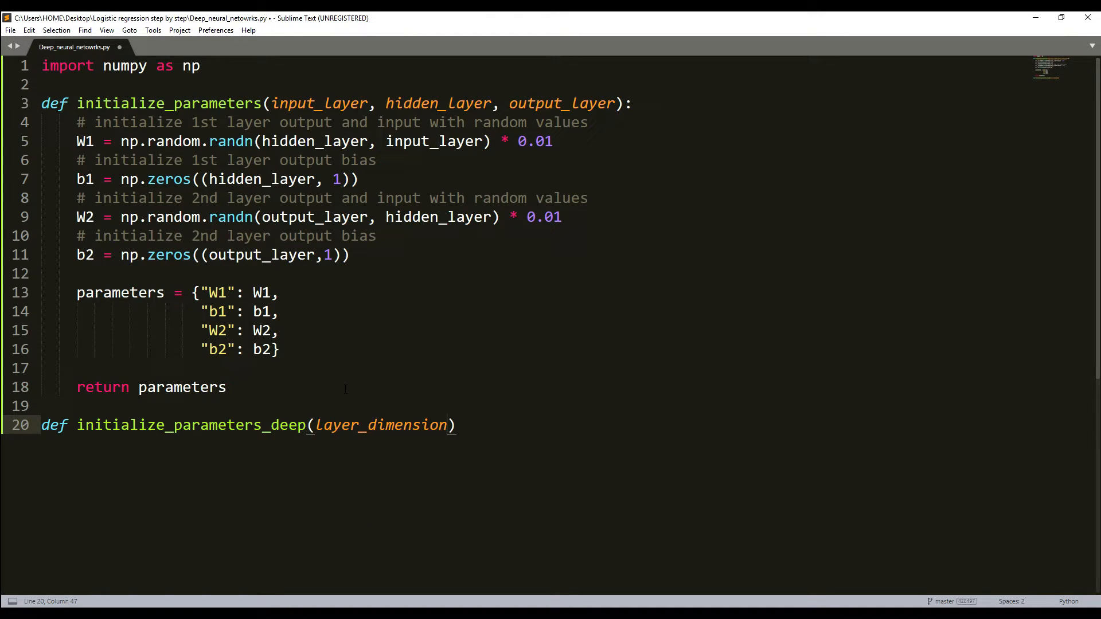
{"action": "type", "text": ":"}
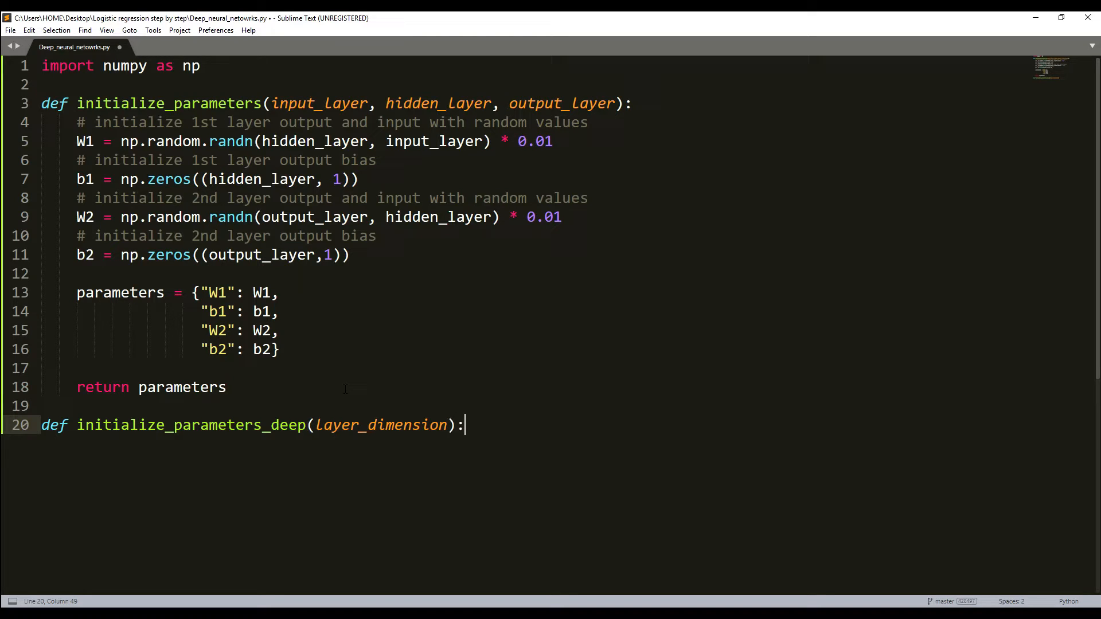
- Start the new function's body with parameters = {}
{"action": "key", "text": "enter"}
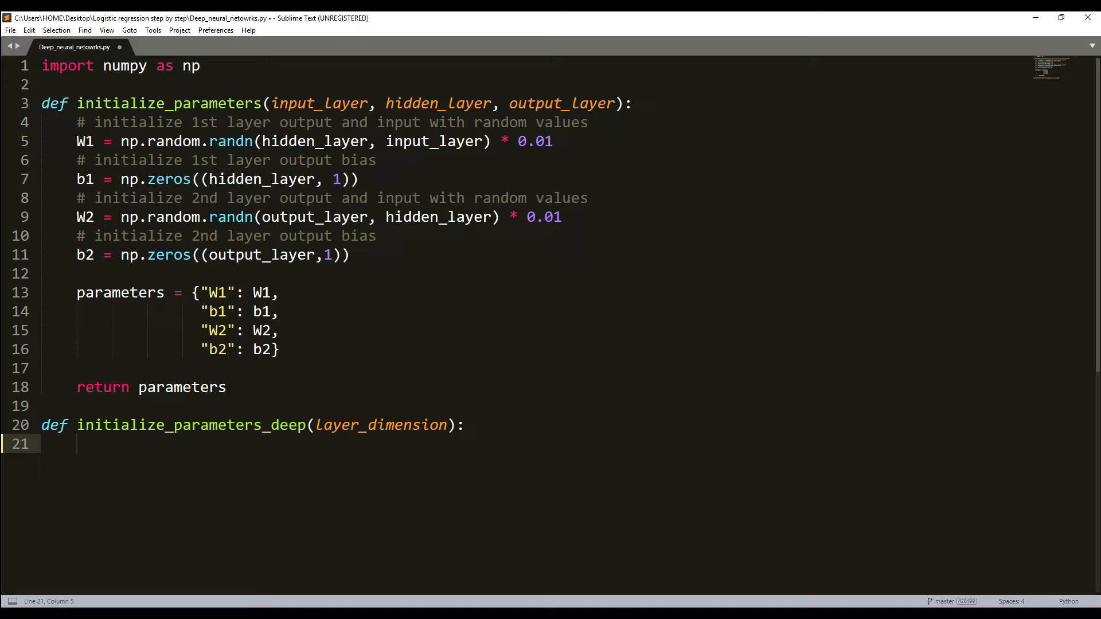
{"action": "type", "text": "parameters"}
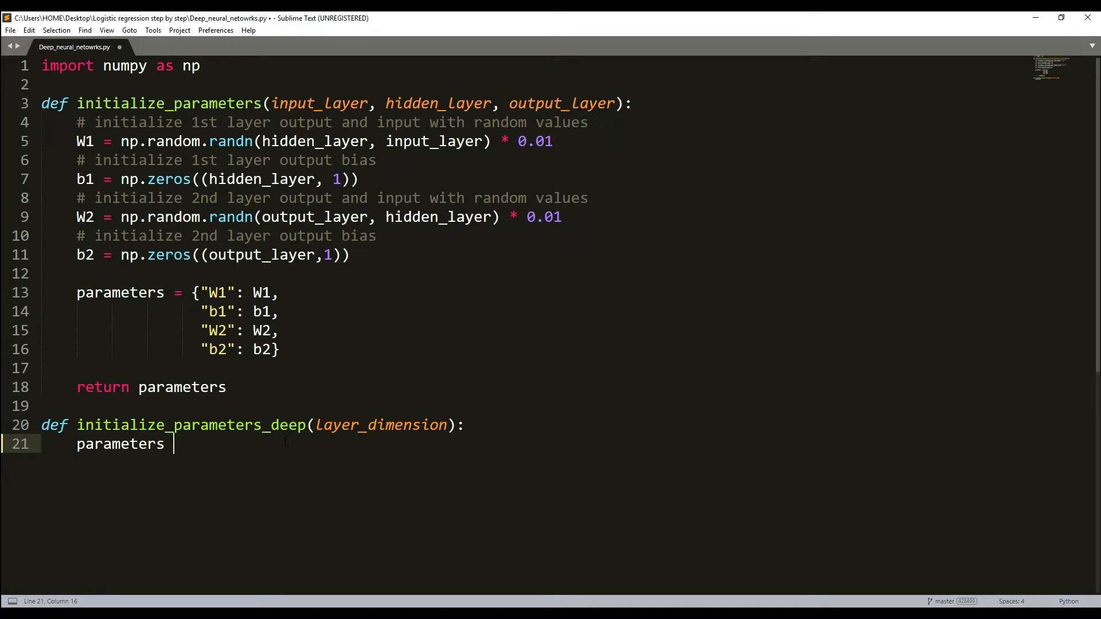
{"action": "type", "text": "= ["}
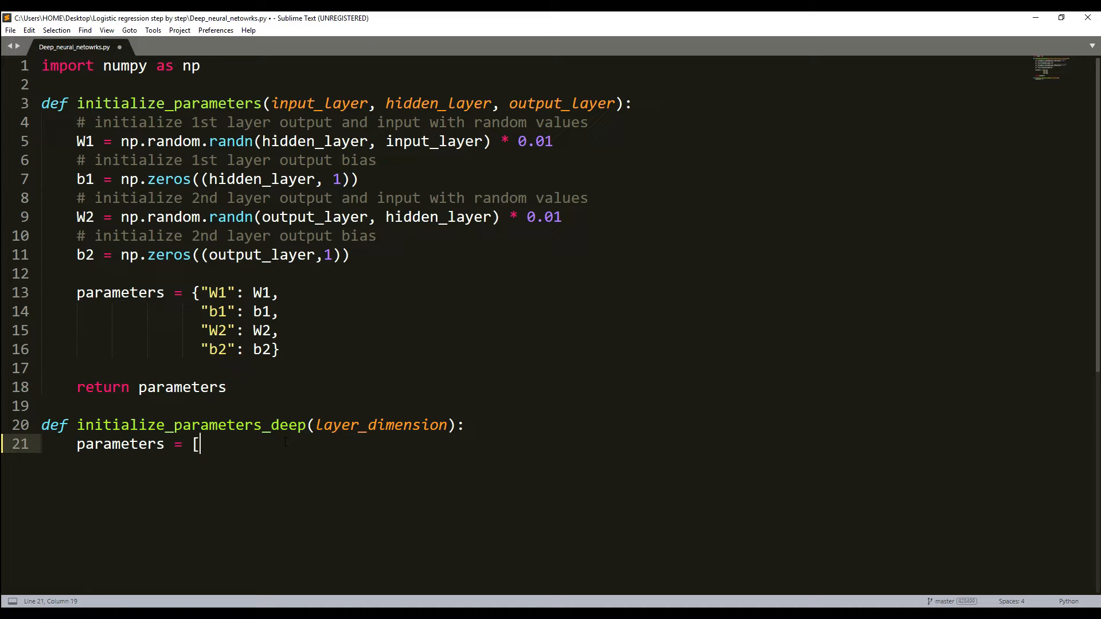
{"action": "key", "text": "Backspace"}
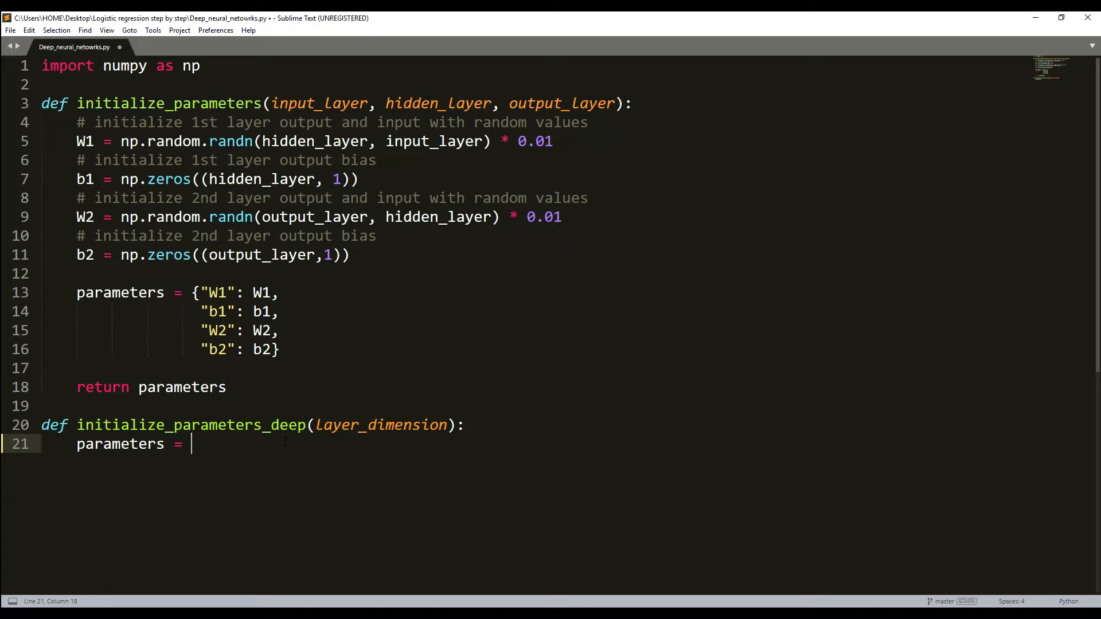
{"action": "type", "text": "{}"}
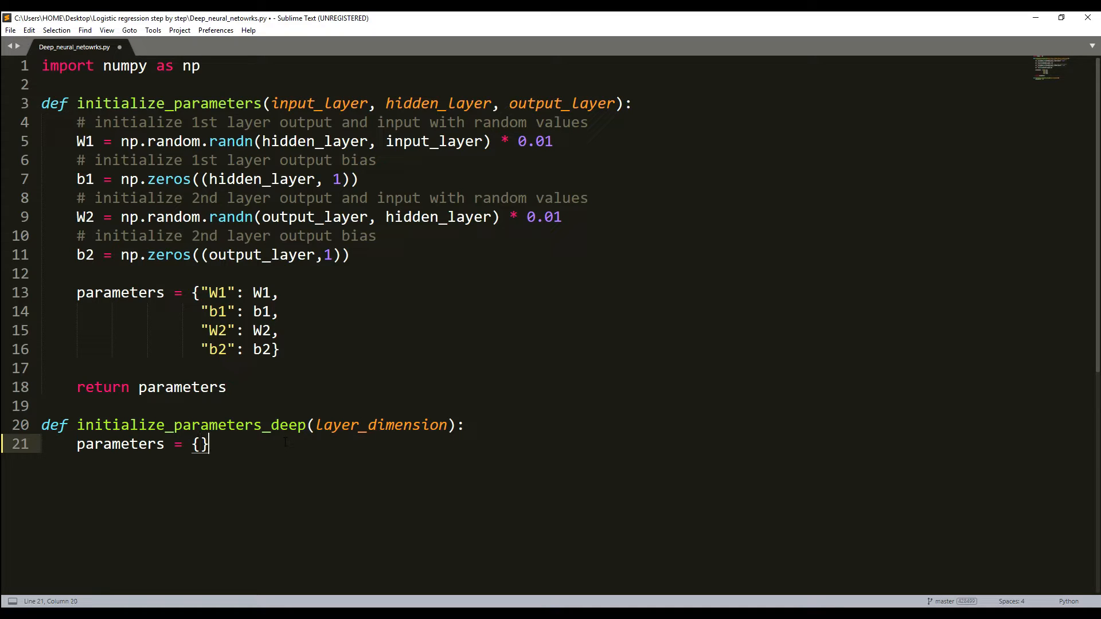
{"action": "key", "text": "Enter"}
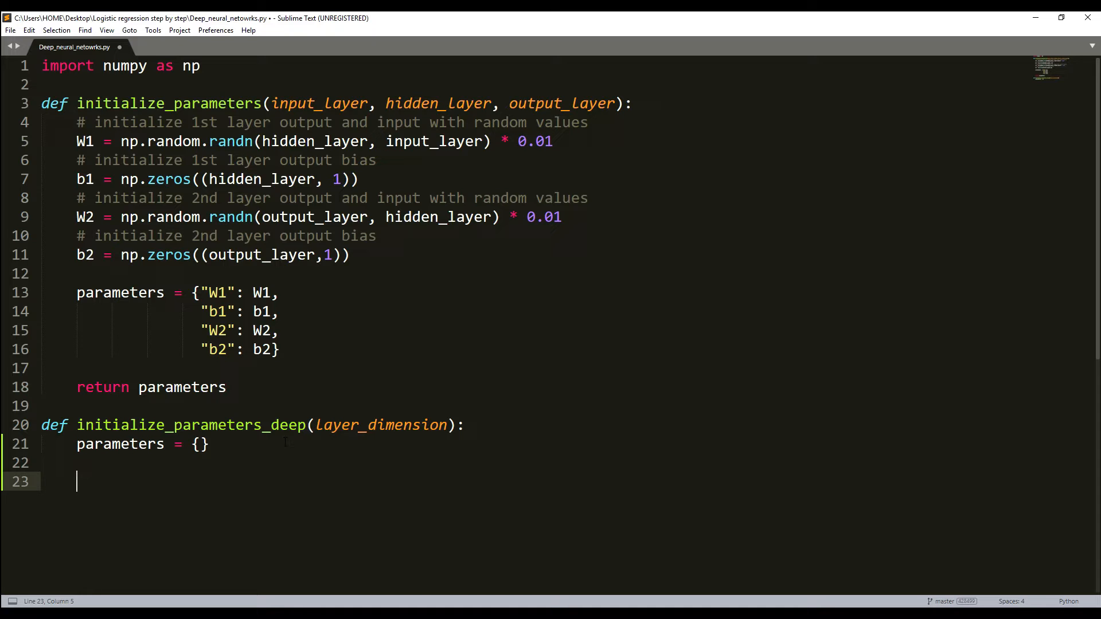
- Add L = len(layer_dimension) inside initialize_parameters_deep
{"action": "type", "text": "L ="}
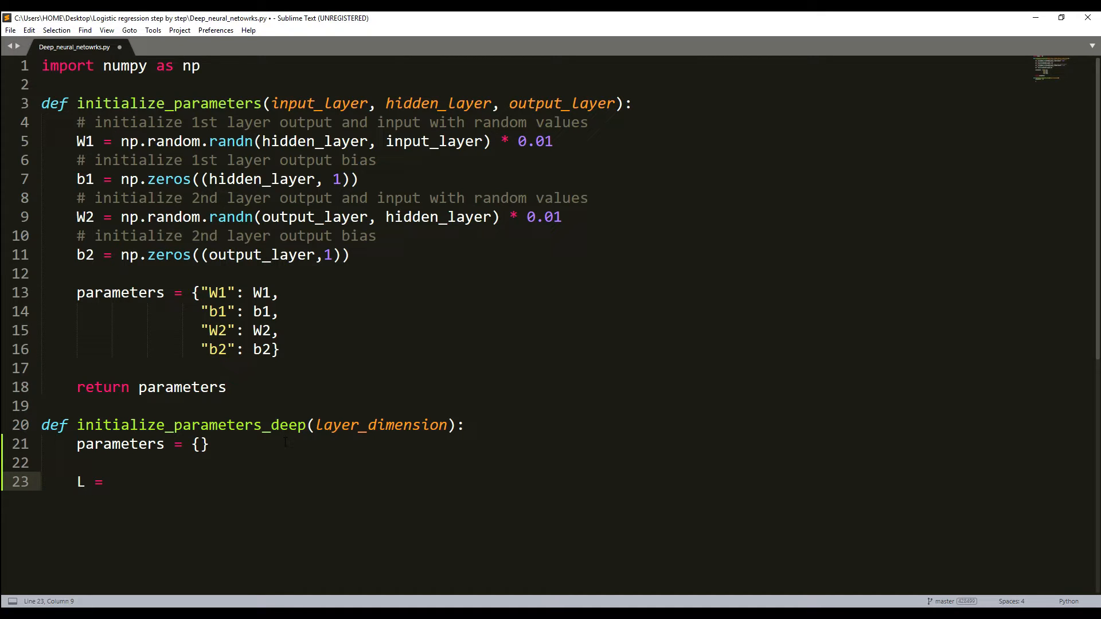
{"action": "type", "text": "len"}
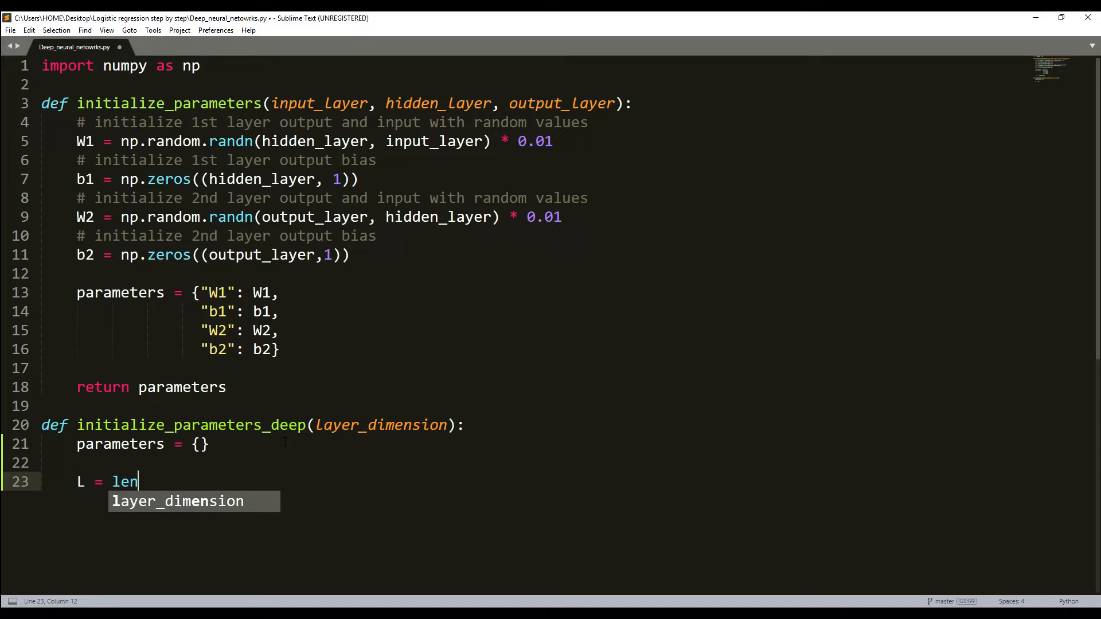
{"action": "type", "text": "("}
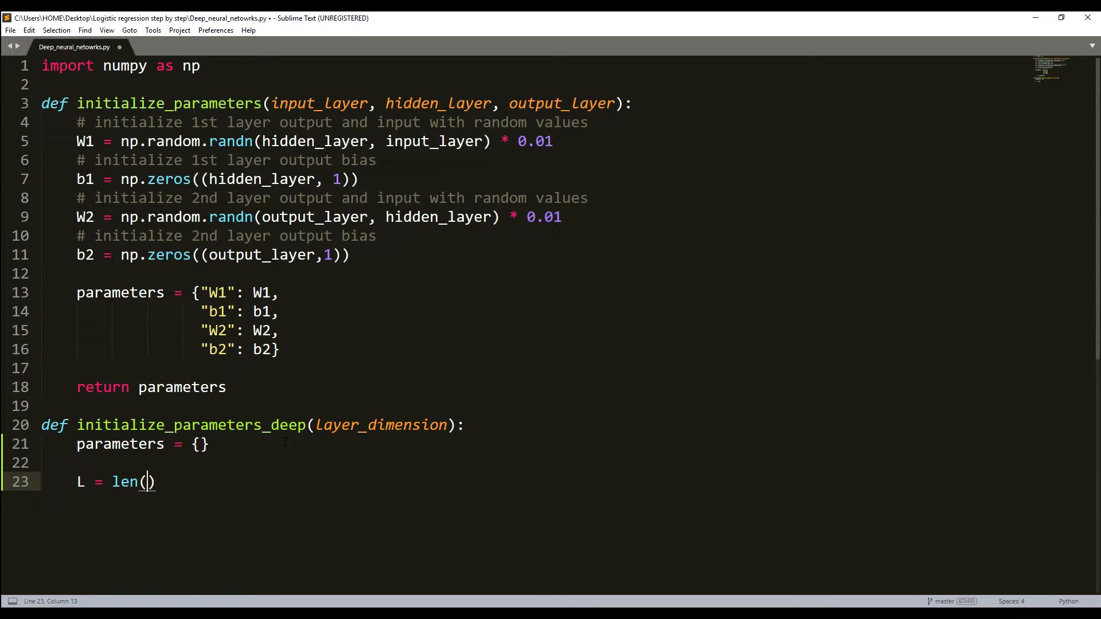
{"action": "type", "text": "la"}
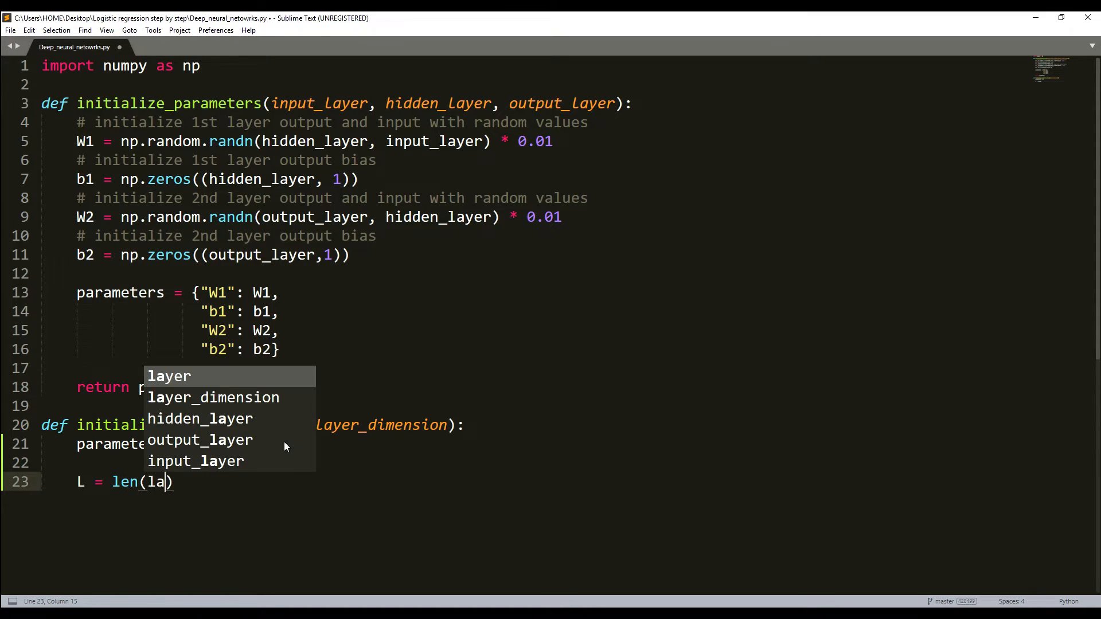
{"action": "key", "text": "Tab"}
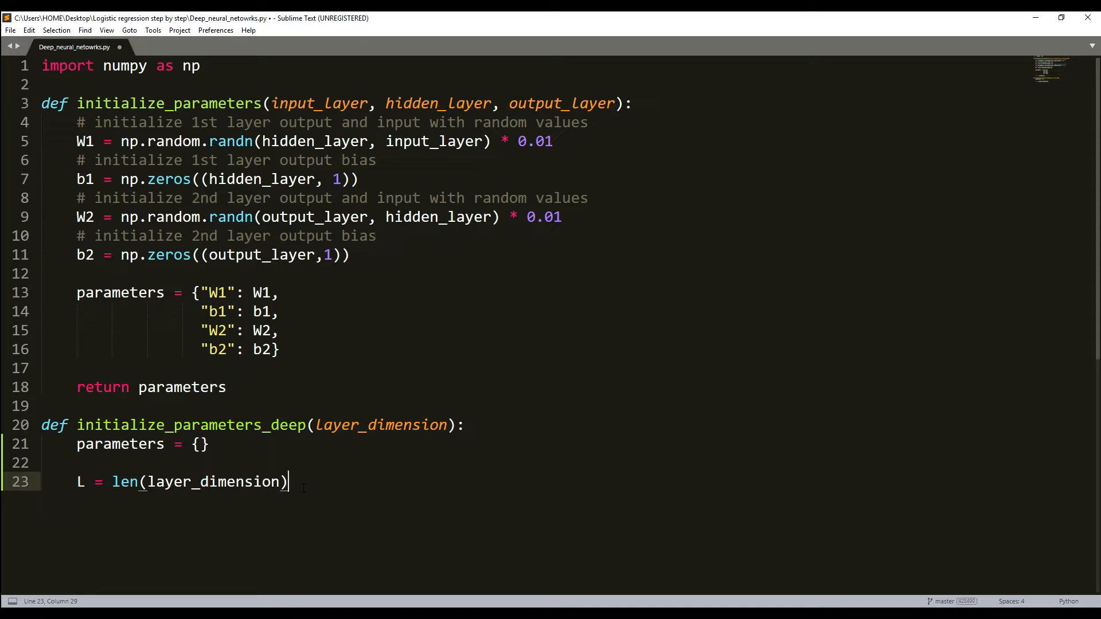
{"action": "key", "text": "enter"}
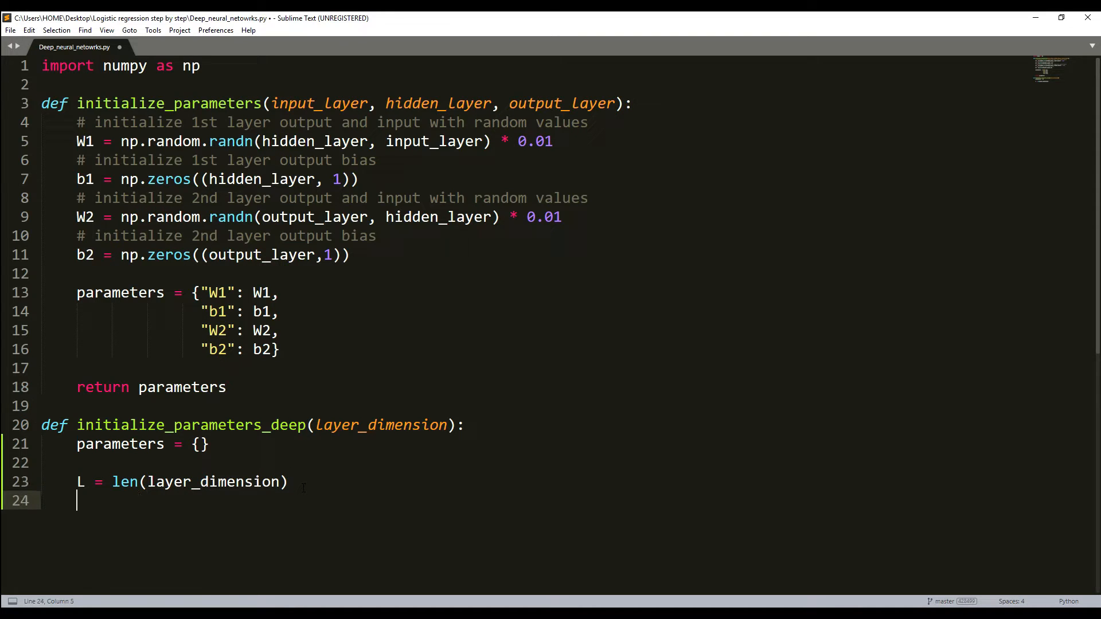
{"action": "key", "text": "enter"}
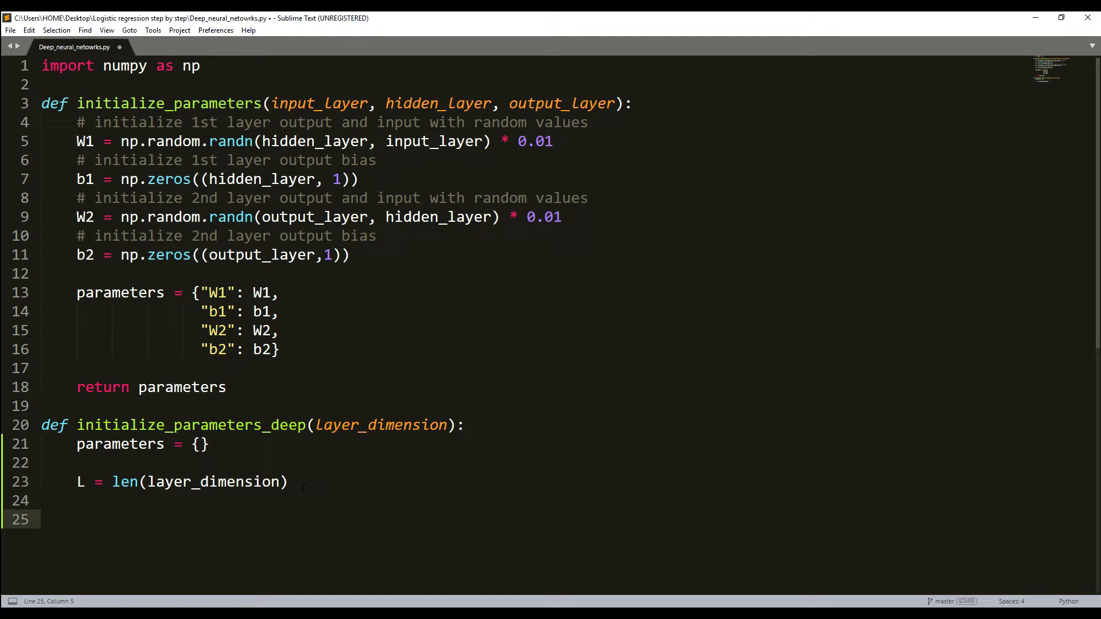
- Write the loop header for l in range(1, L): with an empty body line
{"action": "type", "text": "for"}
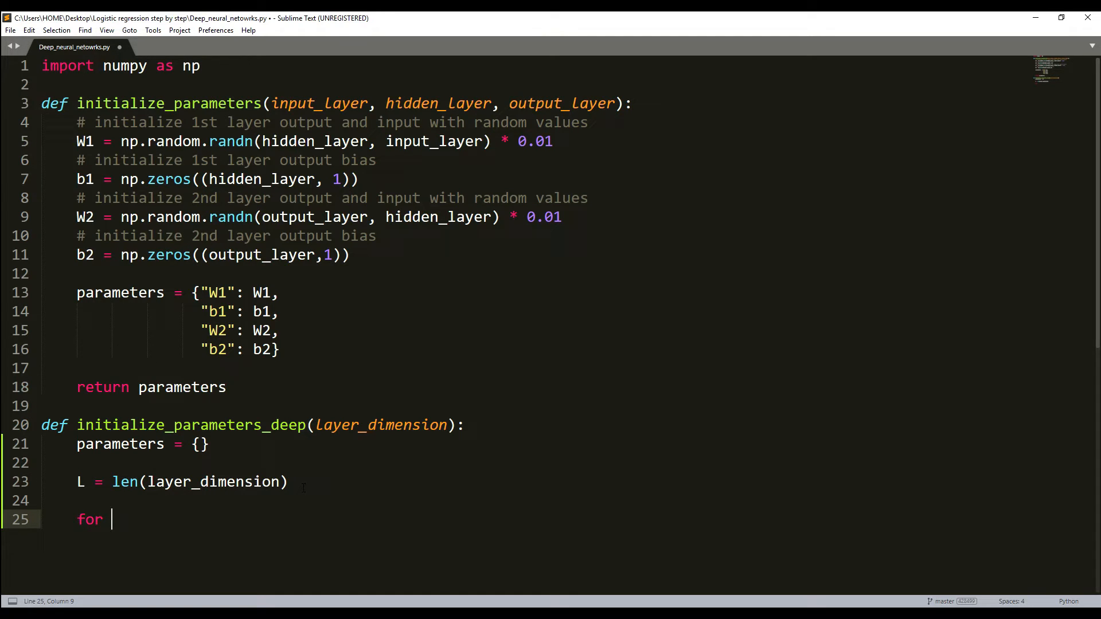
{"action": "type", "text": "l in ran"}
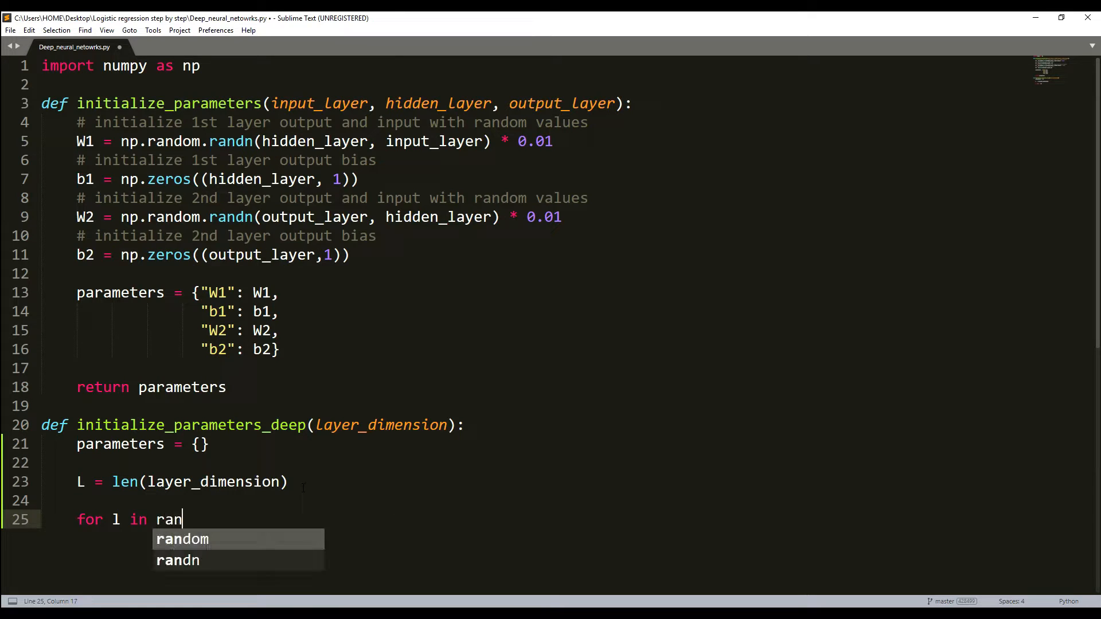
{"action": "type", "text": "ge(1,"}
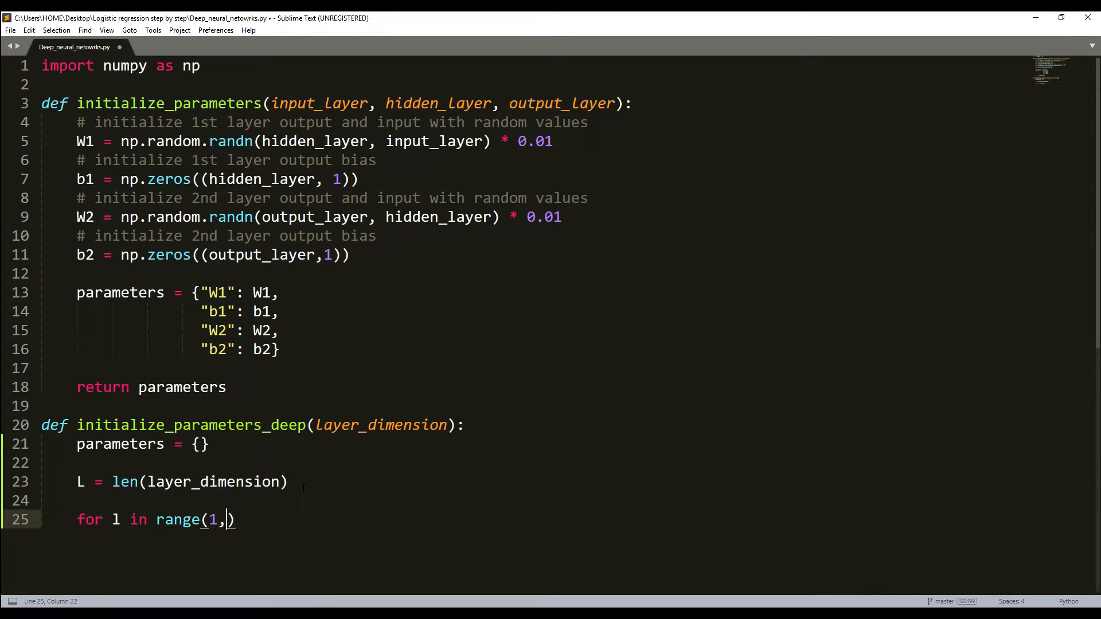
{"action": "type", "text": "L"}
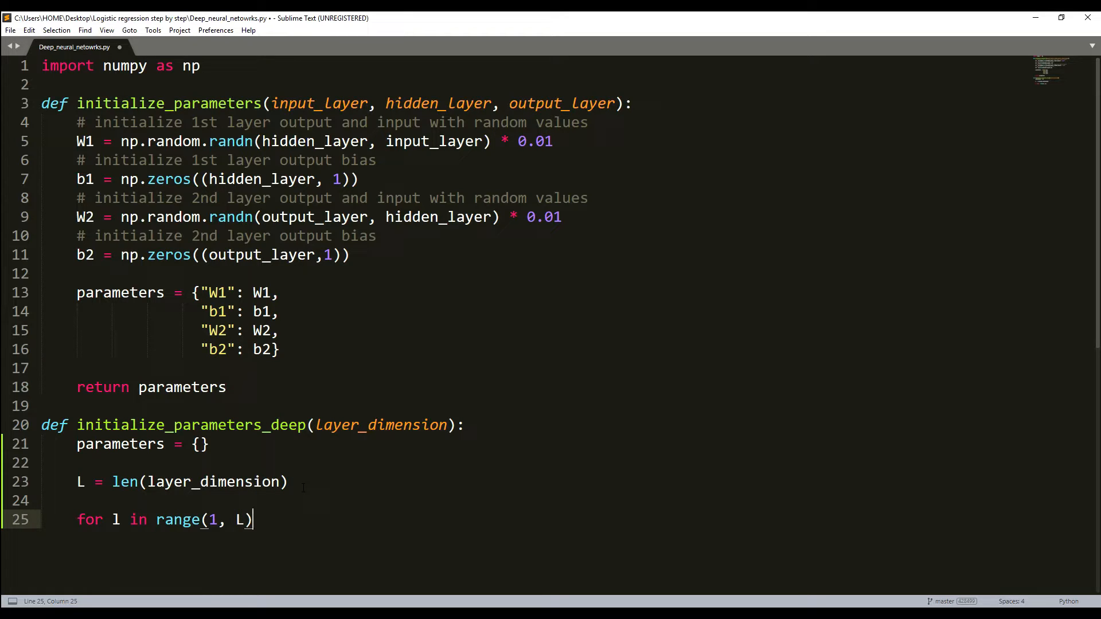
{"action": "type", "text": ":"}
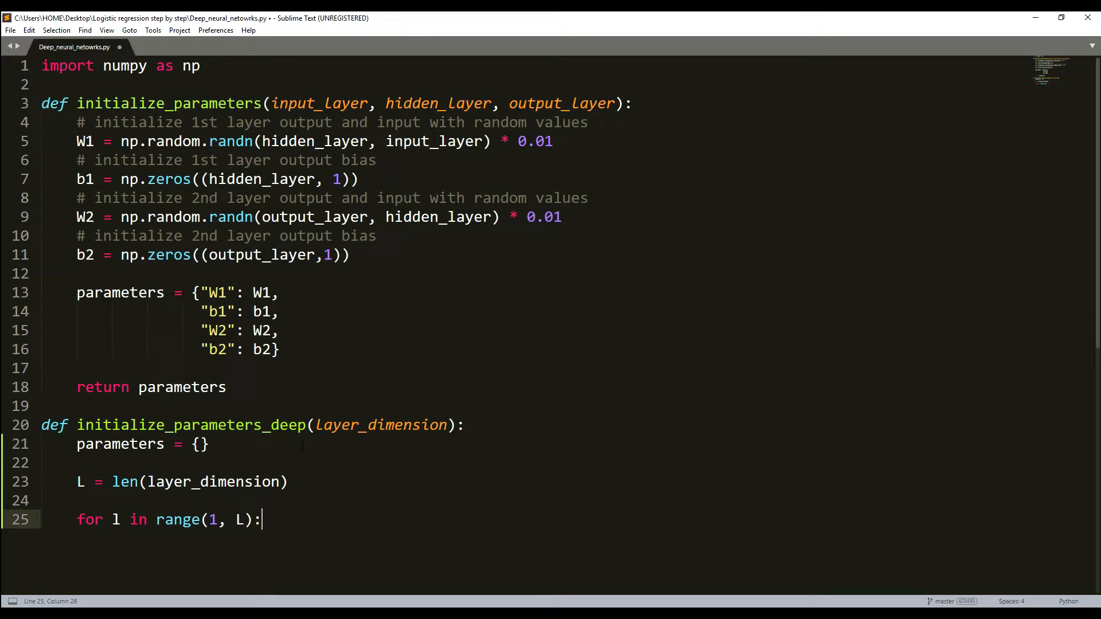
{"action": "key", "text": "enter"}
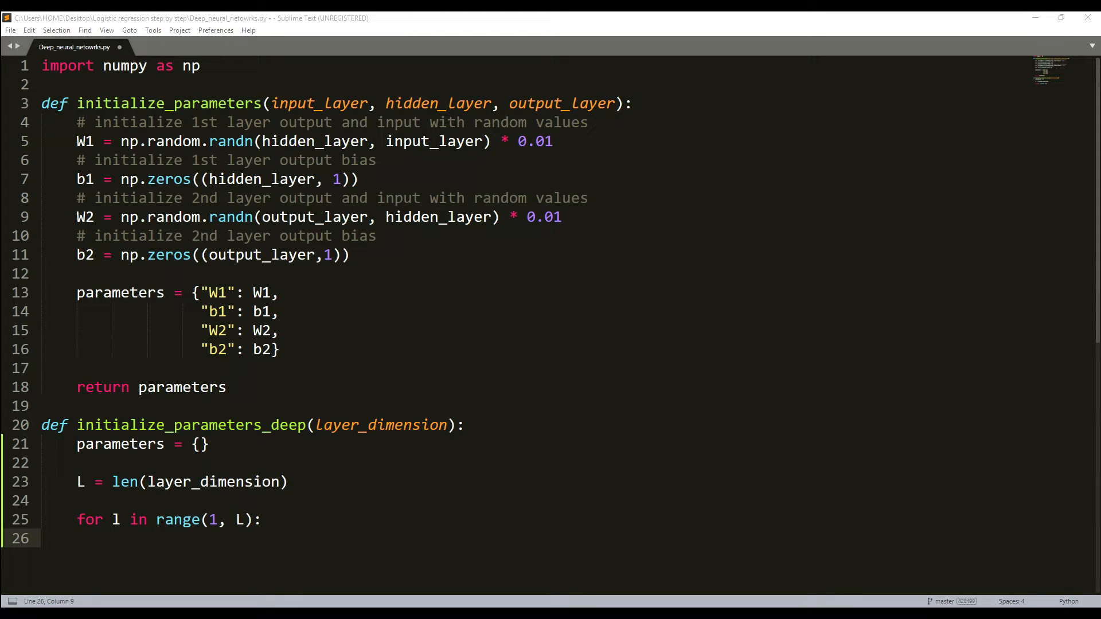
- Paste the W1 line into the loop and change its key to parameters["W" + str(l)]
{"action": "left_click_drag", "start_coordinate": [172, 141], "coordinate": [551, 141]}
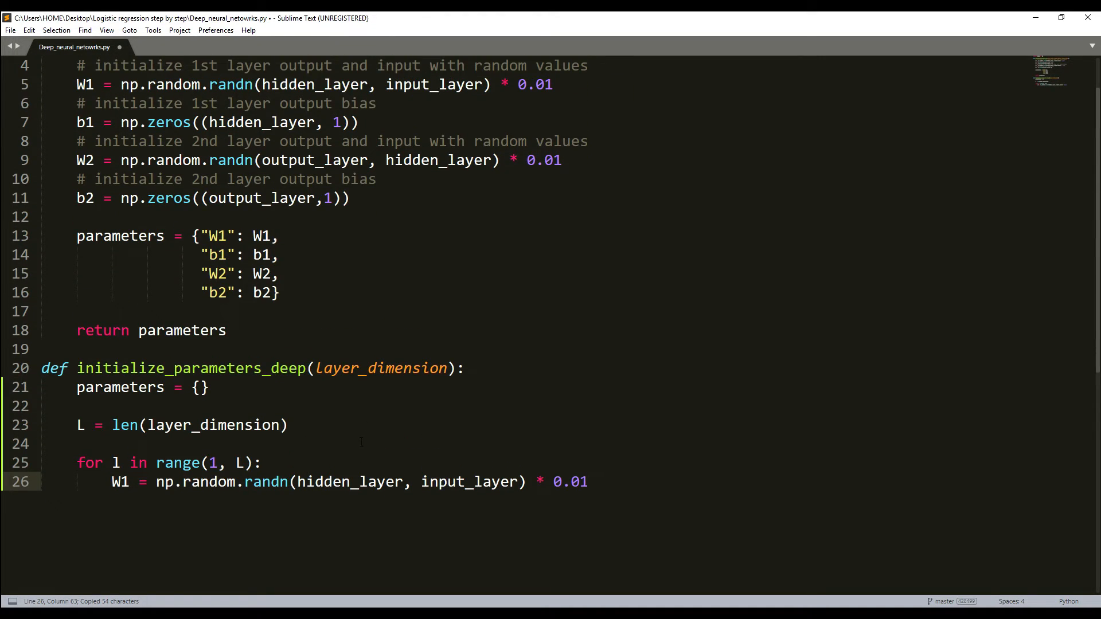
{"action": "left_click", "coordinate": [588, 482]}
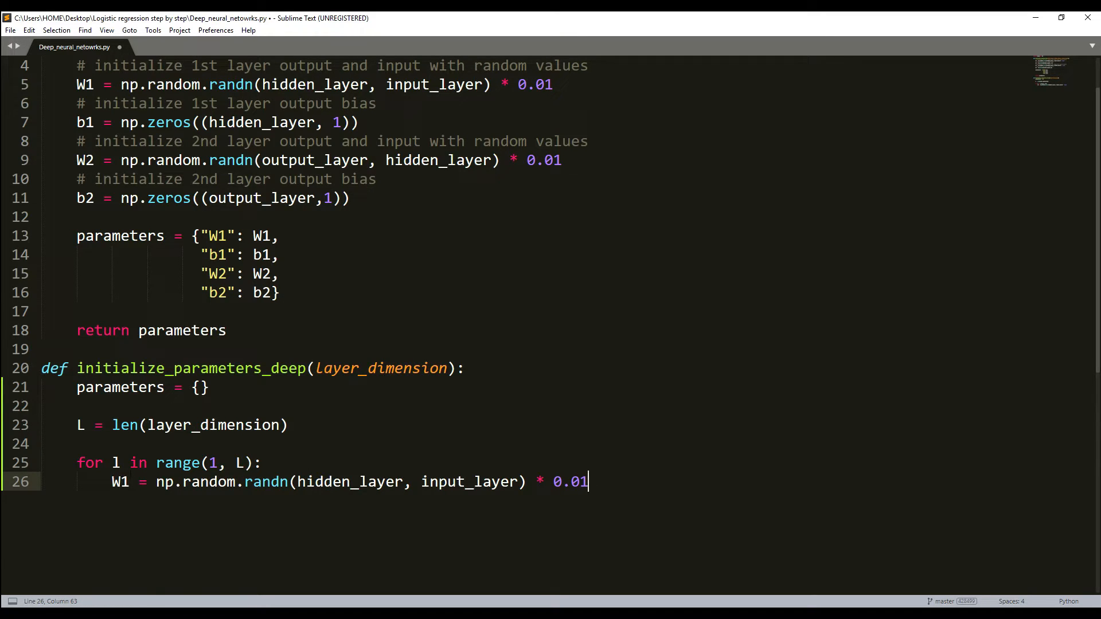
{"action": "type", "text": "["}
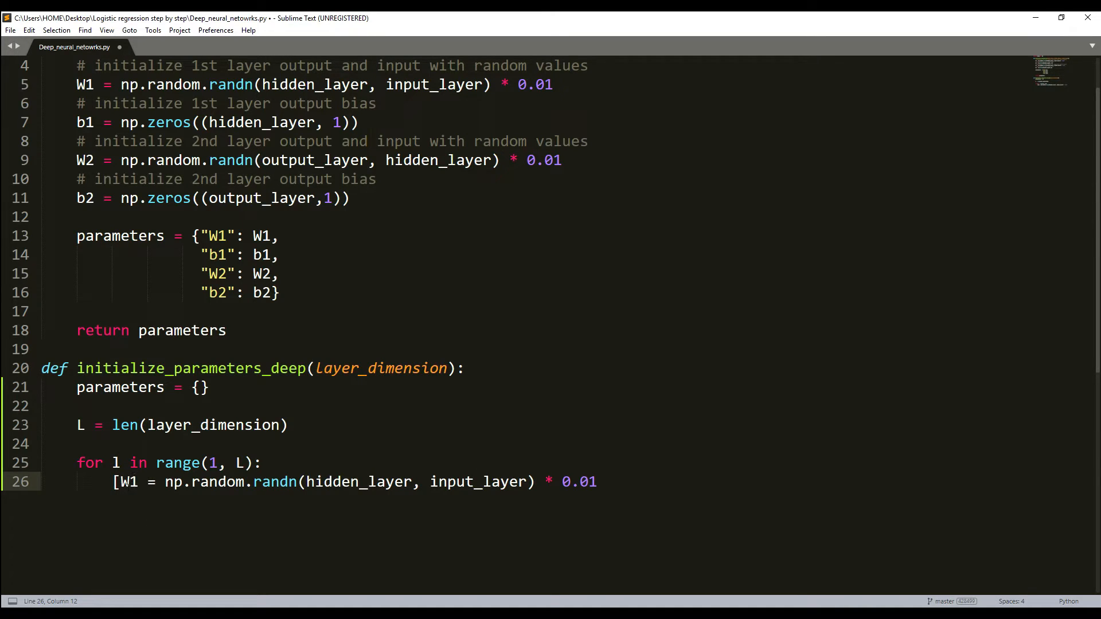
{"action": "key", "text": "Backspace"}
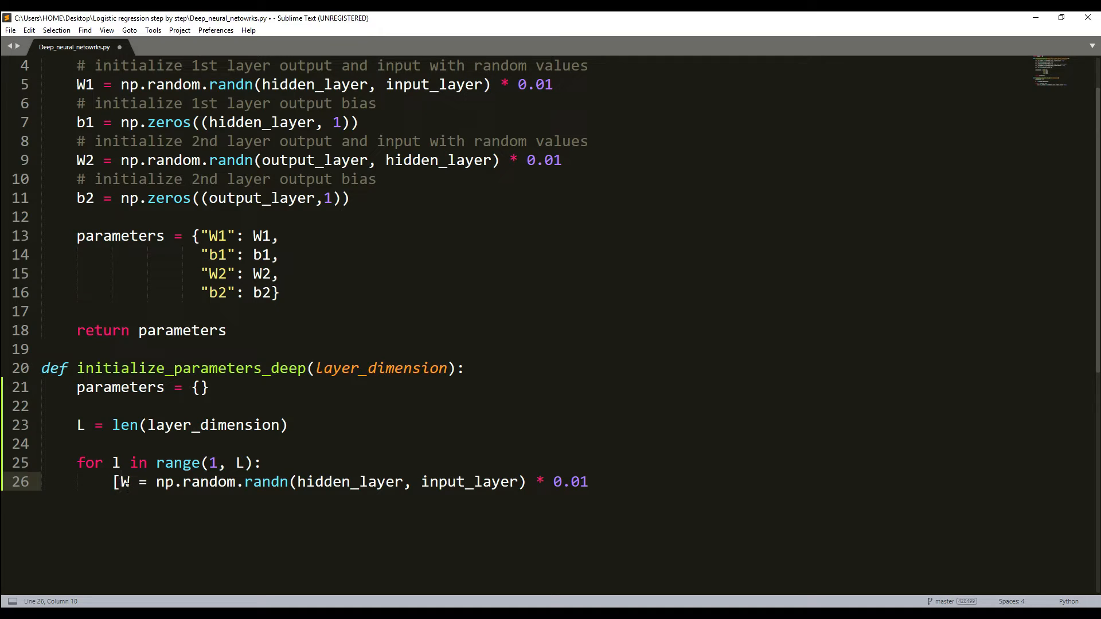
{"action": "type", "text": "\"W\" +"}
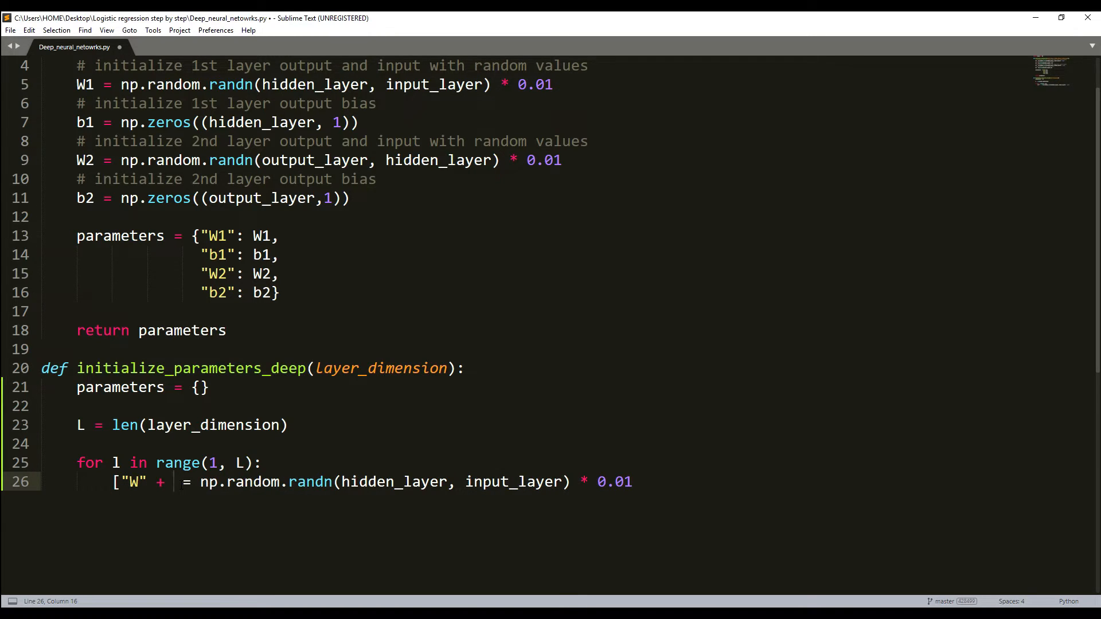
{"action": "type", "text": "str"}
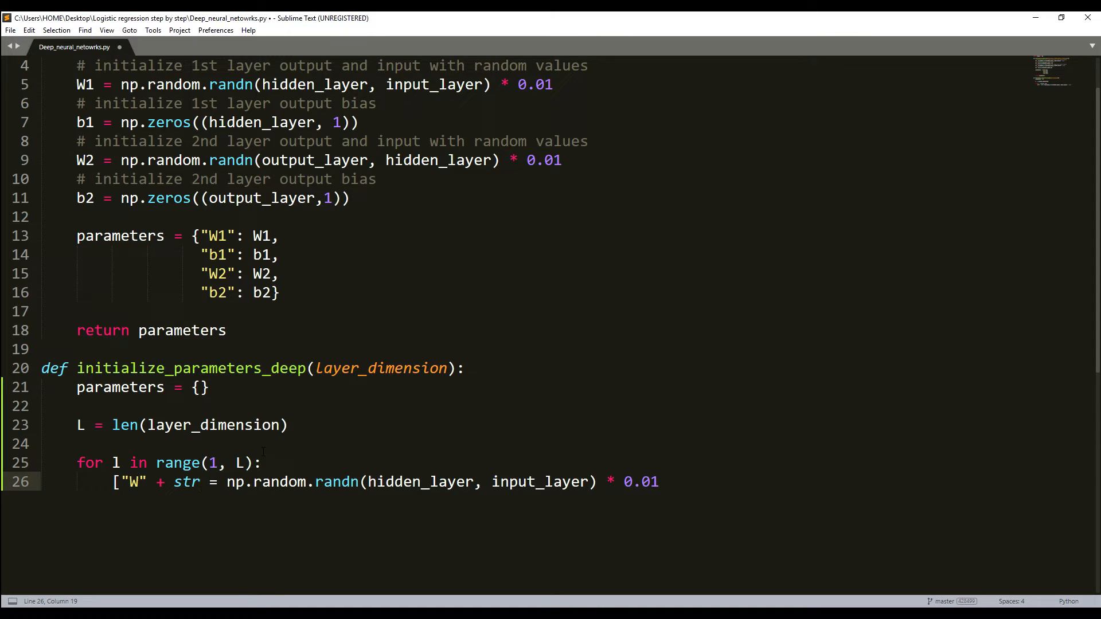
{"action": "type", "text": "("}
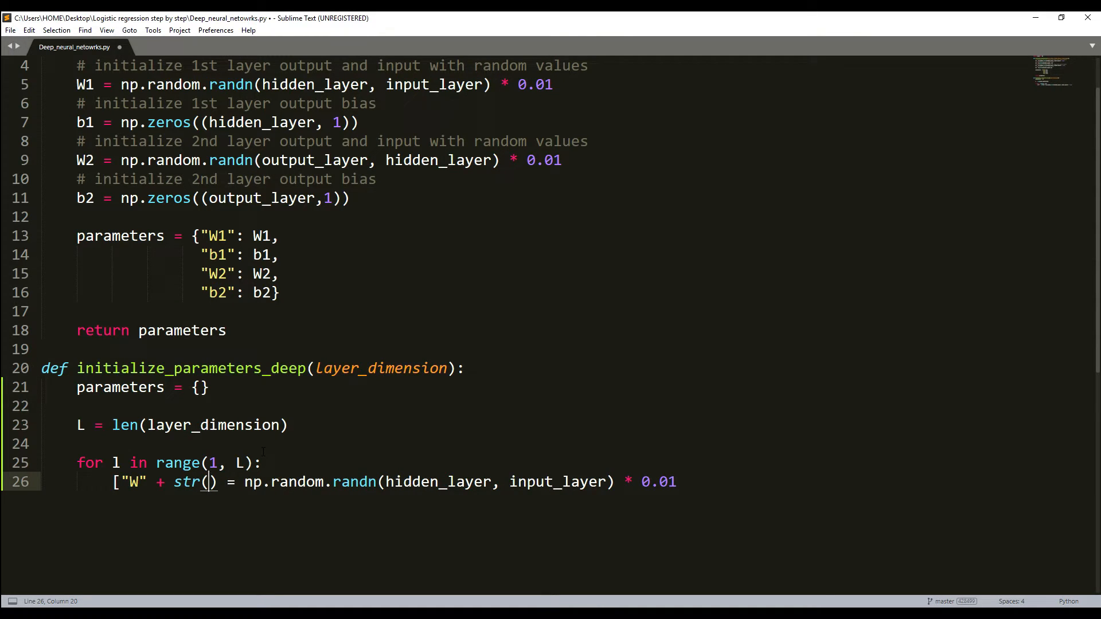
{"action": "type", "text": "l"}
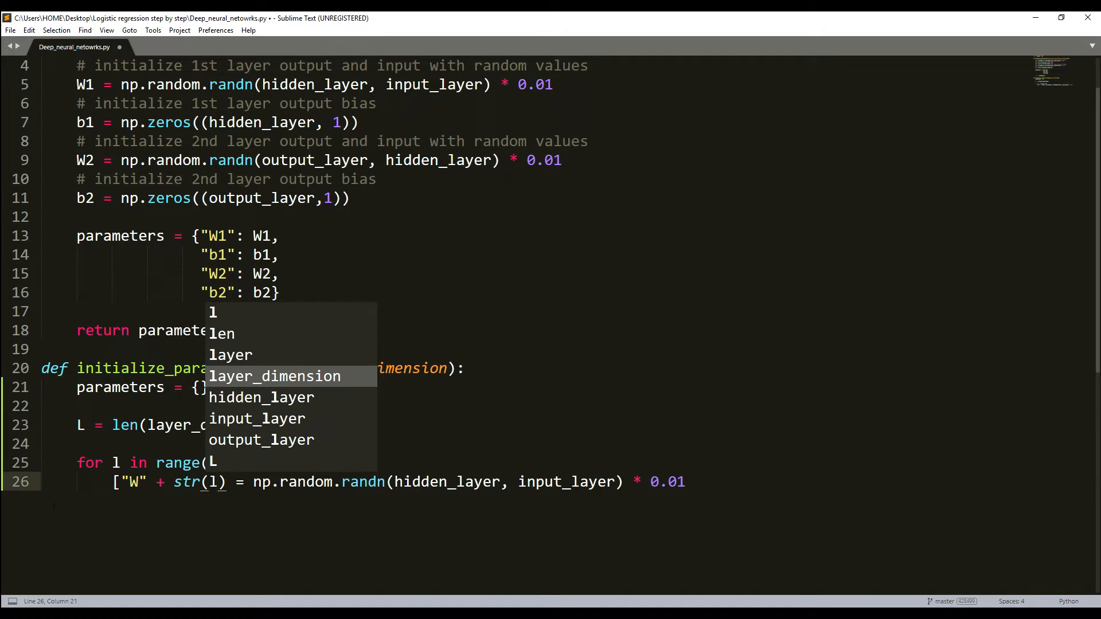
{"action": "type", "text": ","}
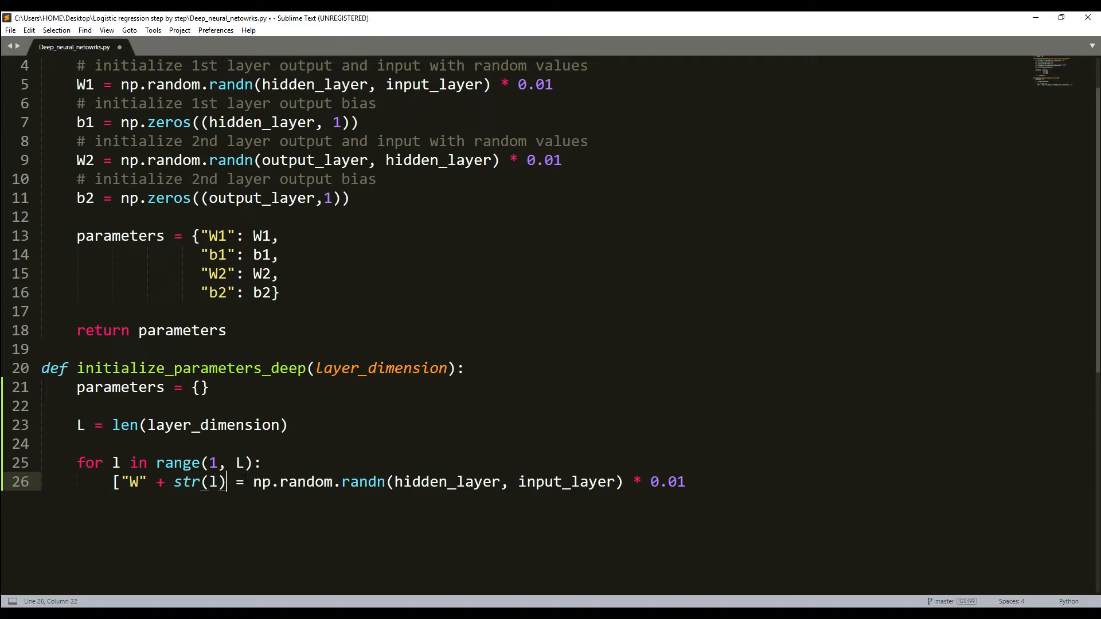
{"action": "type", "text": "]"}
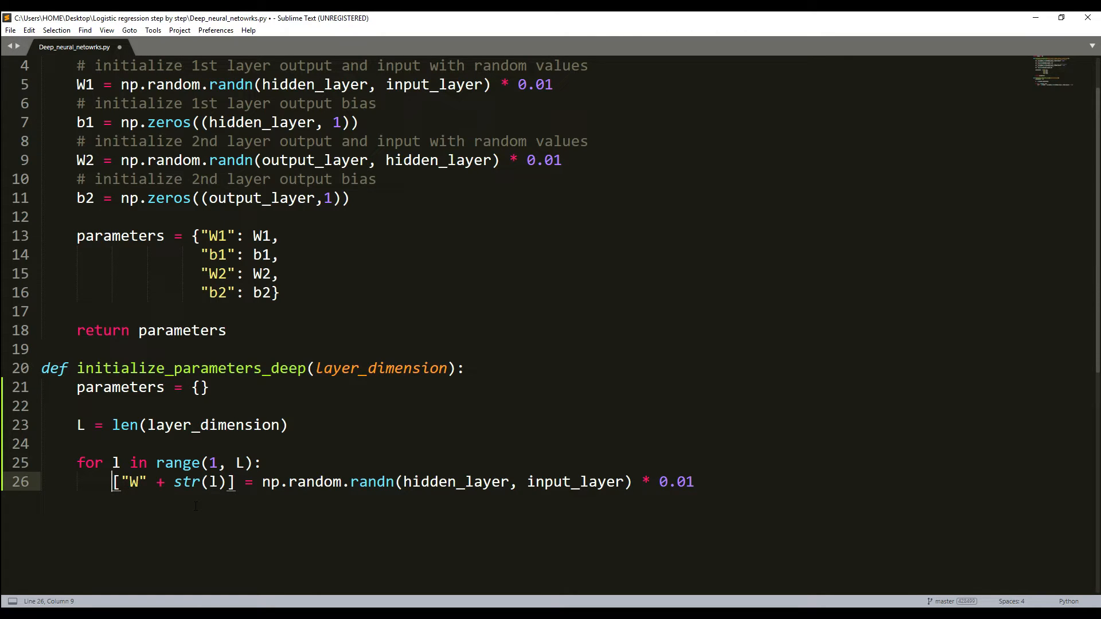
{"action": "type", "text": "parameters"}
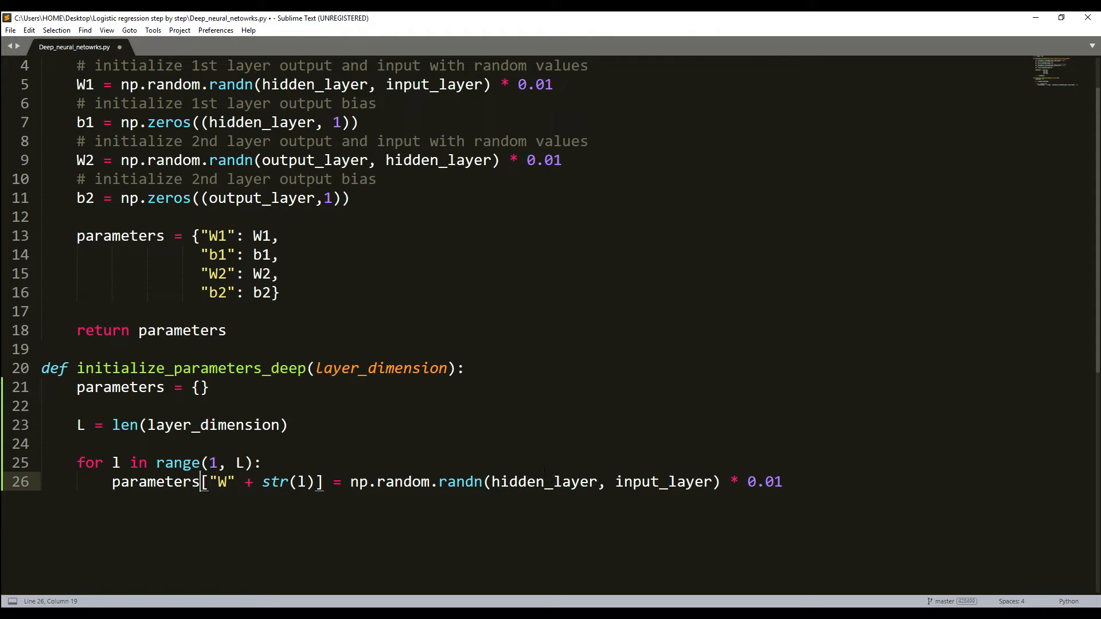
- Shape the weights as layer_dimension[l] by layer_dimension[l-1] and copy the key expression
{"action": "double_click", "coordinate": [212, 425]}
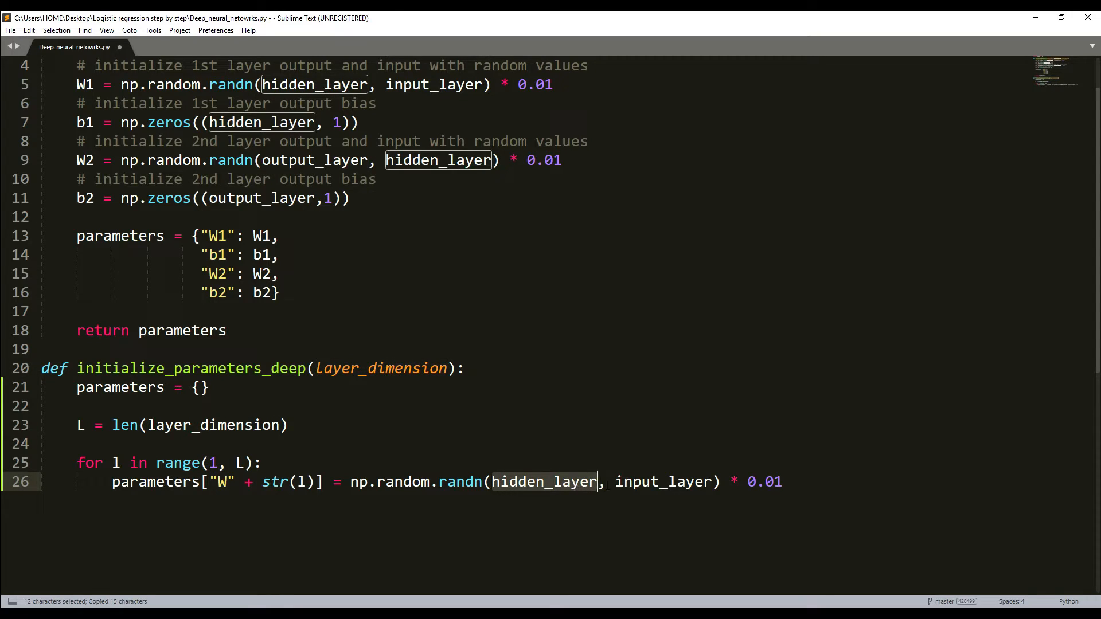
{"action": "type", "text": "layer_dimension"}
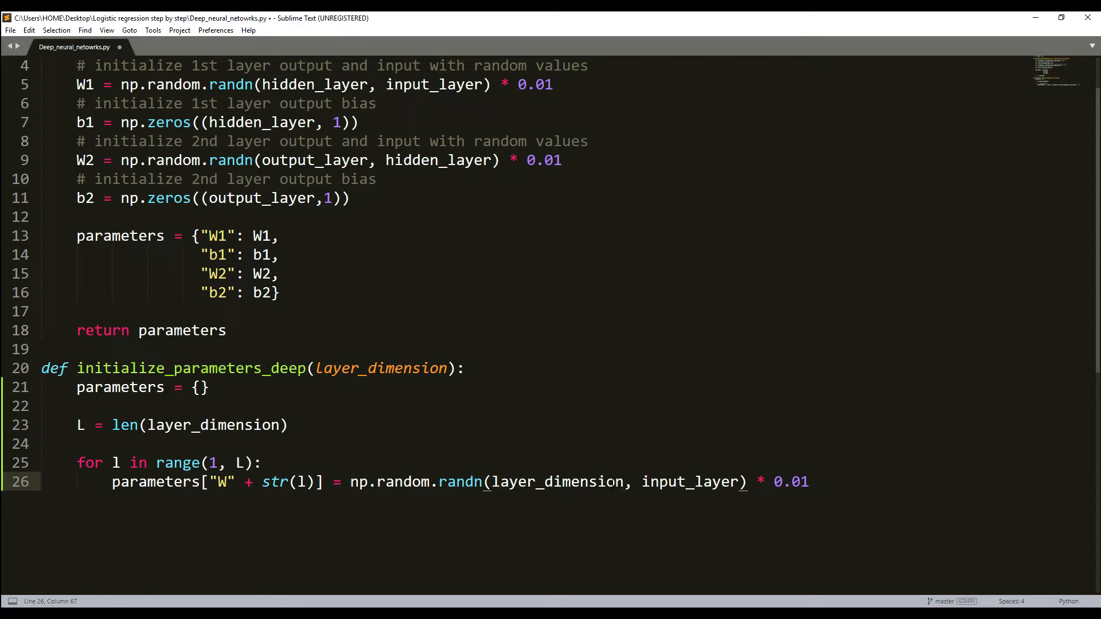
{"action": "type", "text": "[]"}
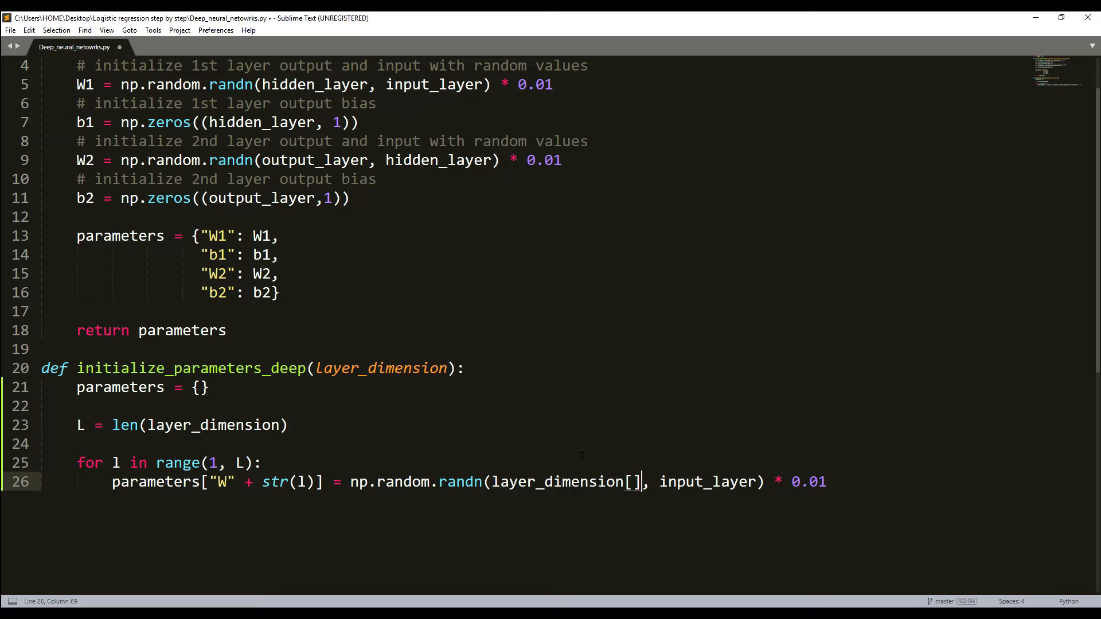
{"action": "type", "text": "l"}
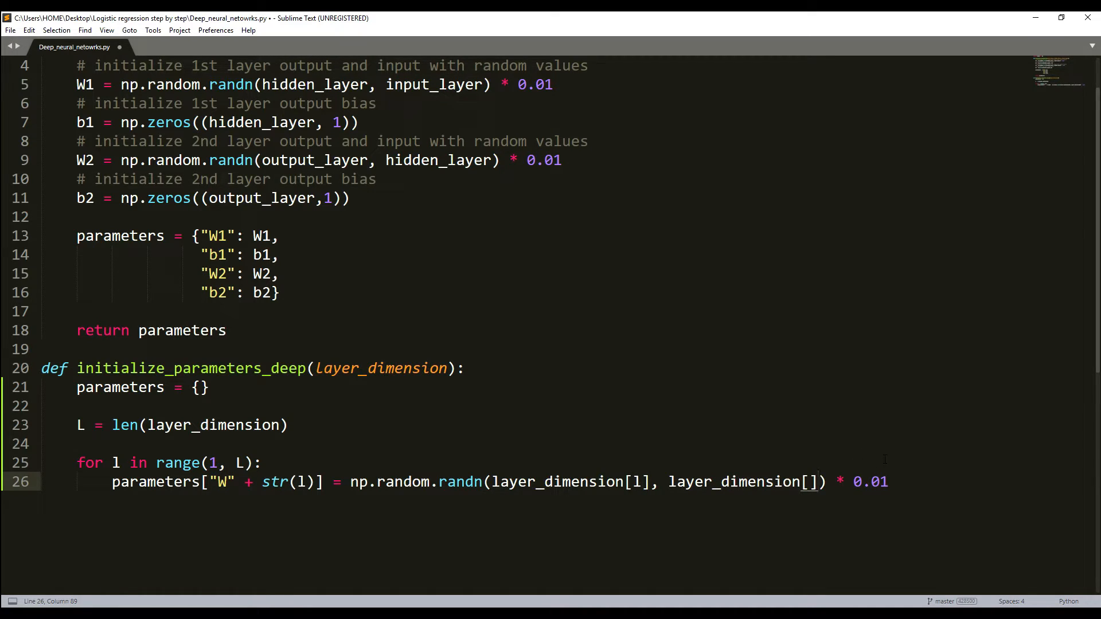
{"action": "type", "text": "l--1"}
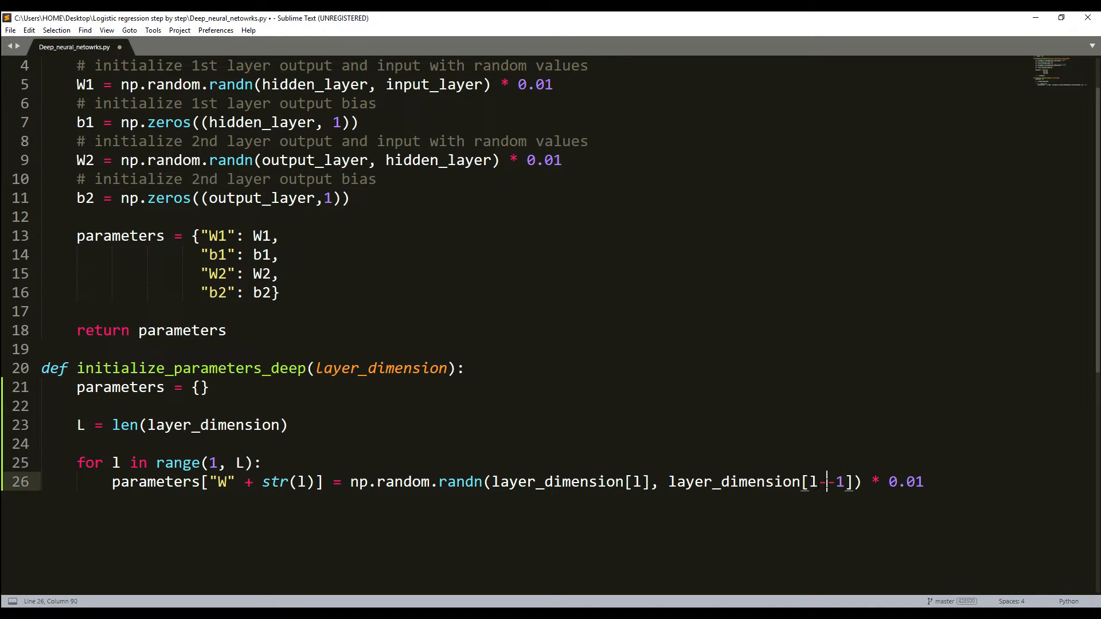
{"action": "key", "text": "Backspace"}
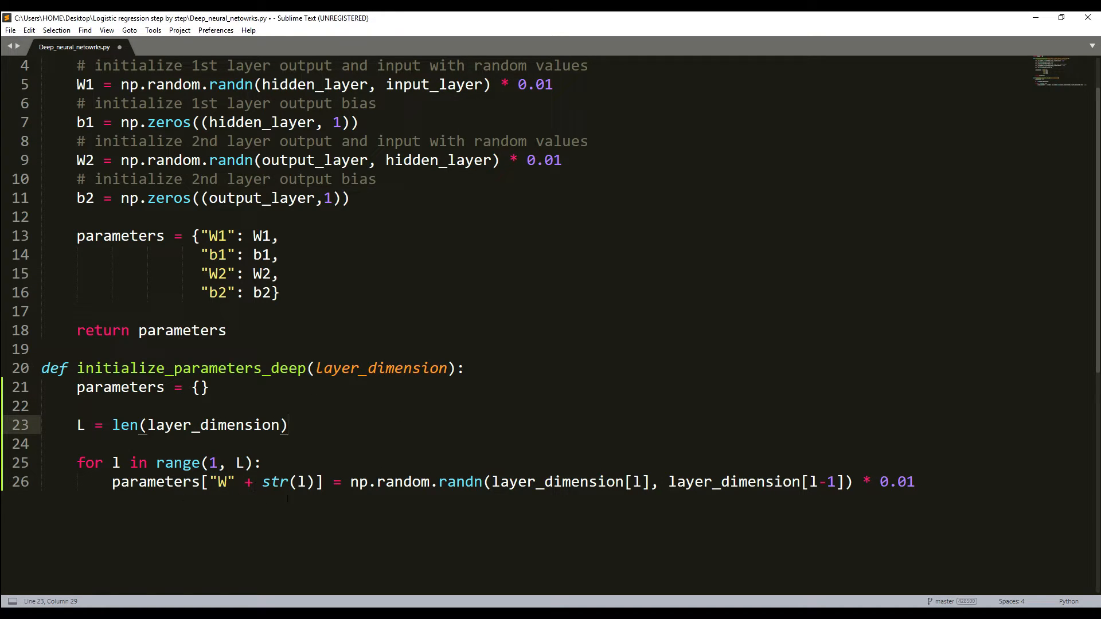
{"action": "left_click_drag", "start_coordinate": [112, 482], "coordinate": [323, 482]}
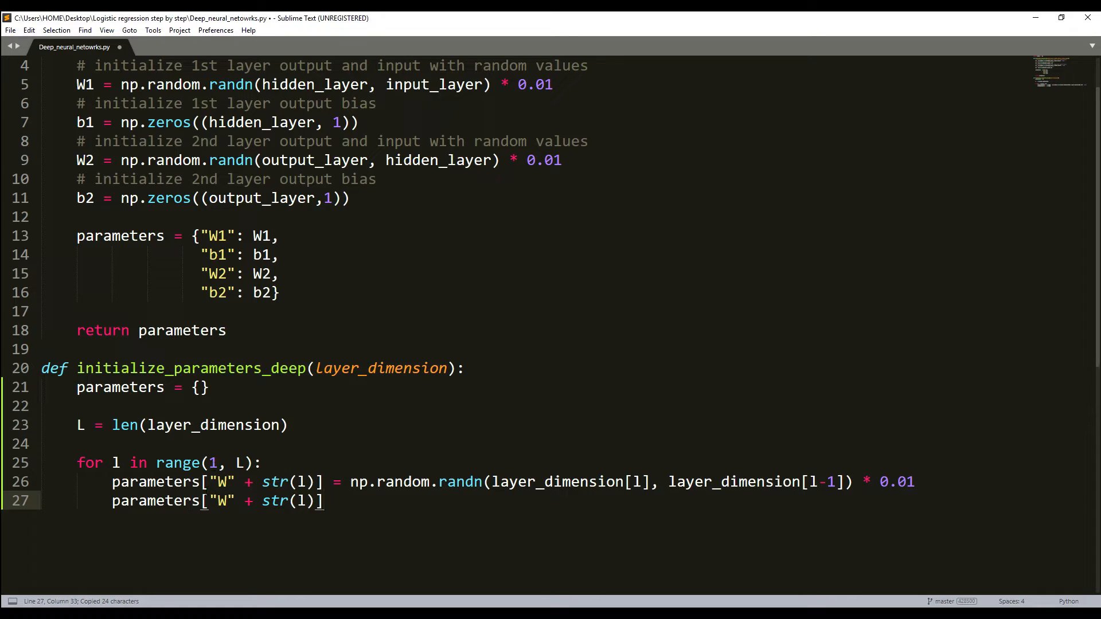
- Set parameters["b" + str(l)] to np.zeros((layer_dimension[l], 1)) and add return parameters
{"action": "type", "text": "b"}
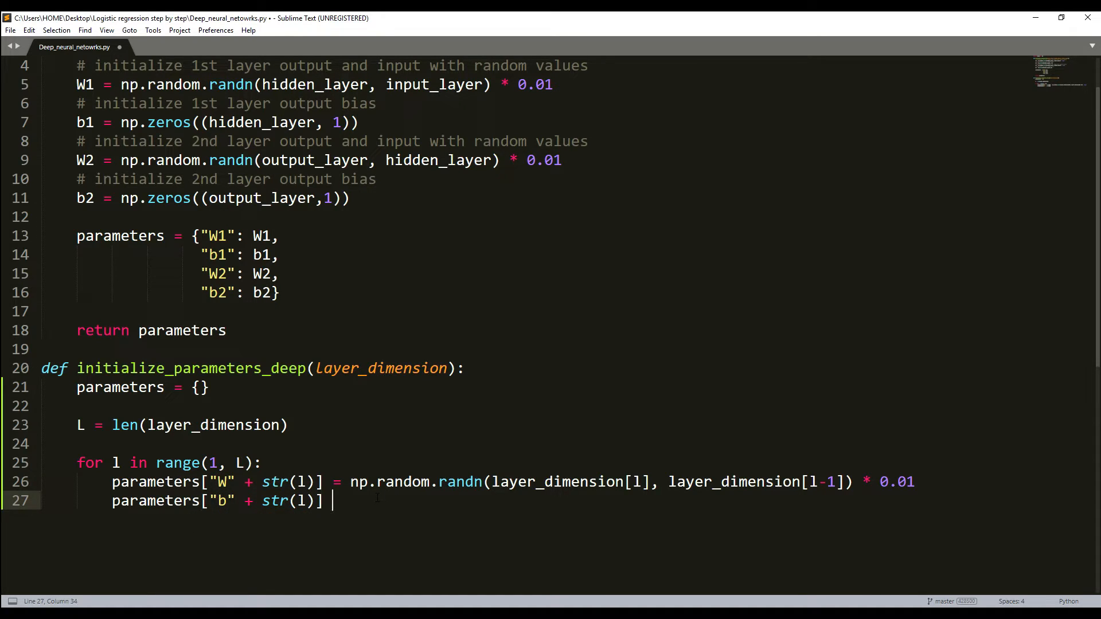
{"action": "type", "text": "="}
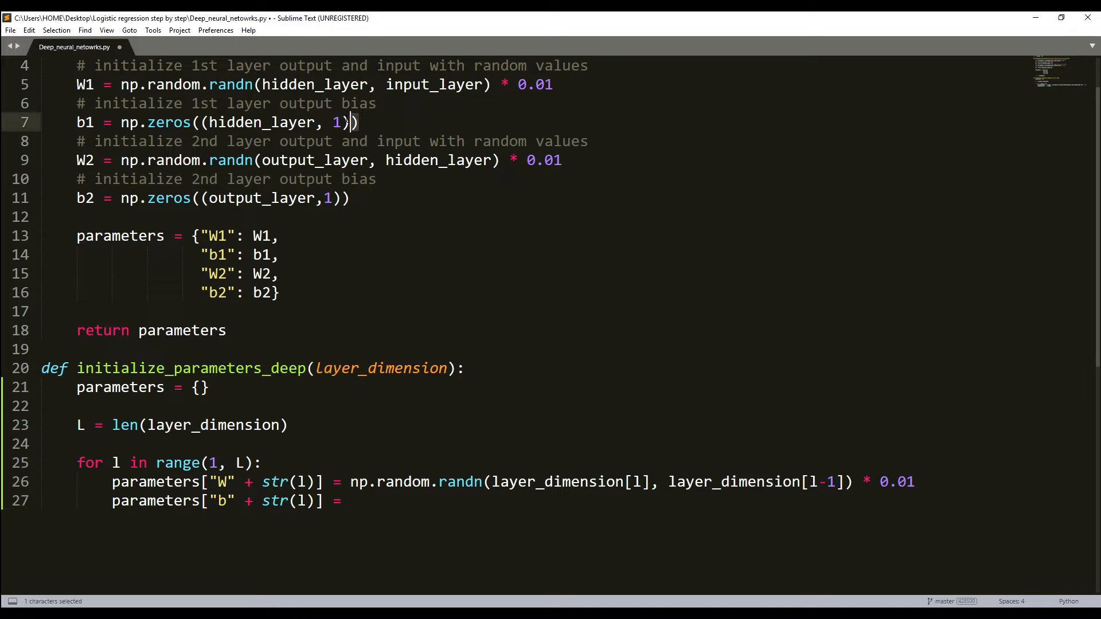
{"action": "type", "text": "np.zeros((hidden_layer, 1))"}
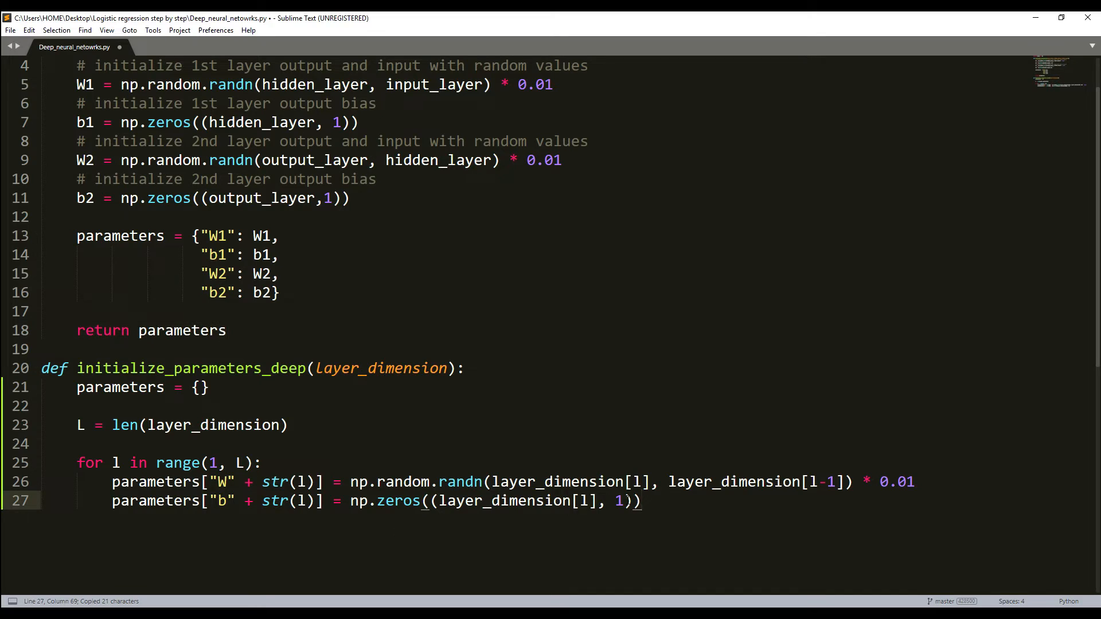
{"action": "type", "text": "return parameters"}
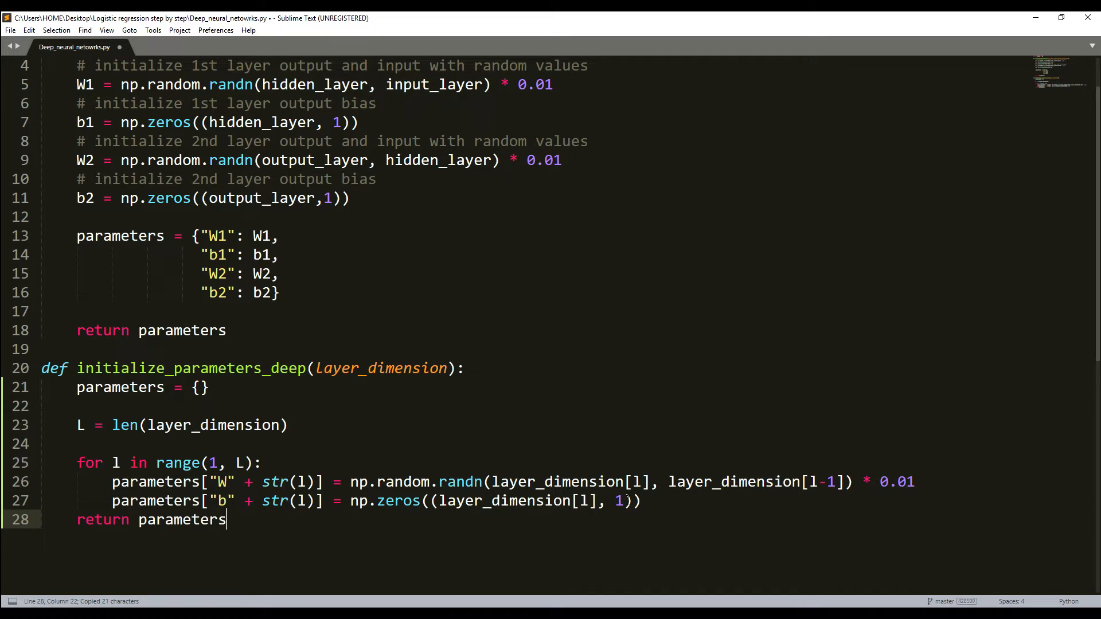
{"action": "key", "text": "enter"}
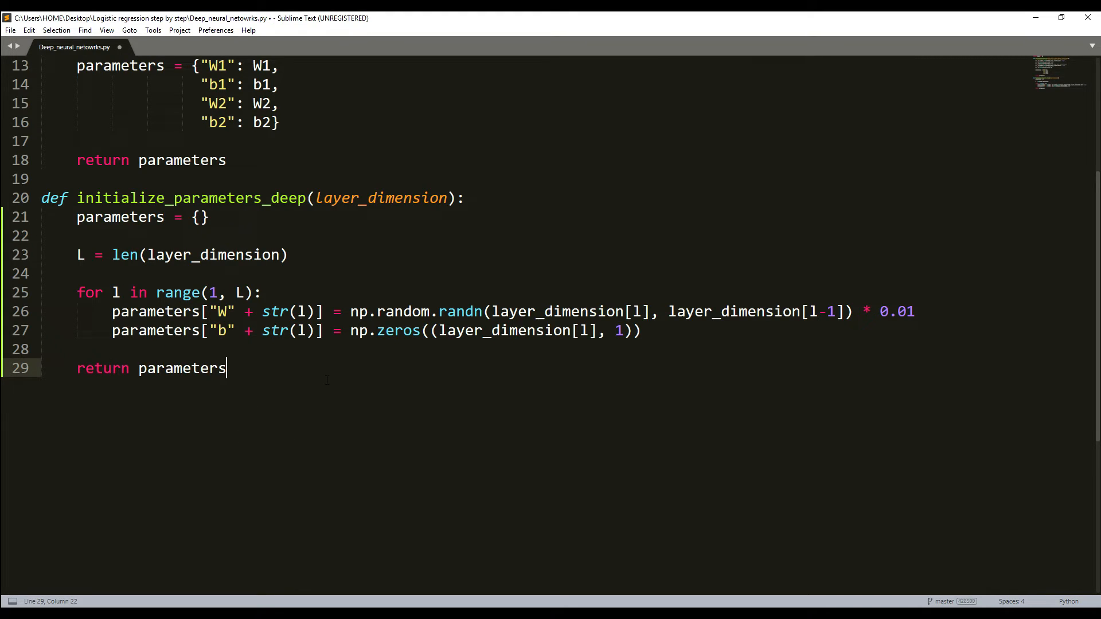
{"action": "key", "text": "enter"}
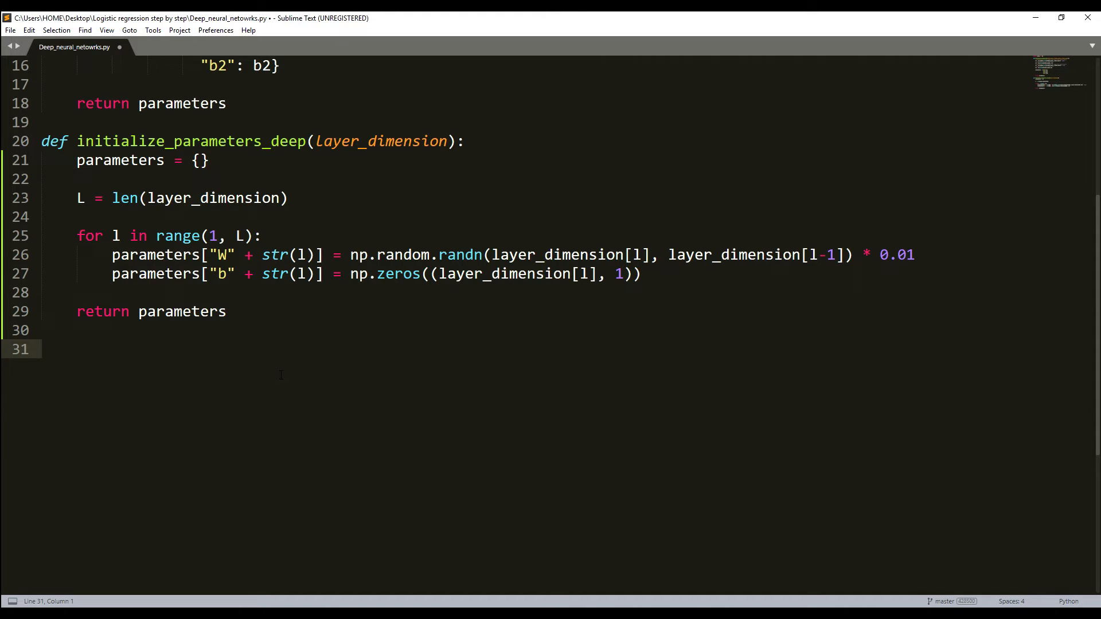
- Call parameters = initialize_parameters_deep([4,5,3]) below the function
{"action": "type", "text": "parameters ="}
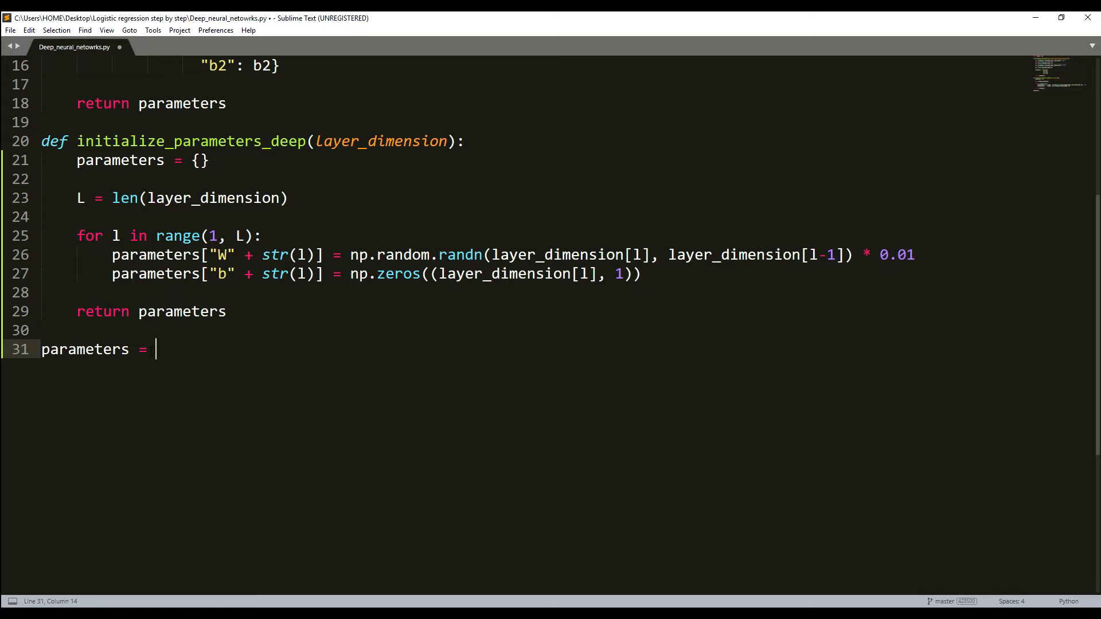
{"action": "type", "text": "initialize_parameters_deep("}
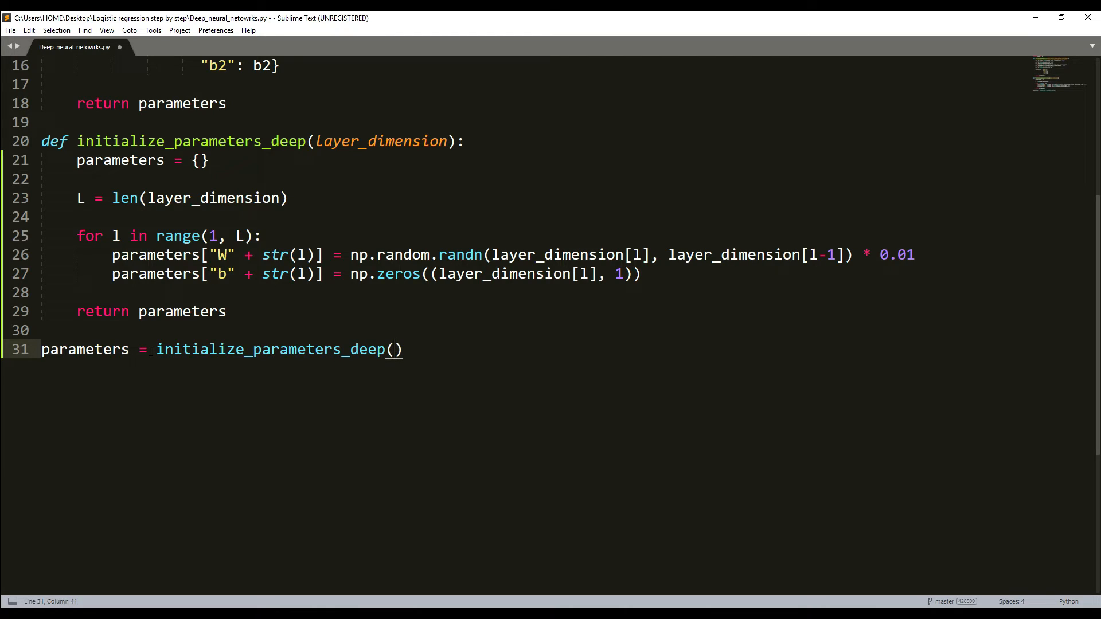
{"action": "type", "text": "[4"}
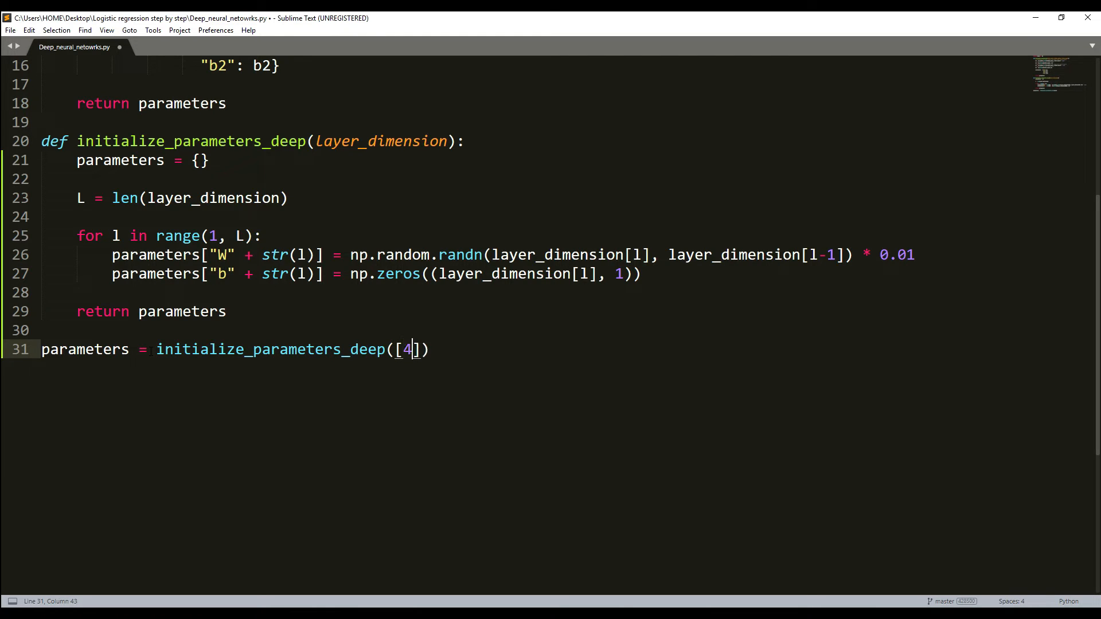
{"action": "type", "text": ",5,3"}
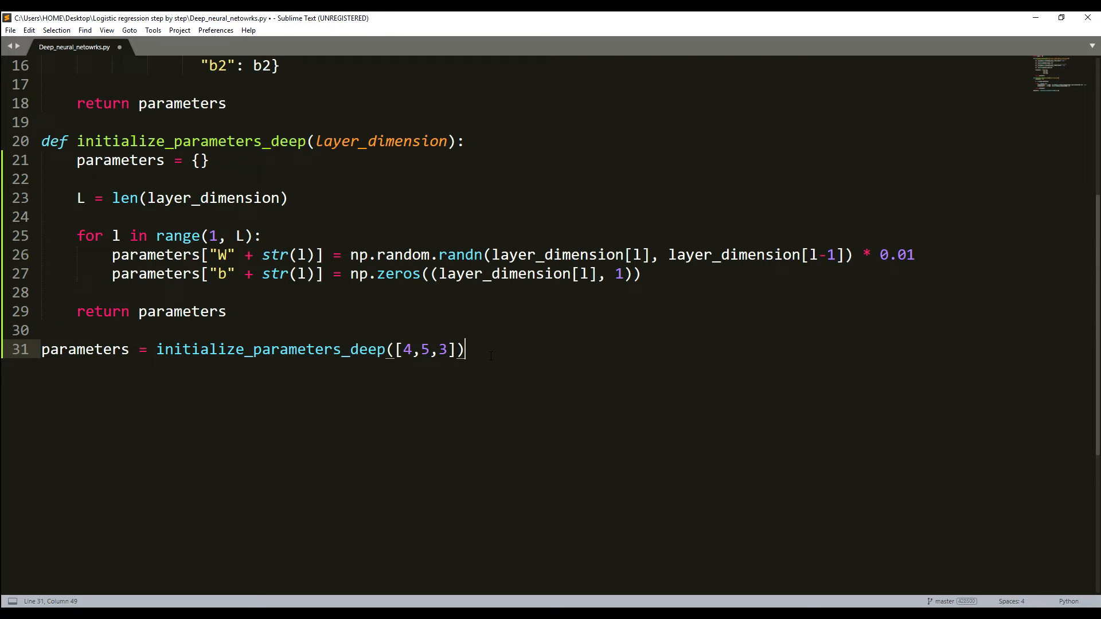
{"action": "key", "text": "enter"}
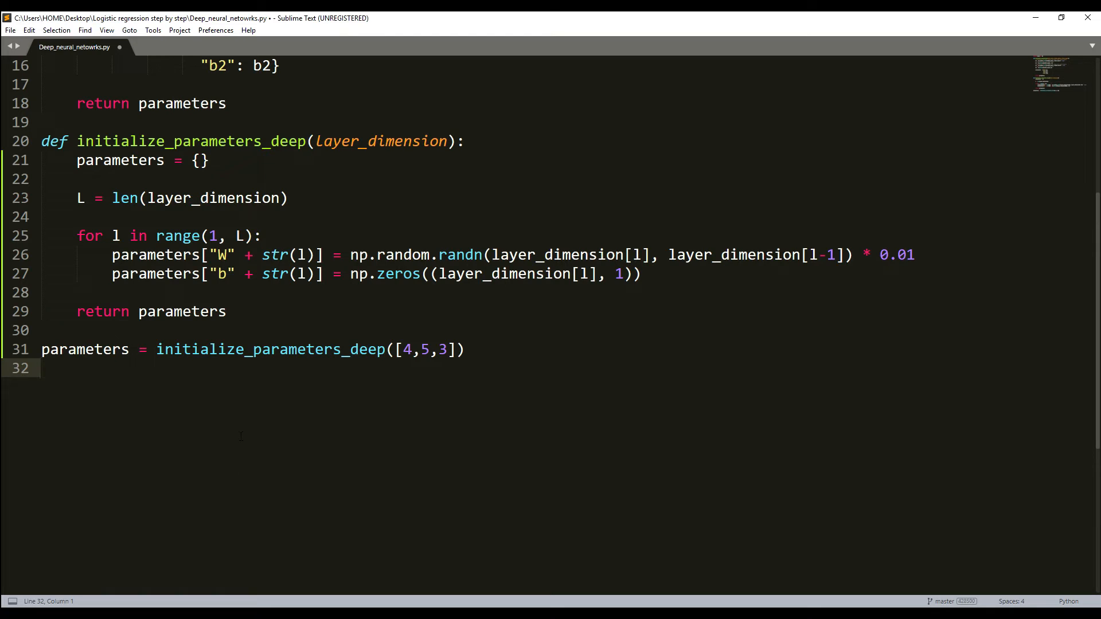
- Print W1, b1, W2 and b2 from parameters on separate lines
{"action": "type", "text": "pri"}
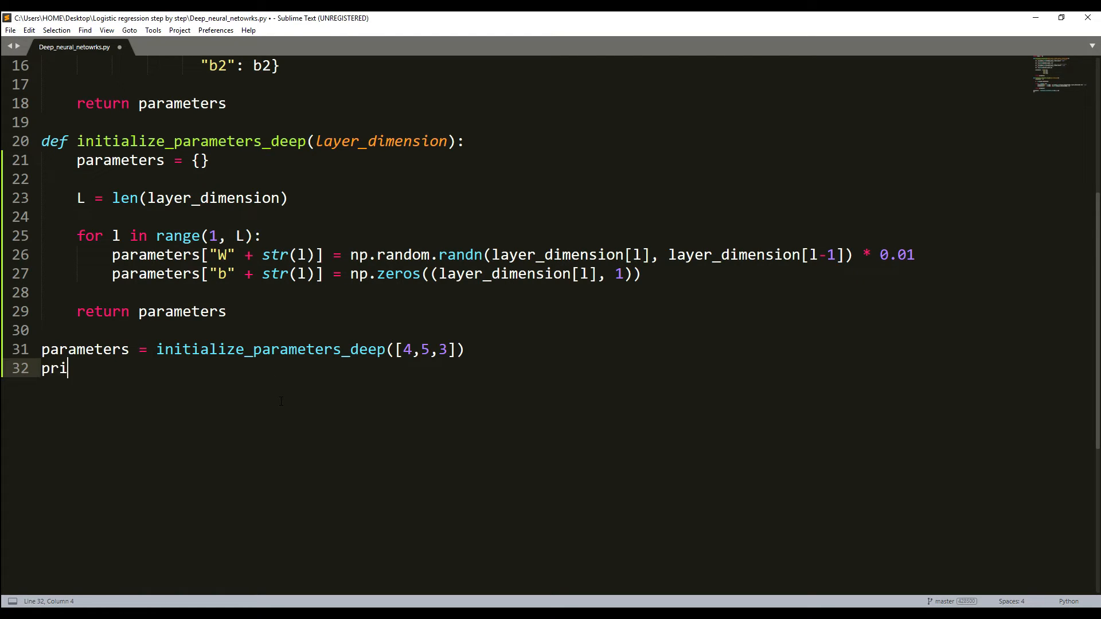
{"action": "type", "text": "nt()"}
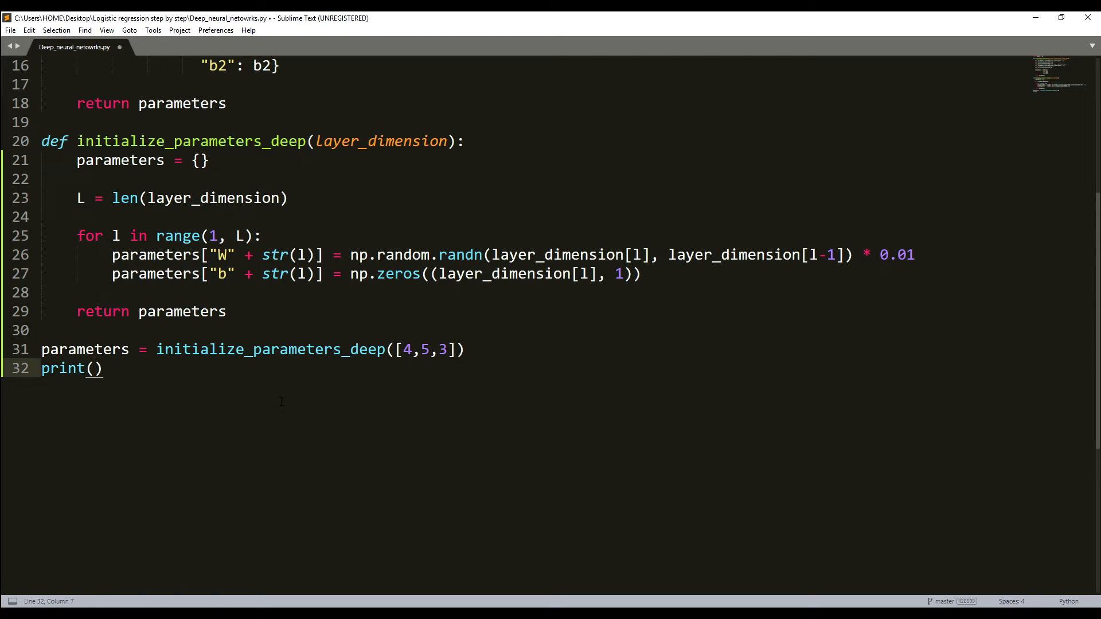
{"action": "type", "text": "\"w1"}
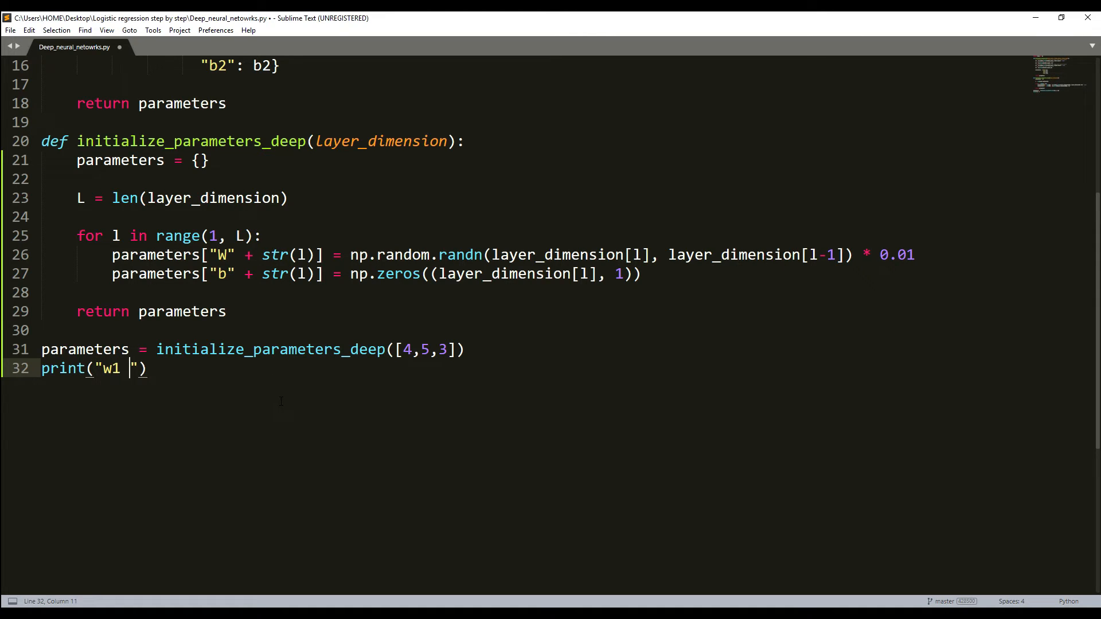
{"action": "type", "text": "= ,"}
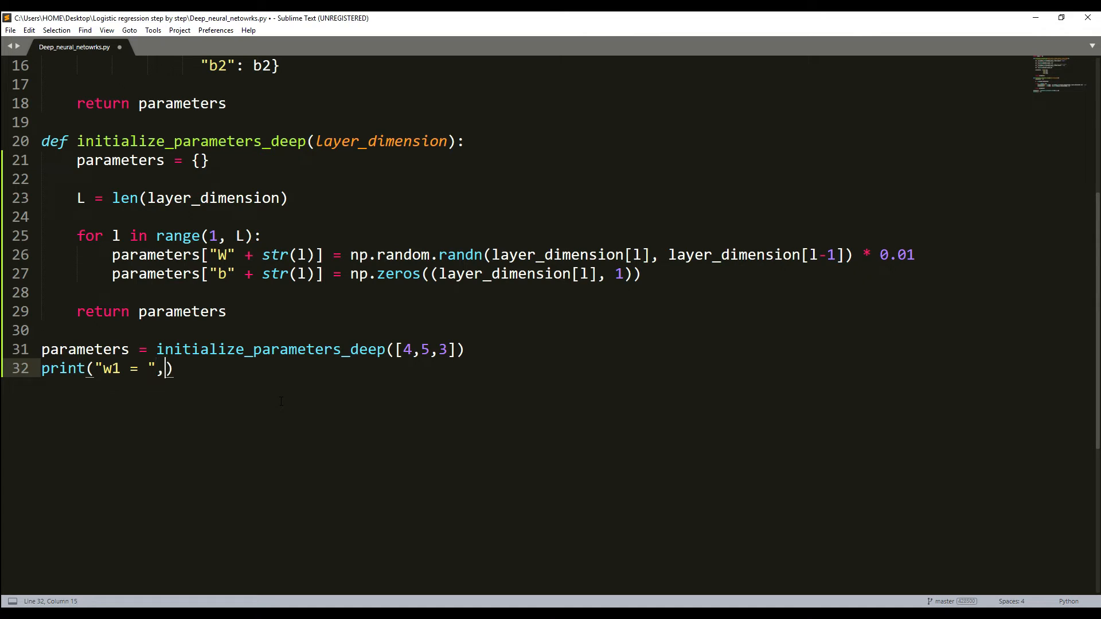
{"action": "type", "text": "parameters"}
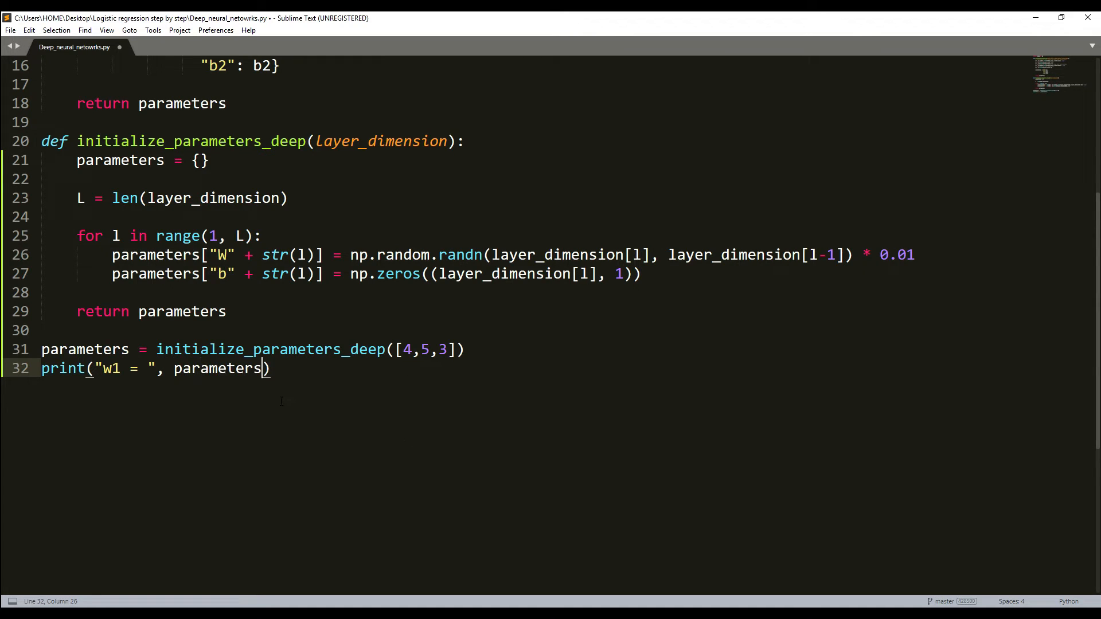
{"action": "type", "text": "[]"}
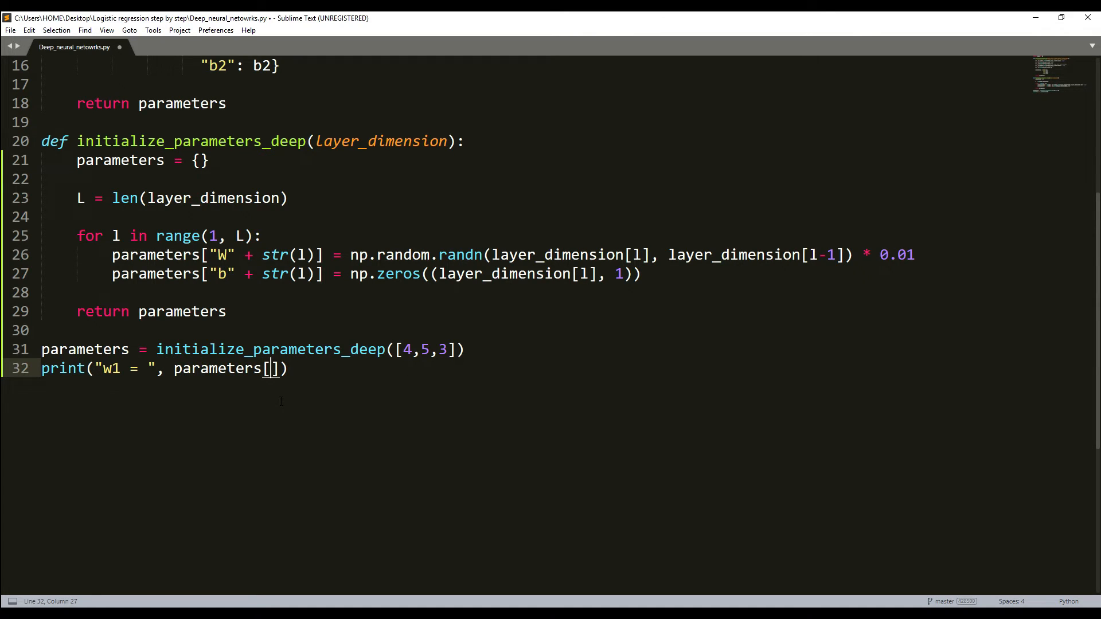
{"action": "type", "text": "\"W1\""}
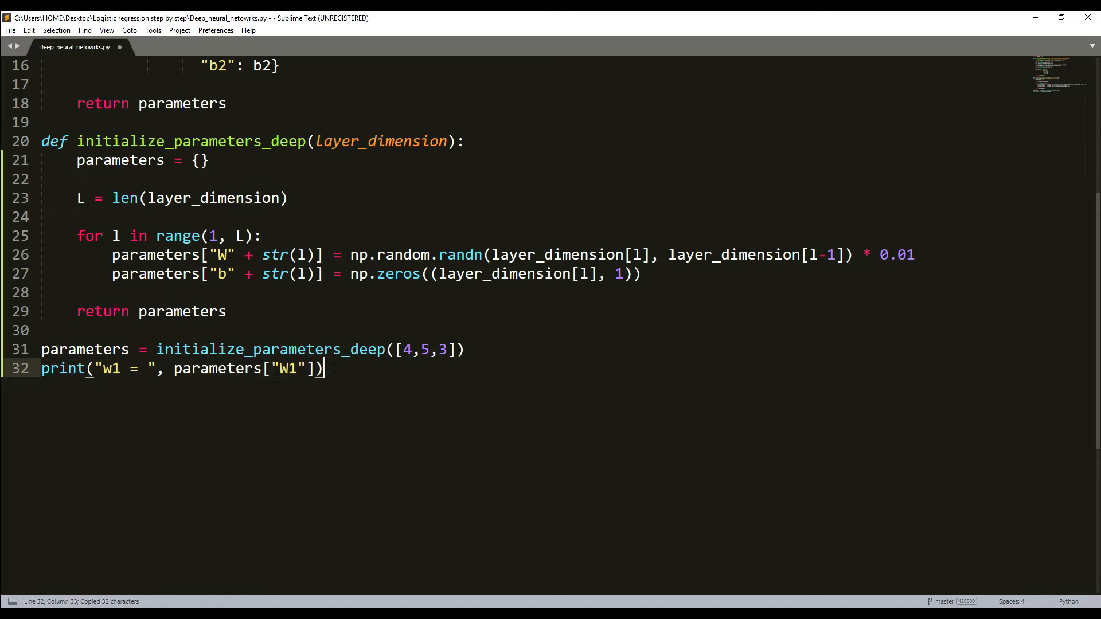
{"action": "key", "text": "ctrl+v"}
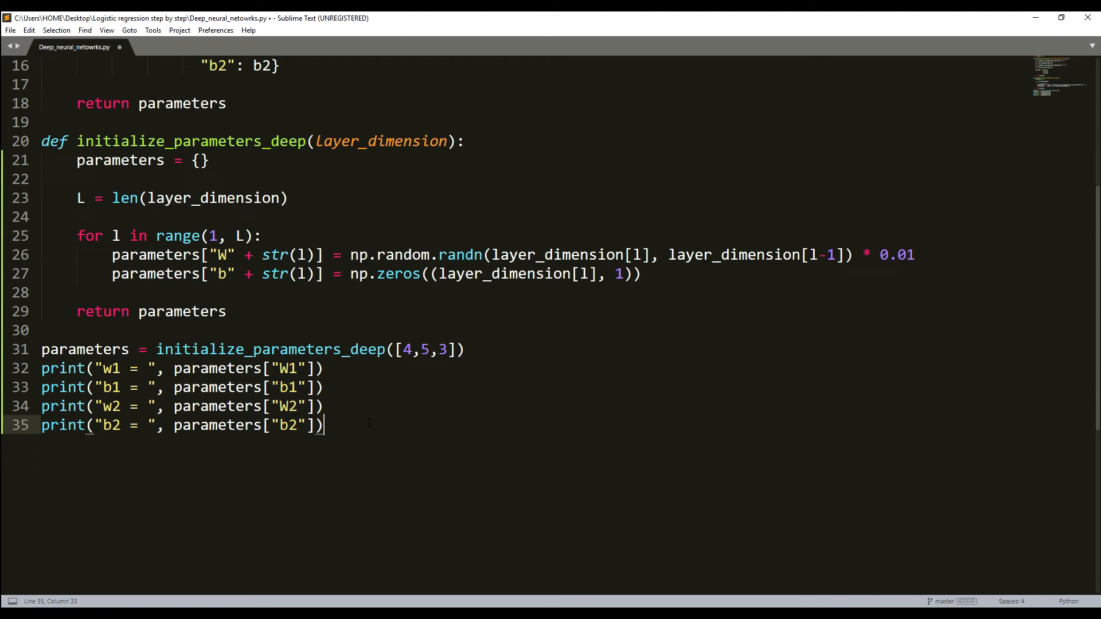
- Build the script with Ctrl+B and scroll through the printed W1, b1, W2, b2 output
{"action": "key", "text": "ctrl+b"}
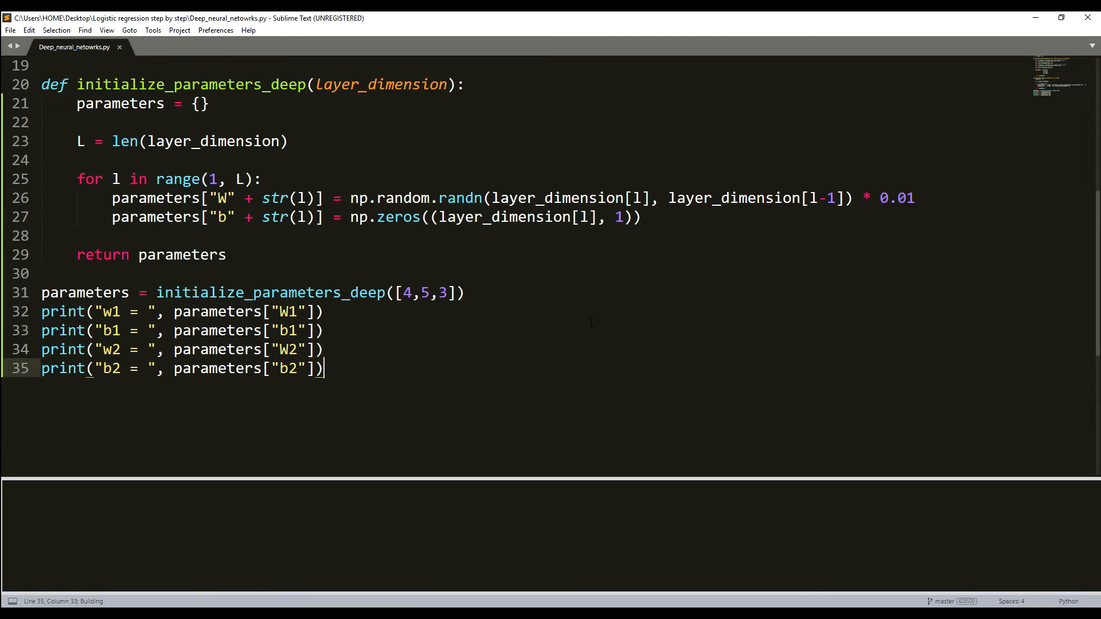
{"action": "scroll", "scroll_direction": "down", "scroll_amount": 3}
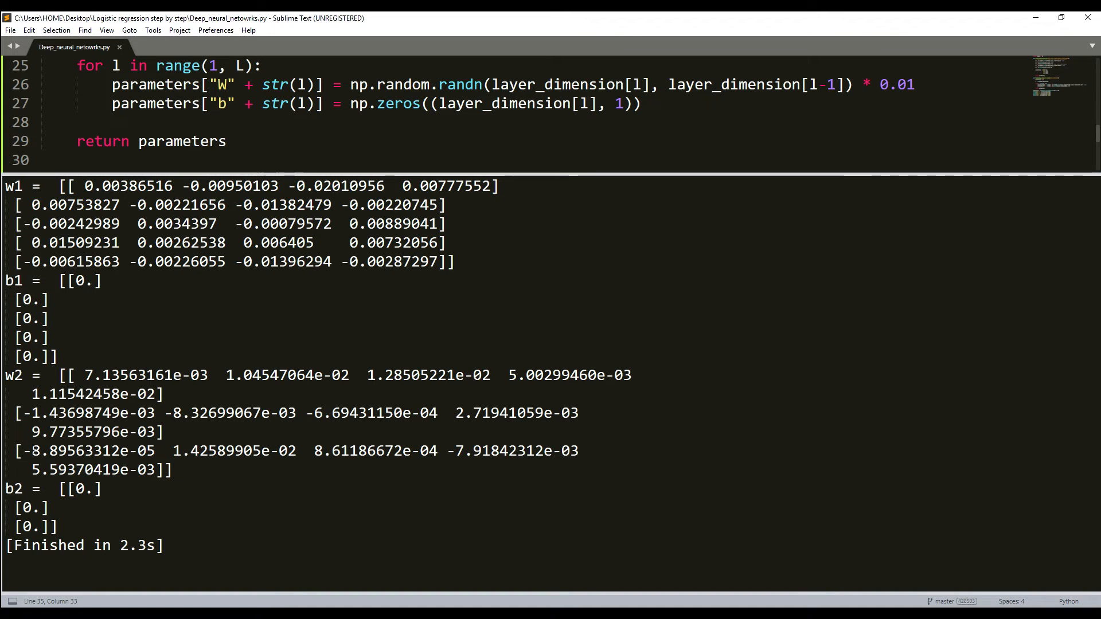
{"action": "mouse_move", "coordinate": [350, 178]}
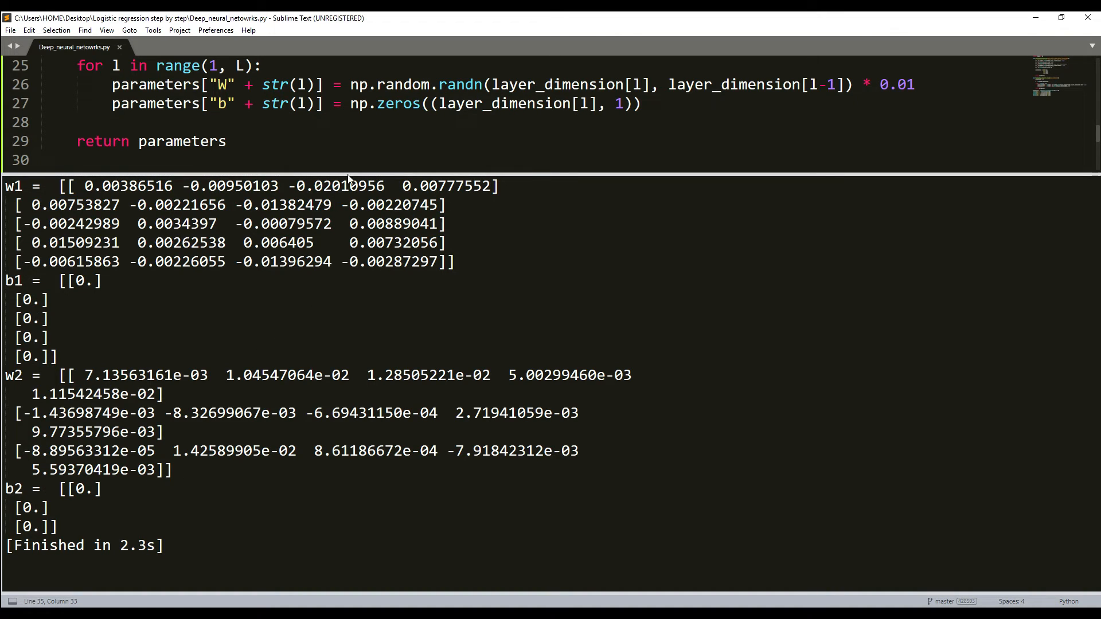
{"action": "scroll", "scroll_direction": "down", "scroll_amount": 3}
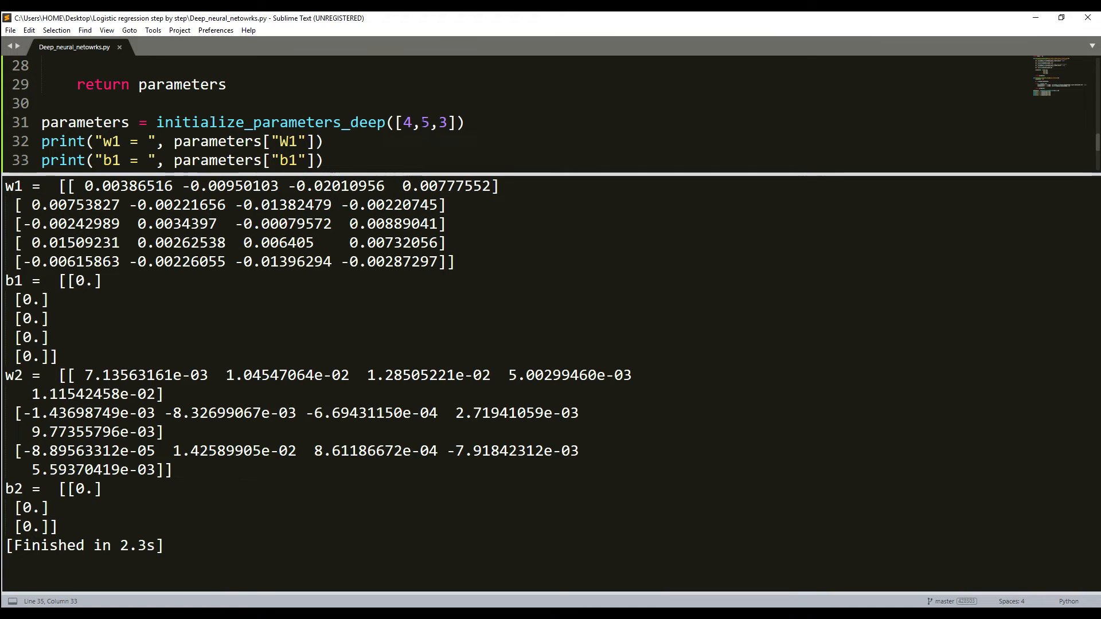
{"action": "double_click", "coordinate": [406, 122]}
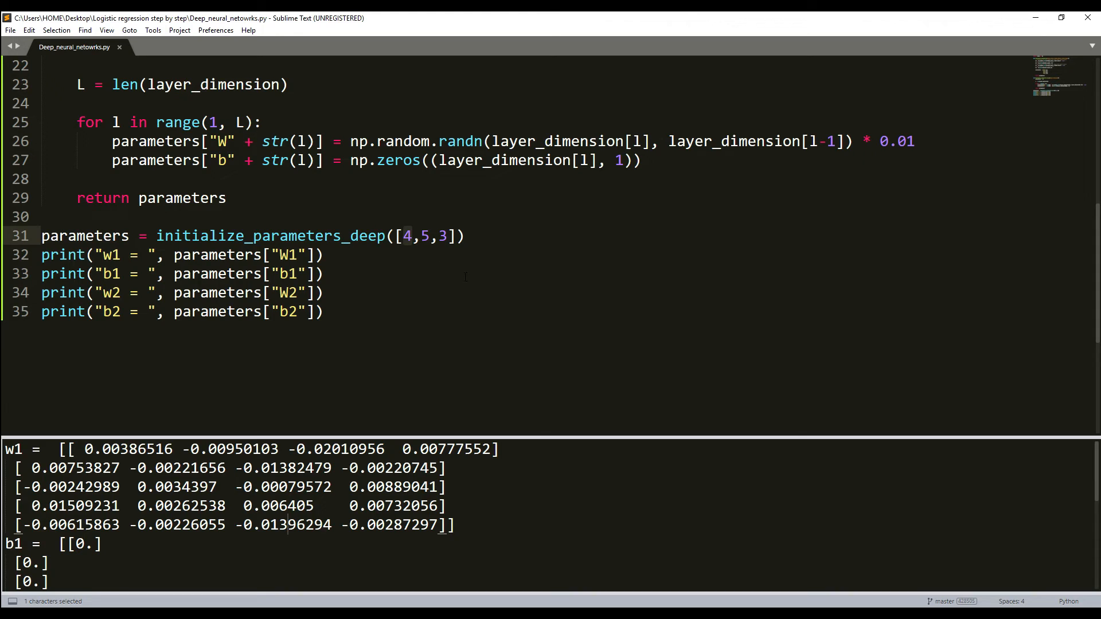
- Extend the layers to [4,5,3,2], add W3 and b3 prints, and rebuild
{"action": "type", "text": ",2"}
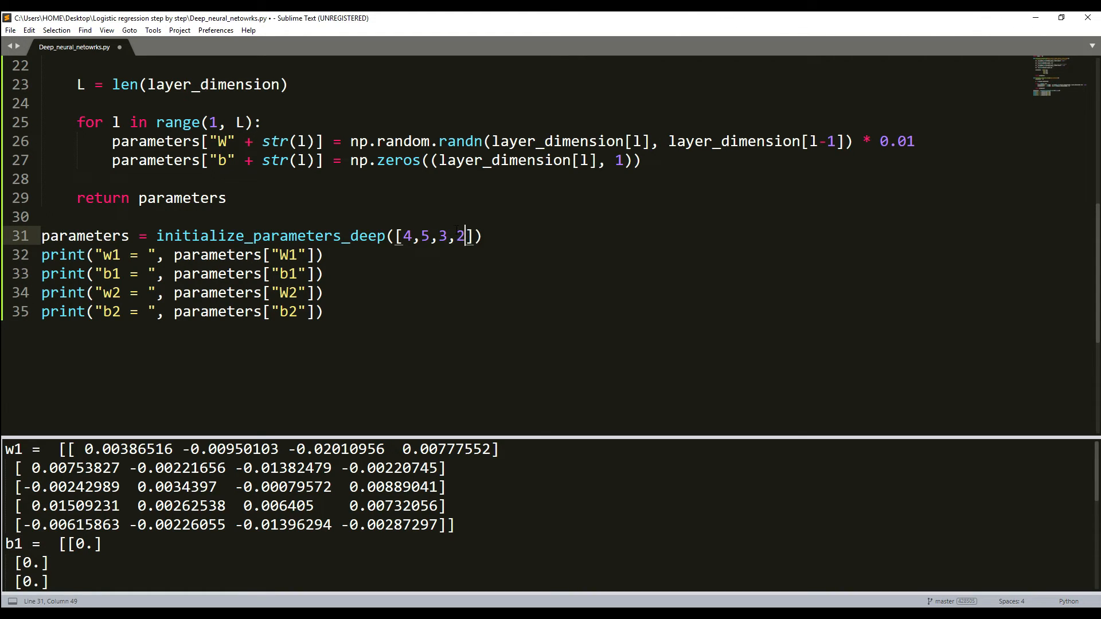
{"action": "left_click_drag", "start_coordinate": [42, 293], "coordinate": [323, 312]}
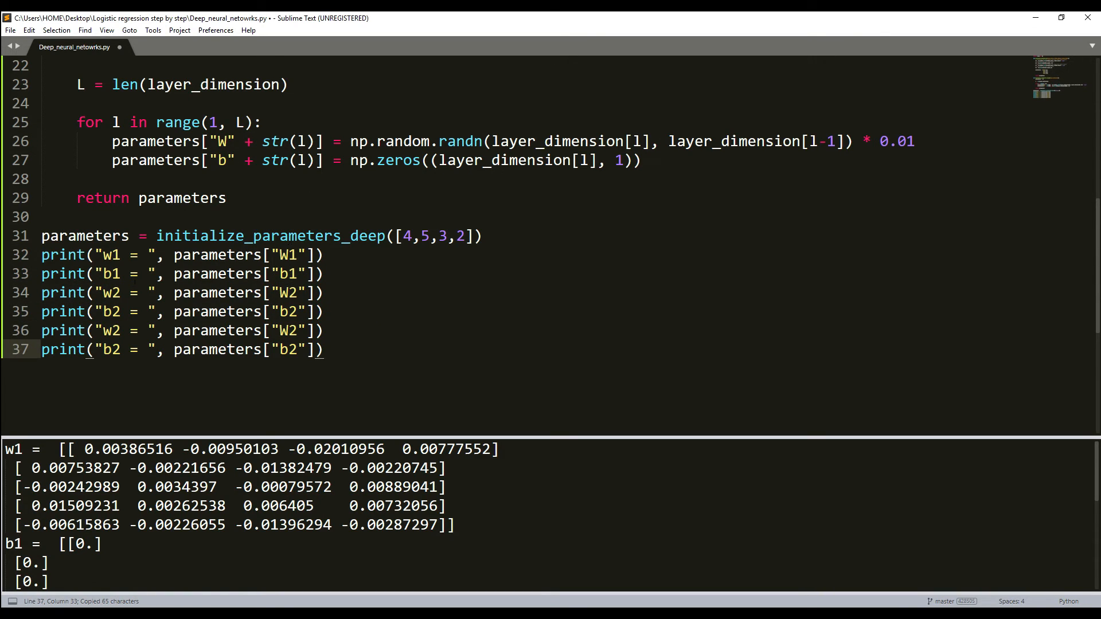
{"action": "left_click", "coordinate": [121, 350]}
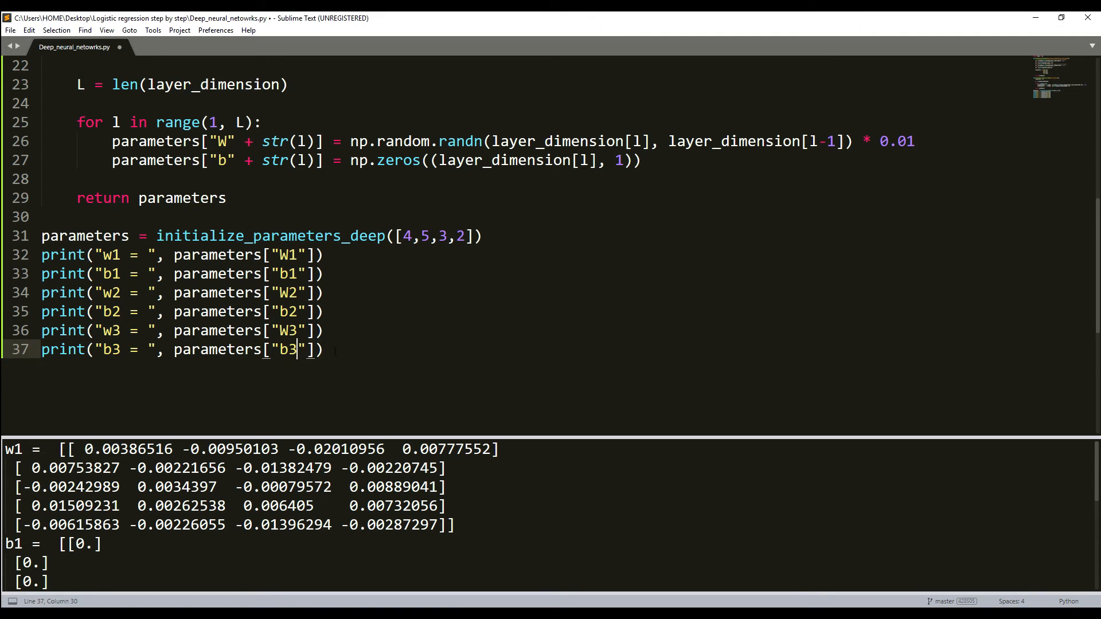
{"action": "key", "text": "ctrl+b"}
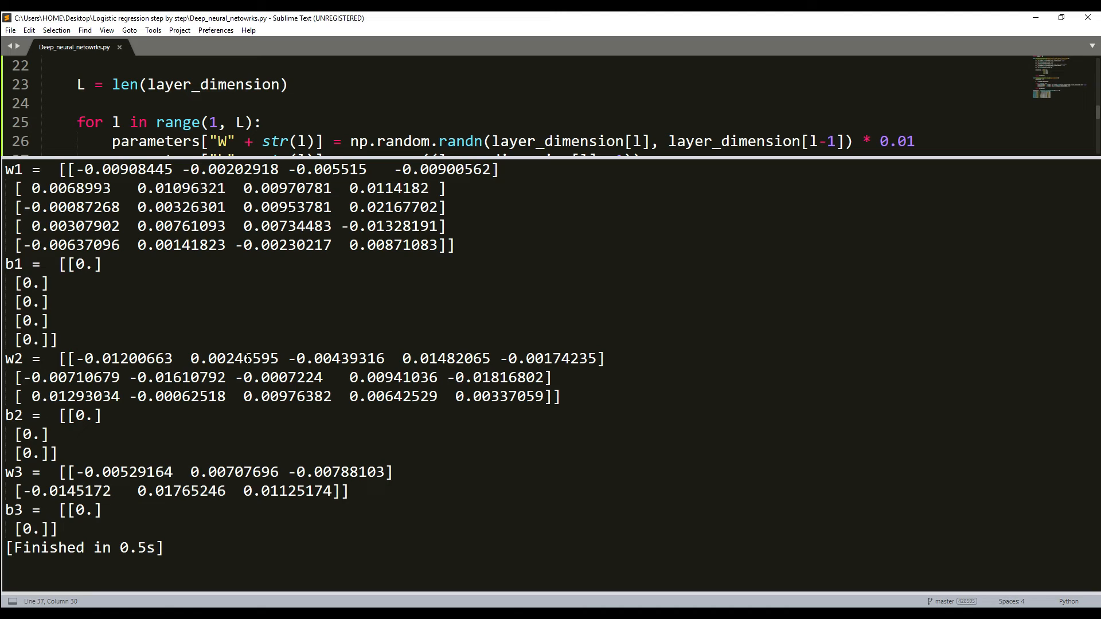
{"action": "left_click_drag", "start_coordinate": [4, 472], "coordinate": [224, 491]}
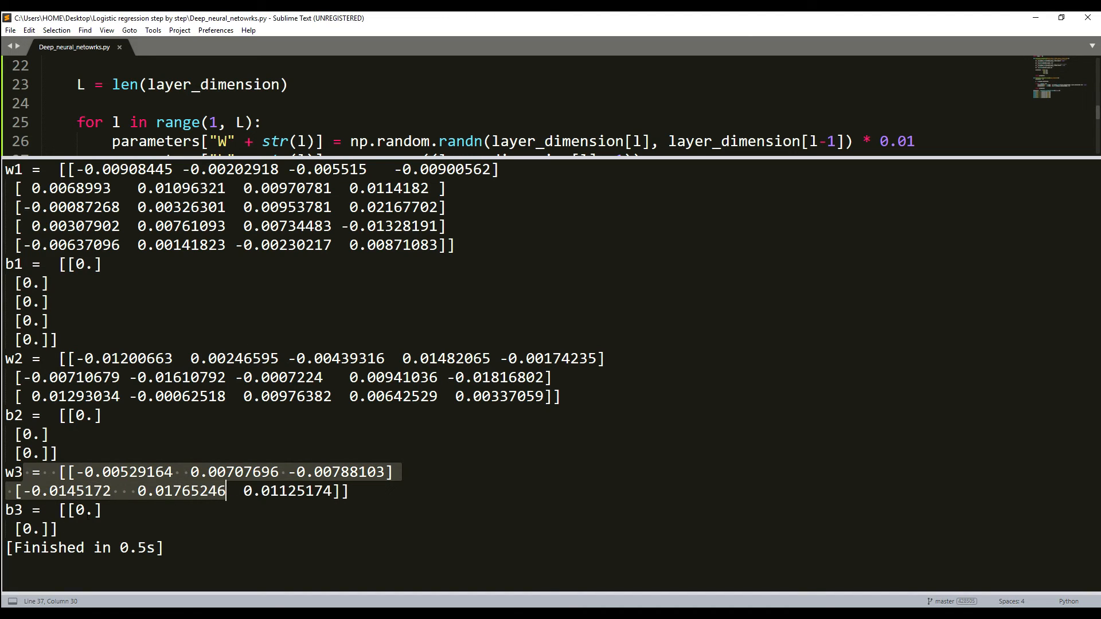